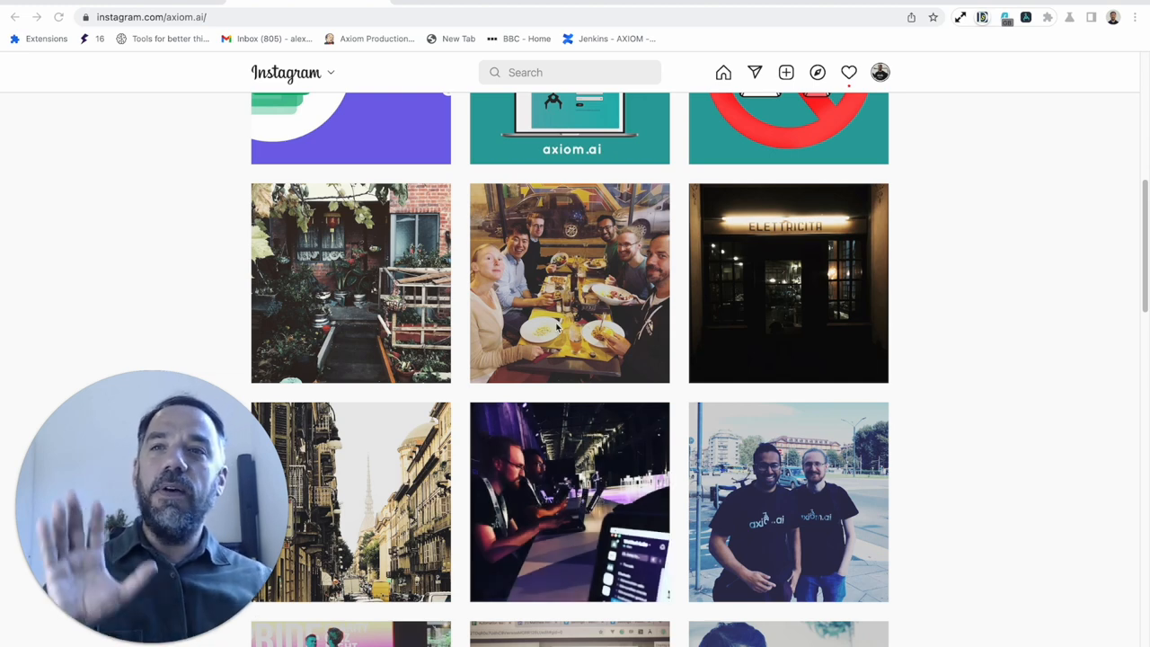
mouse_move(915, 138)
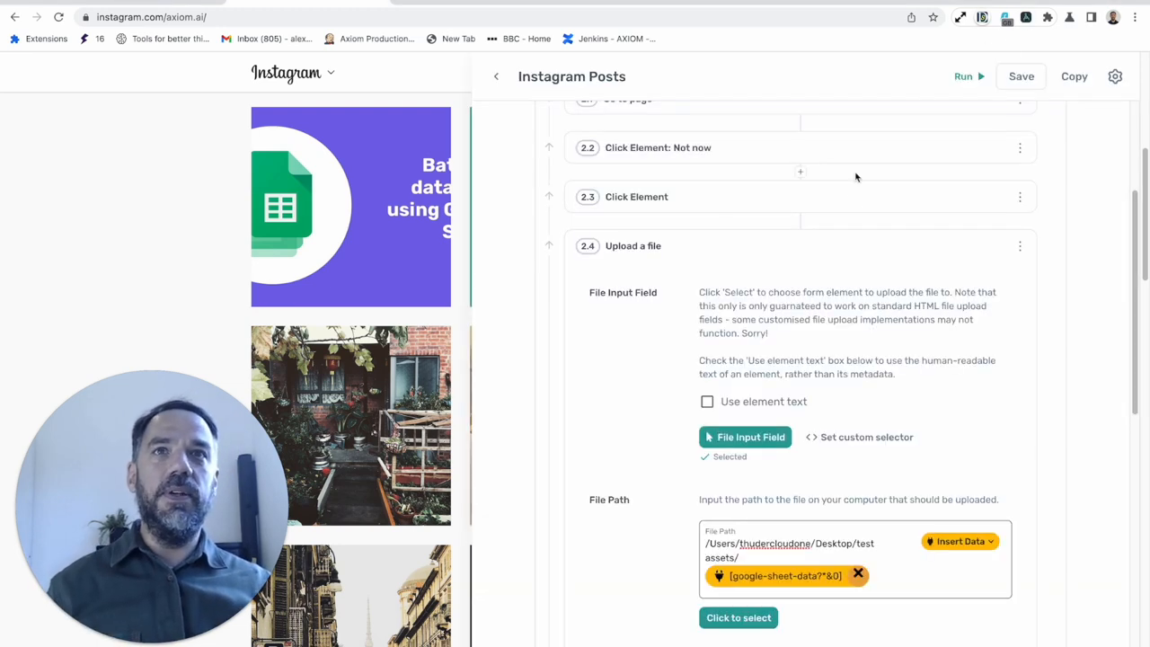
- Scroll through the bot's steps from Read data down to Jump to another step
scroll(up, 3)
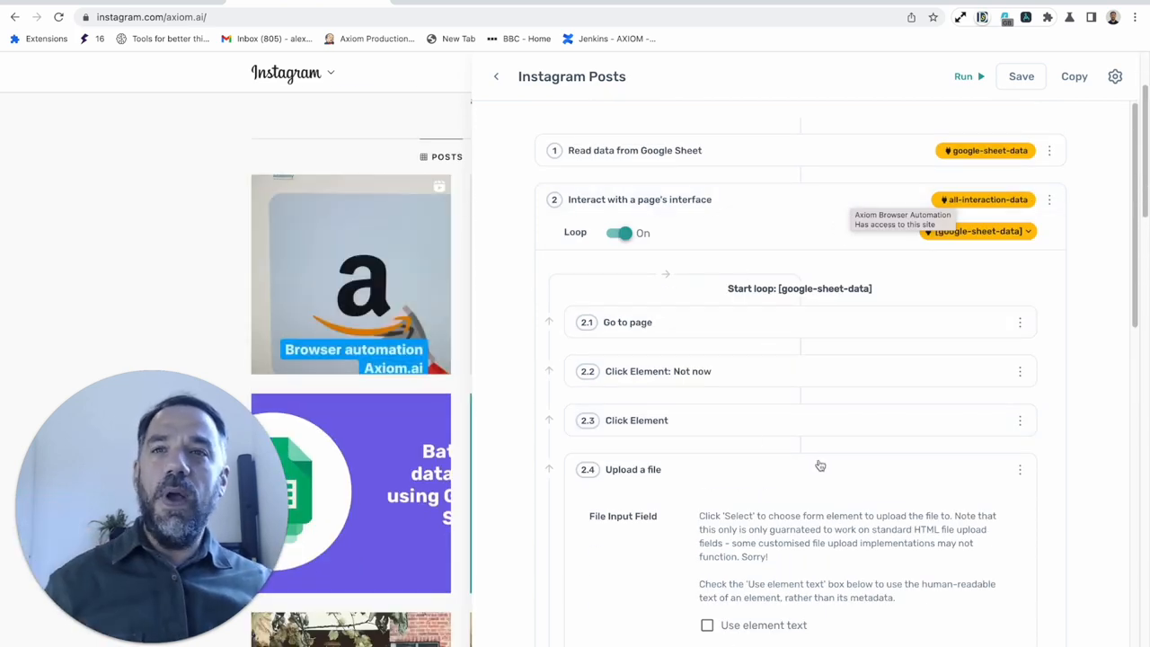
scroll(down, 3)
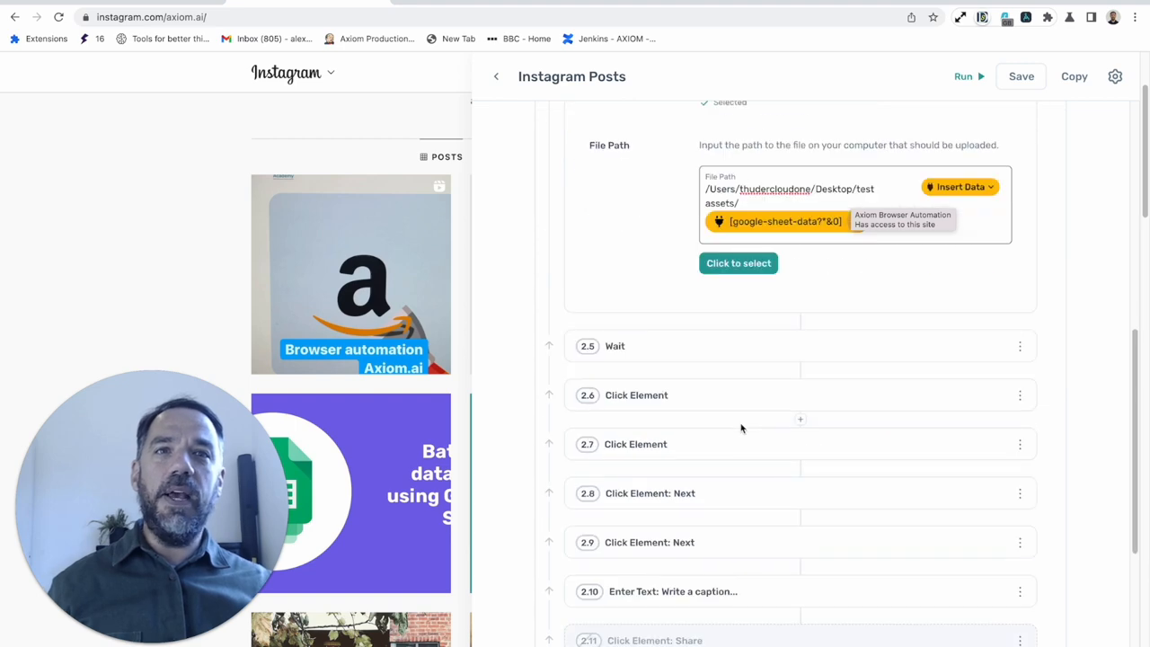
scroll(down, 3)
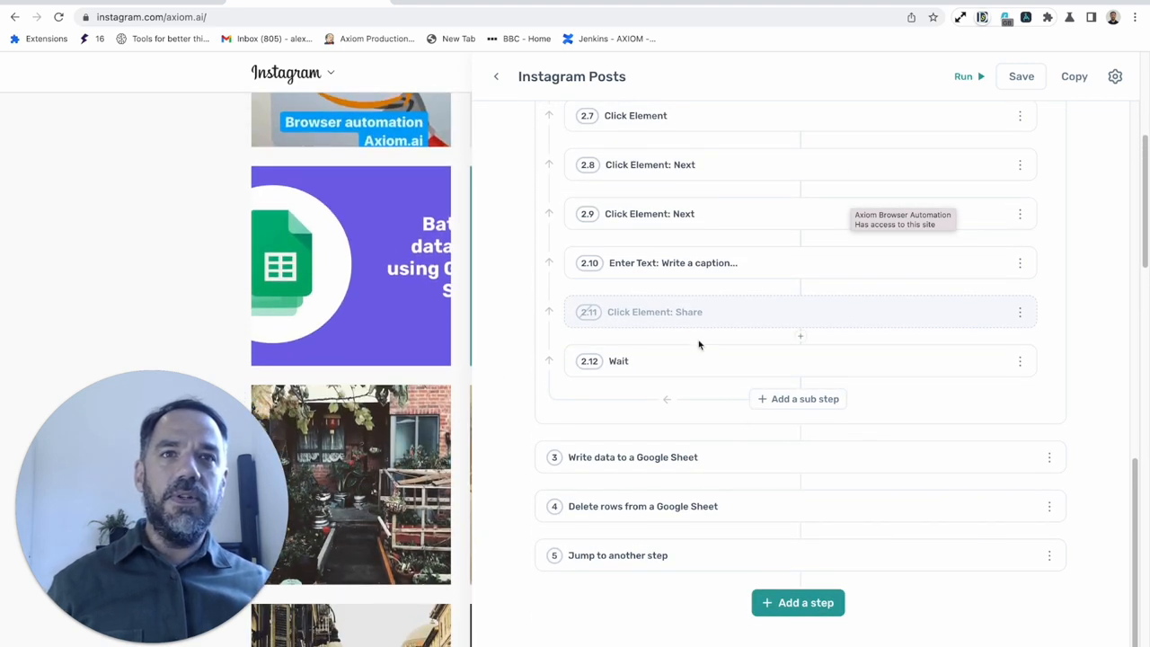
scroll(down, 3)
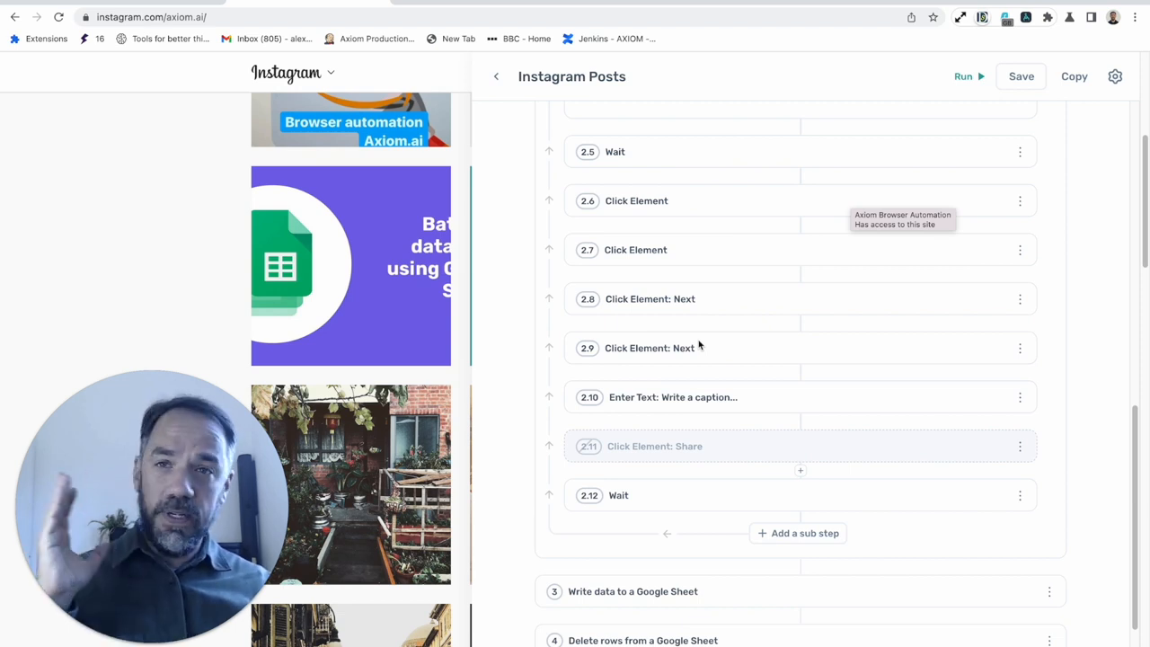
scroll(down, 3)
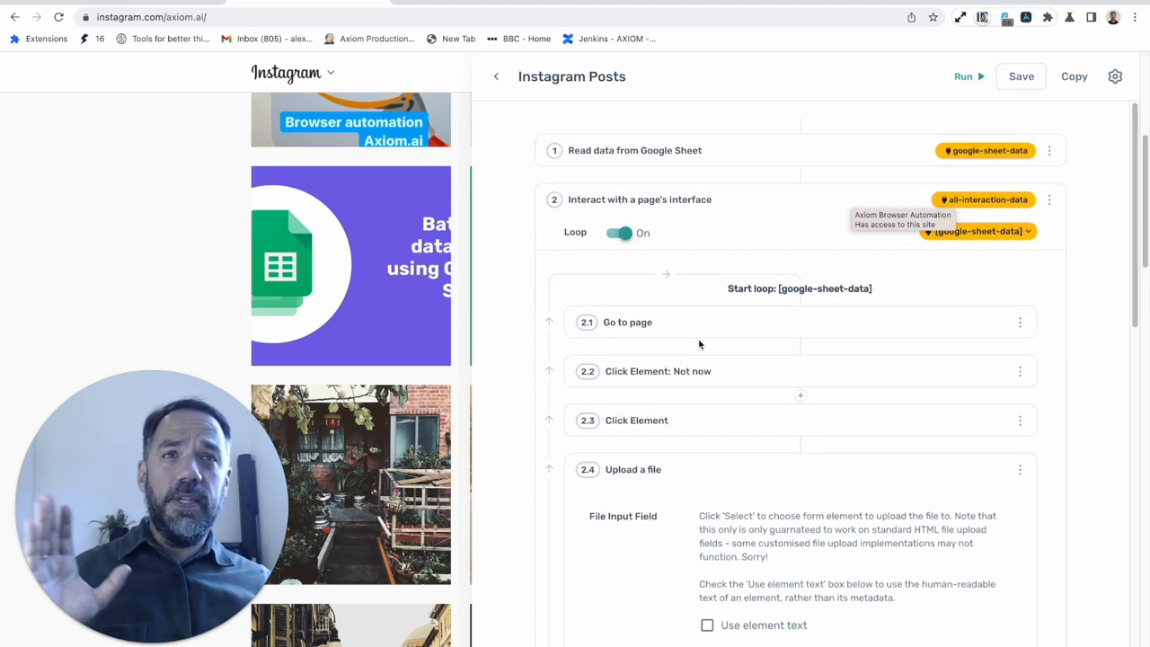
scroll(down, 3)
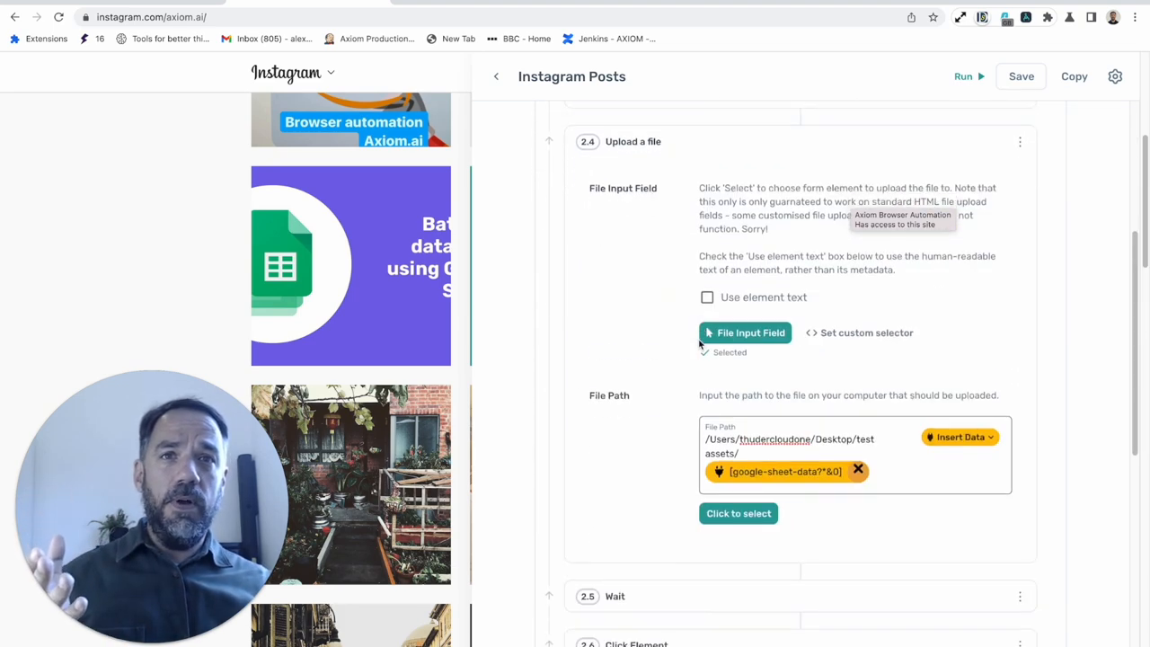
scroll(down, 3)
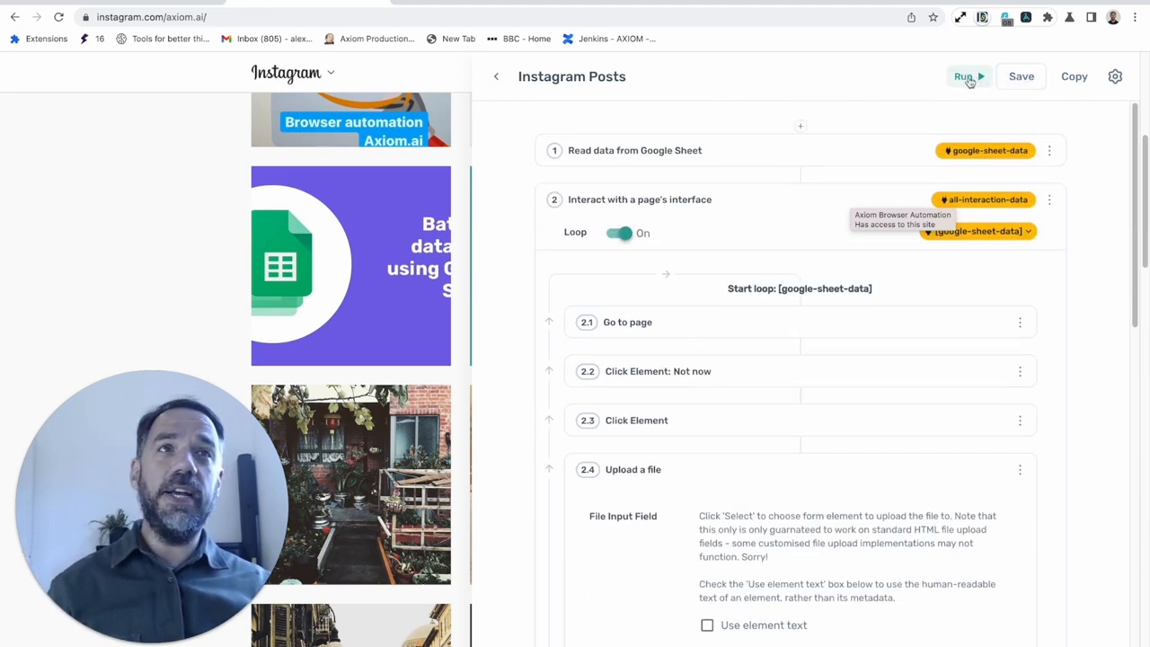
- Run the Instagram Posts bot so an automated Chrome window opens on Instagram
click(963, 76)
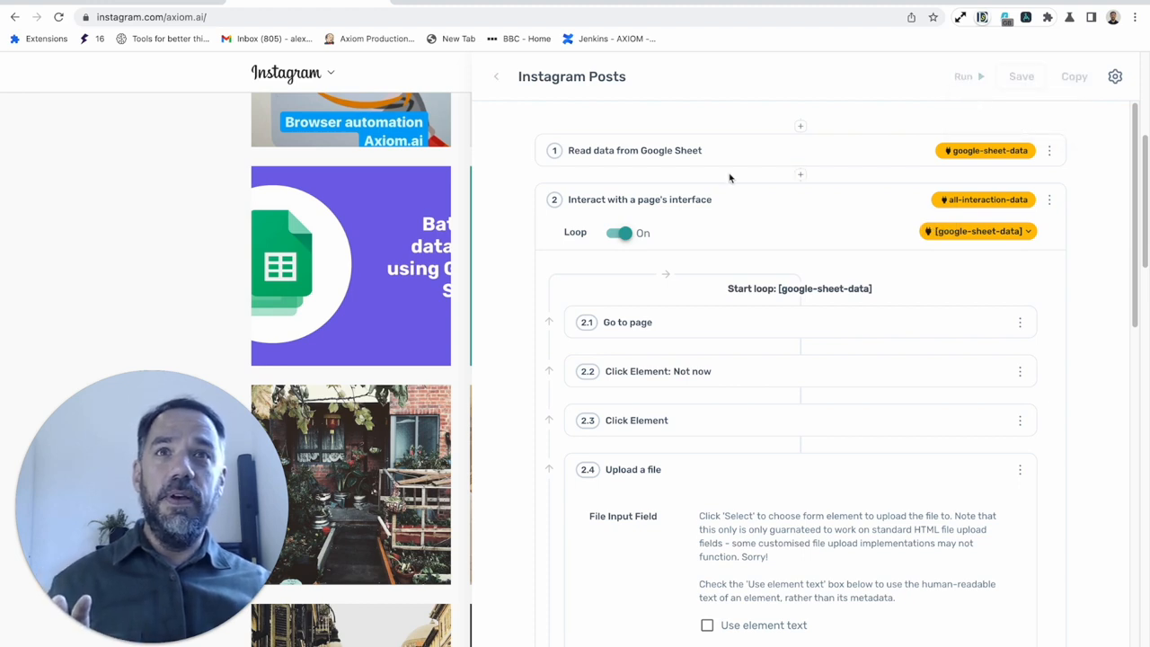
click(963, 75)
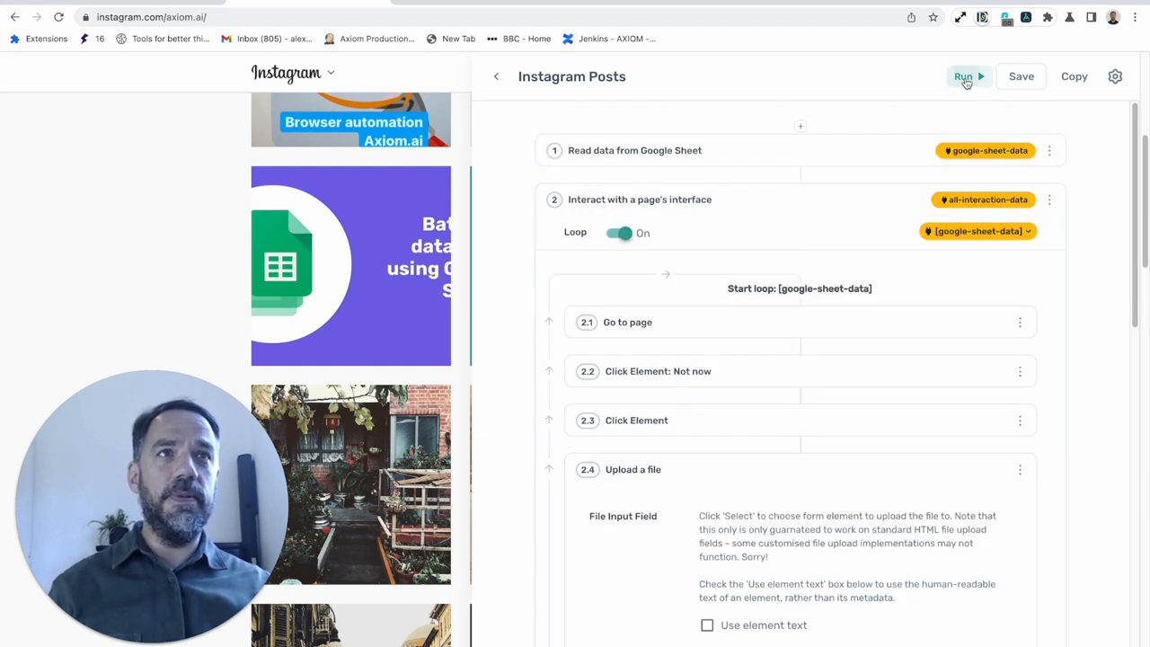
click(963, 75)
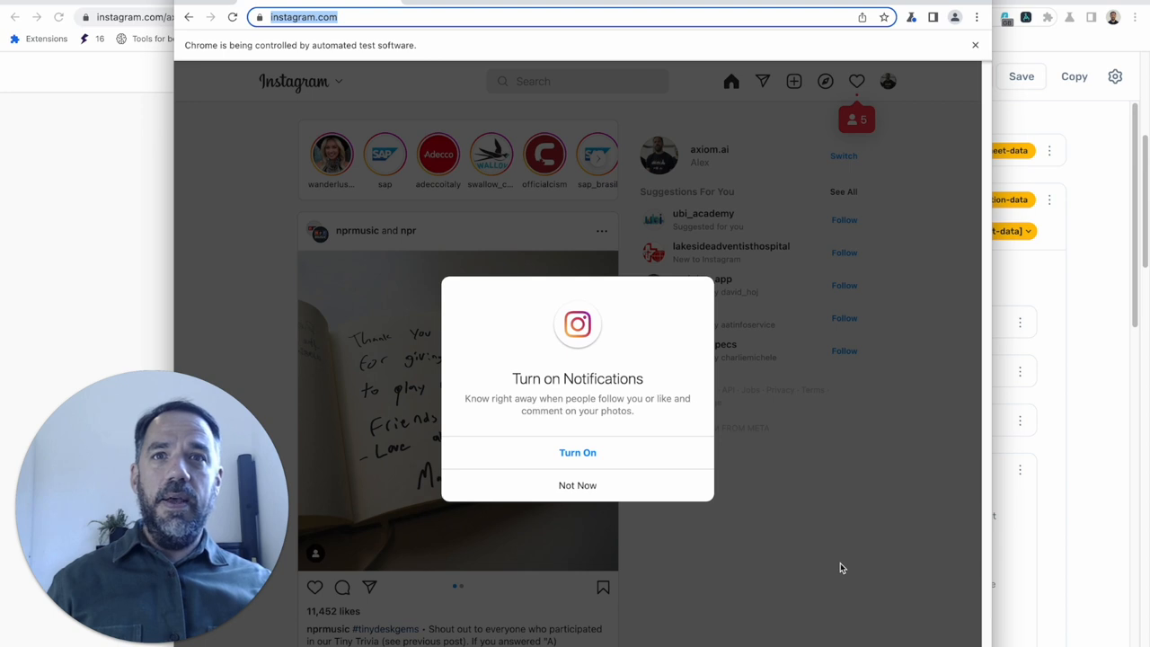
- Dismiss Not Now, start a new post and select the sheet's image from the computer
click(577, 485)
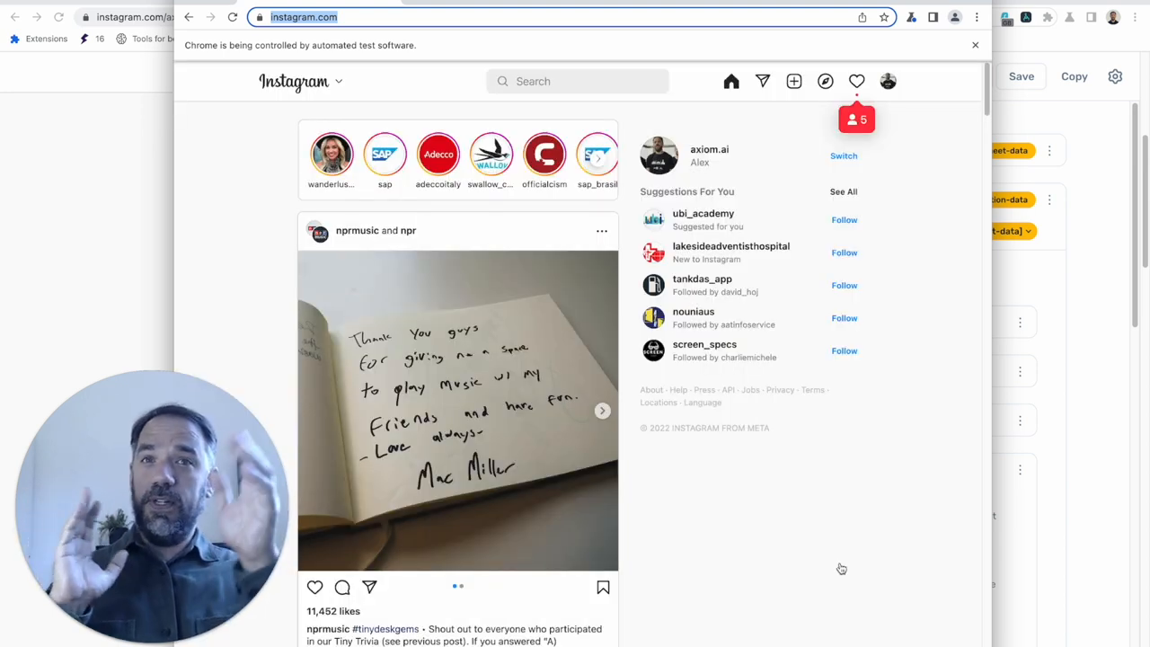
click(793, 81)
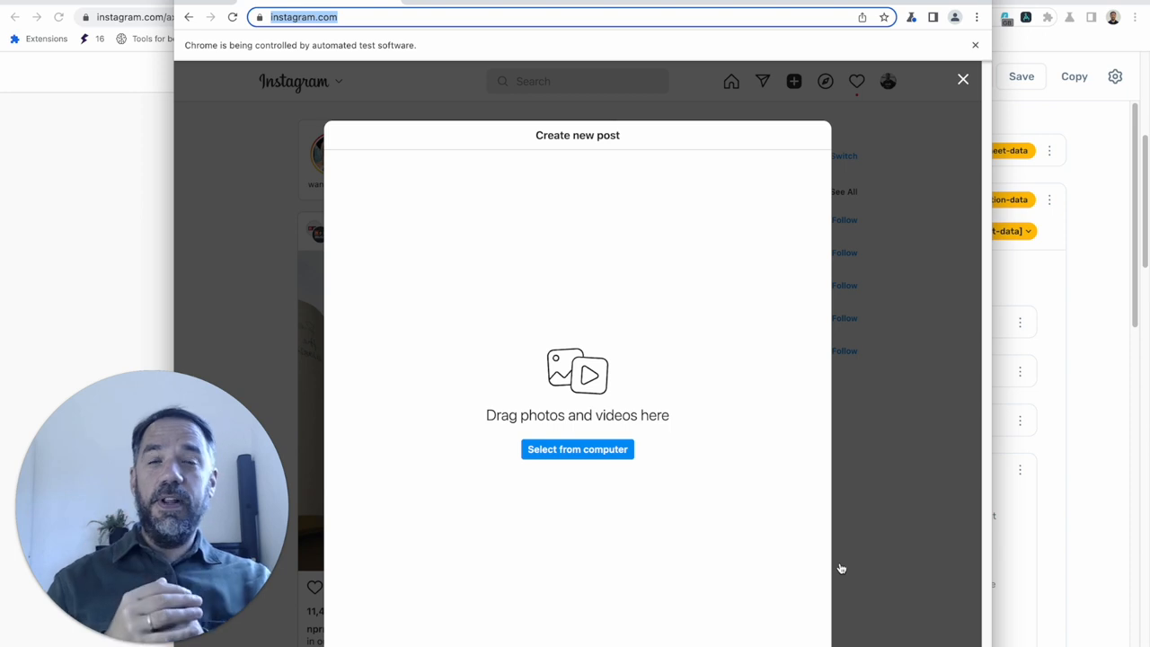
click(577, 449)
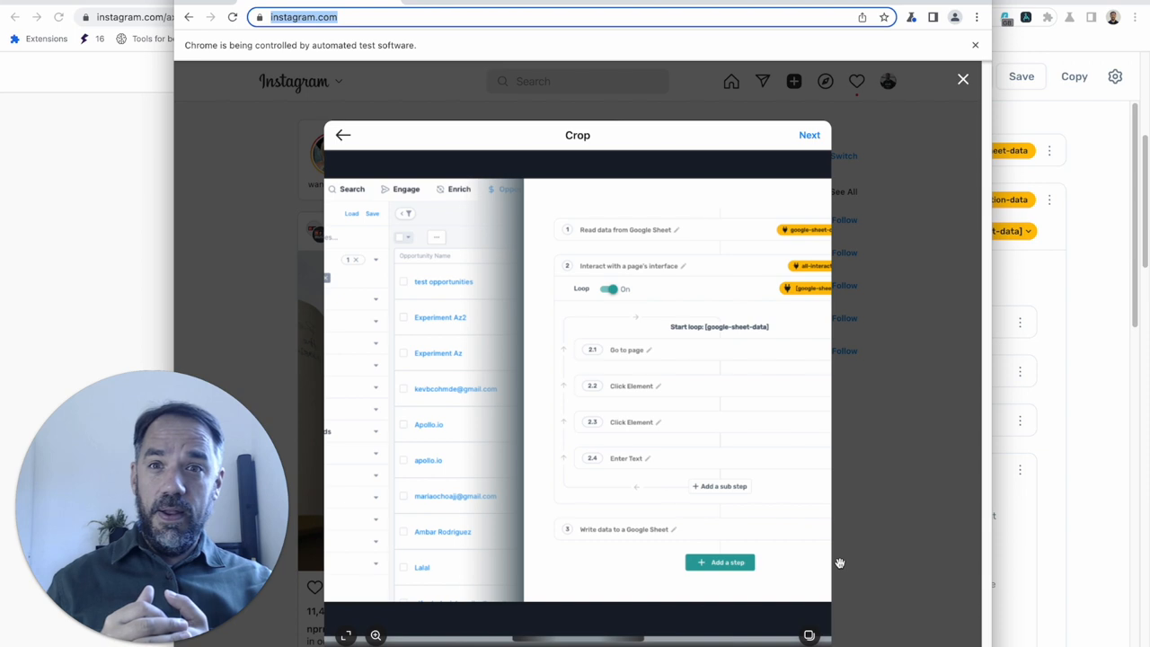
- Advance past Crop and Edit and enter the caption with the #influencer hashtags
click(346, 635)
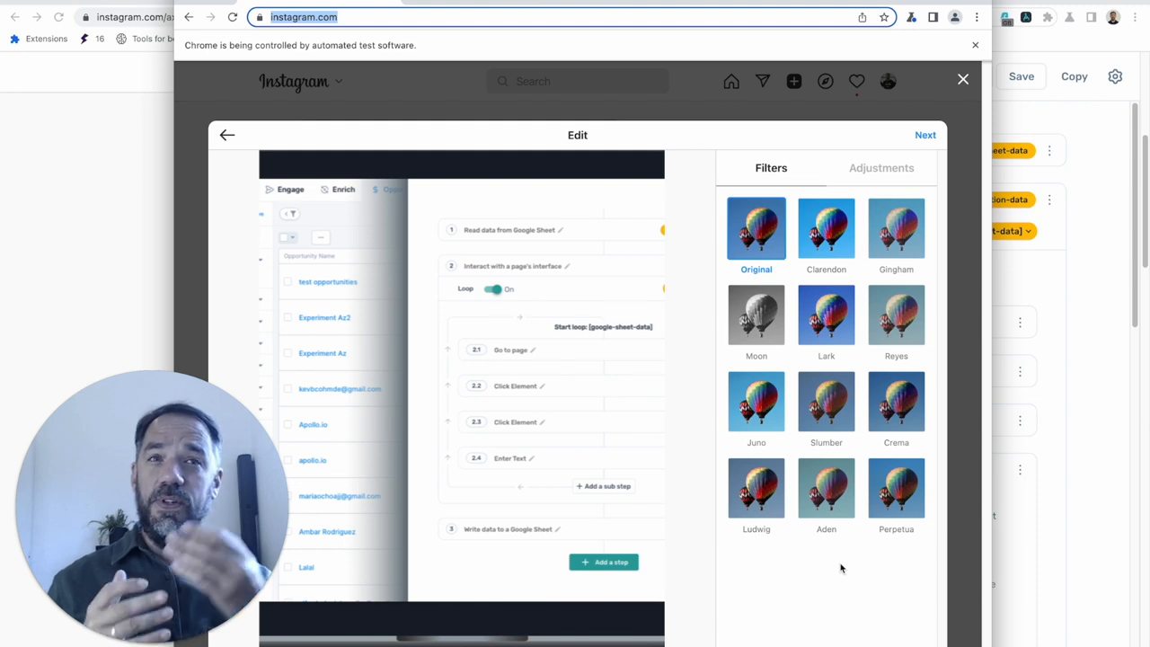
click(926, 134)
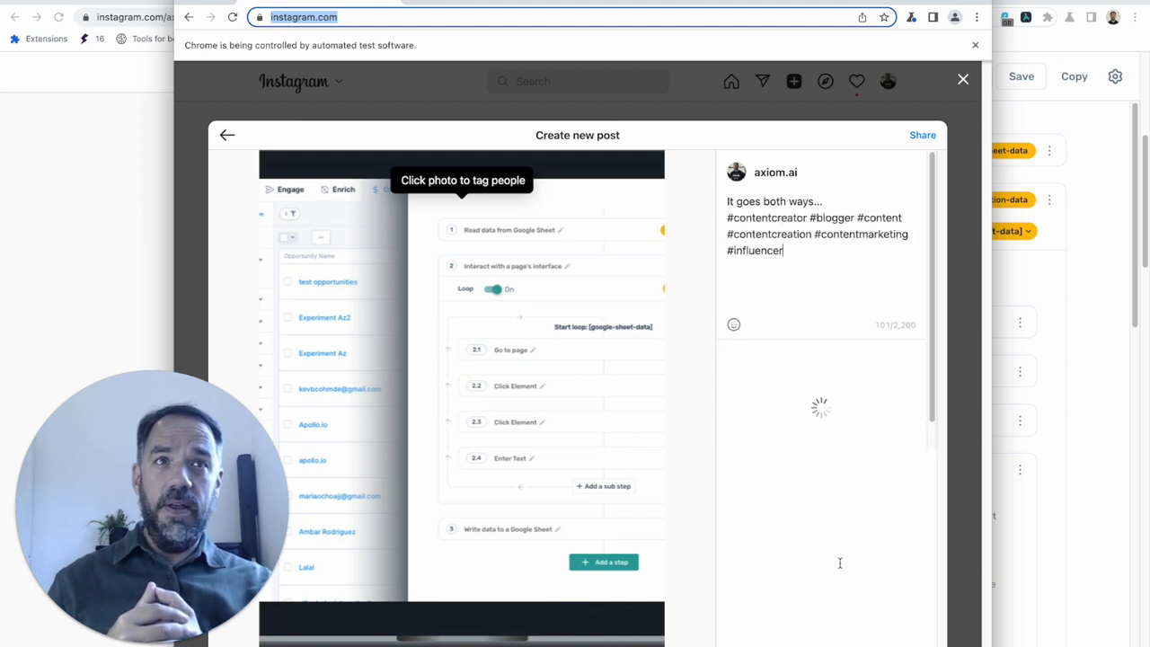
text(#influencer)
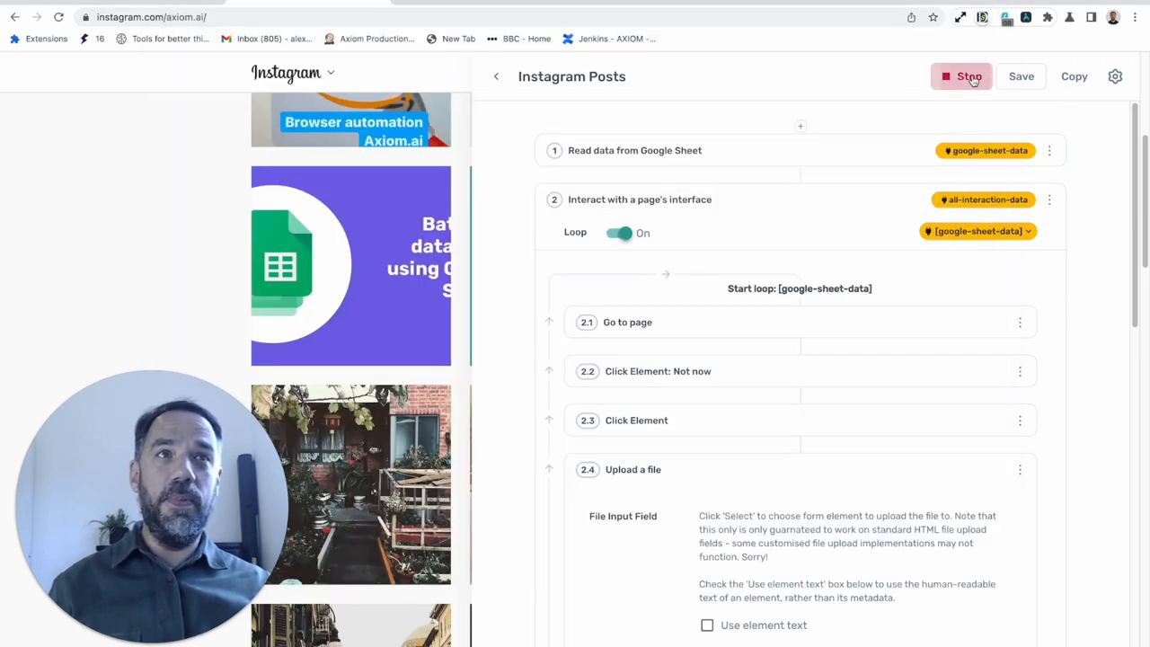
- Stop the running Instagram Posts bot from the editor
click(962, 77)
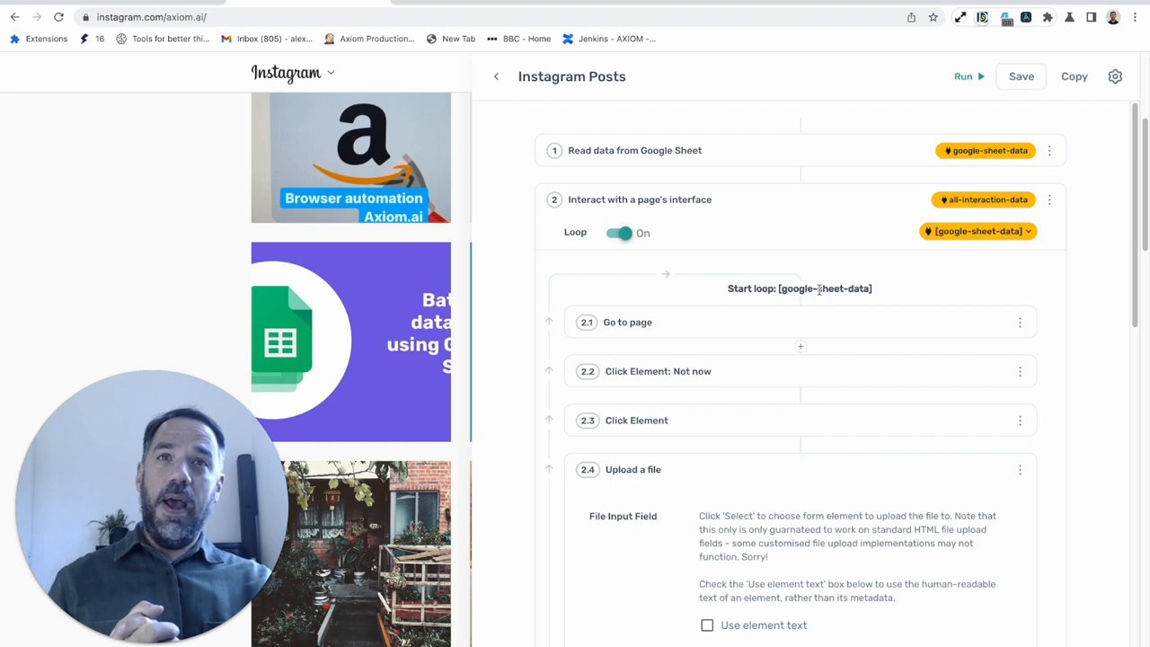
mouse_move(890, 274)
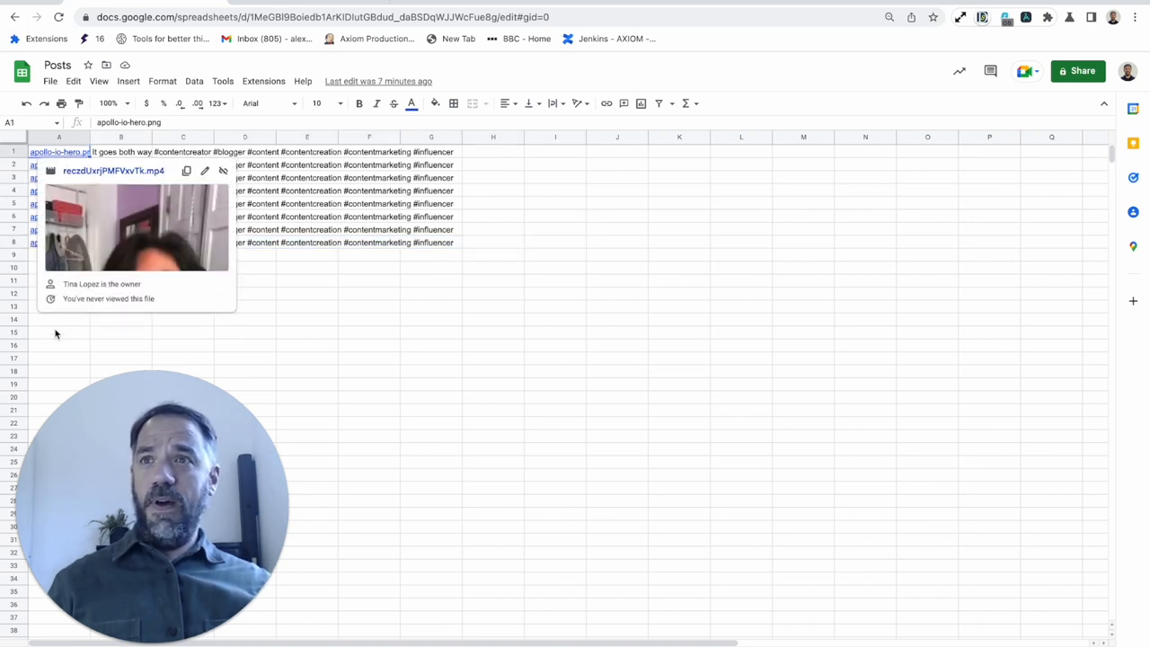
- Inspect the caption and hashtag cells, view the empty logging sheet, and bring up the Axiom bot
click(59, 331)
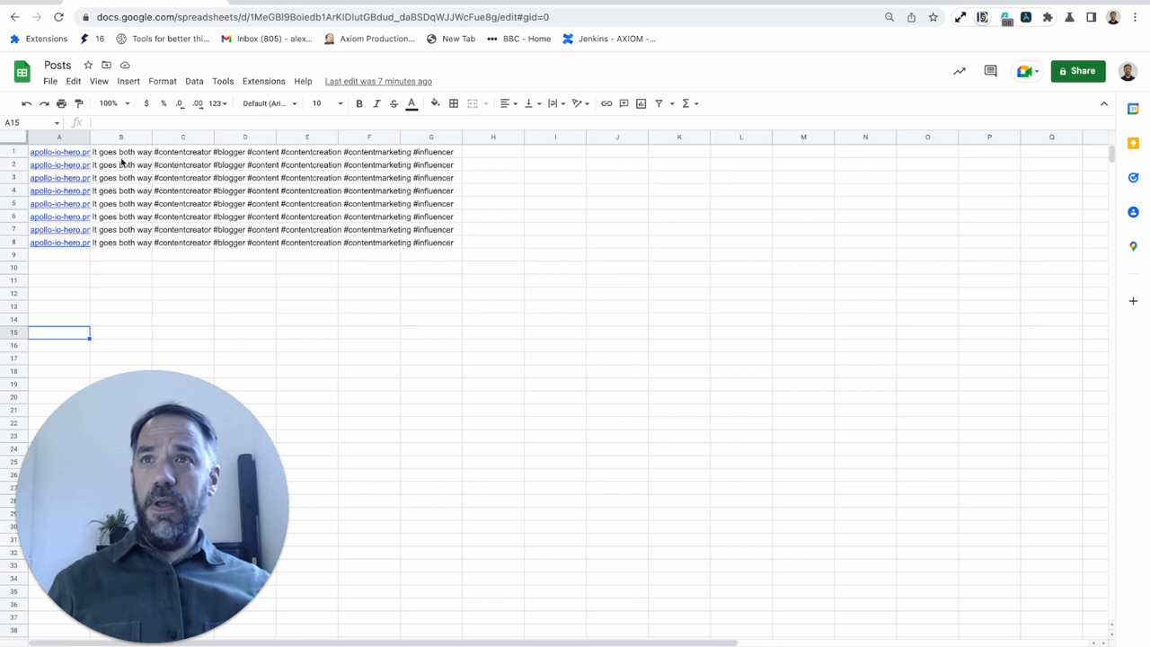
click(121, 229)
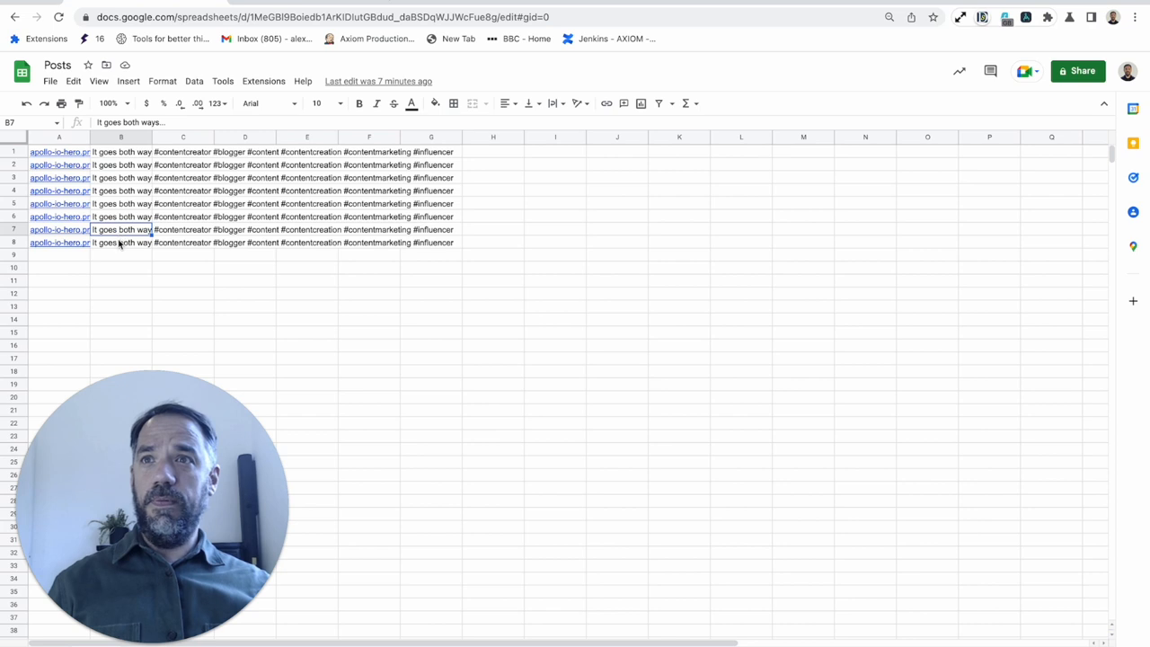
click(184, 229)
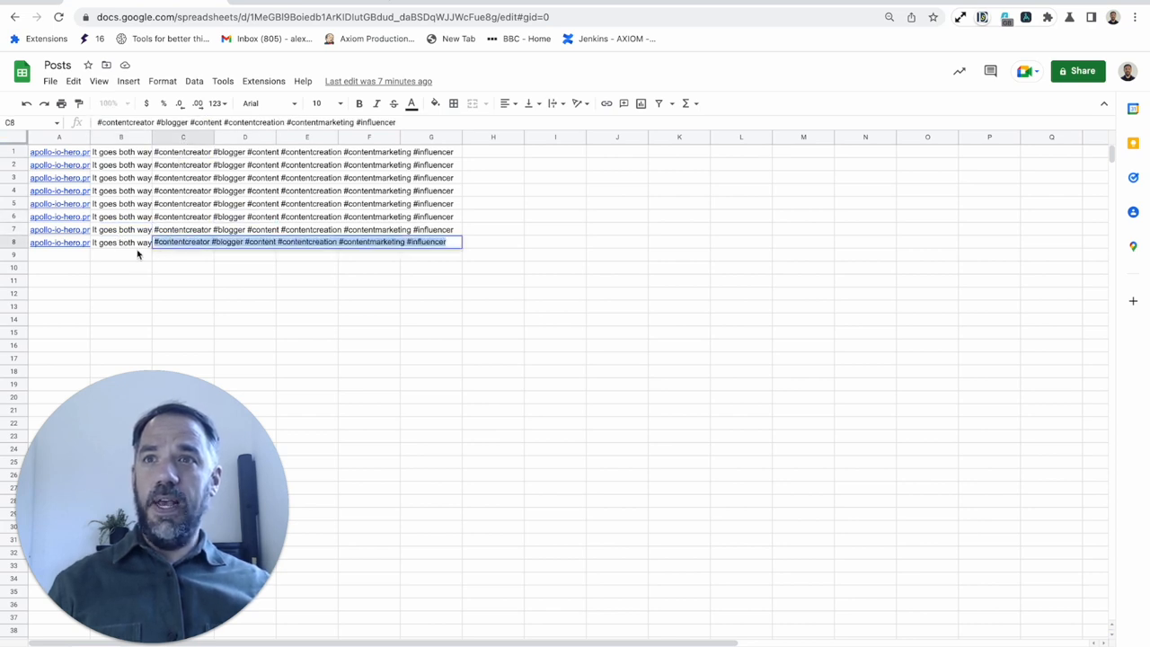
click(244, 280)
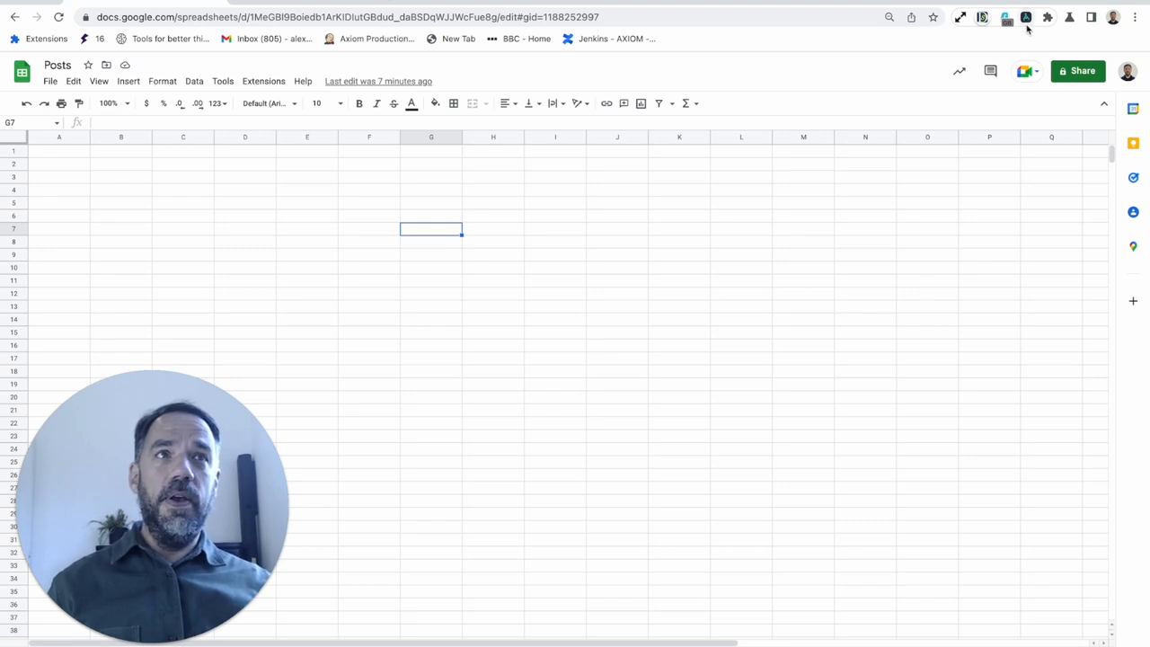
click(1006, 17)
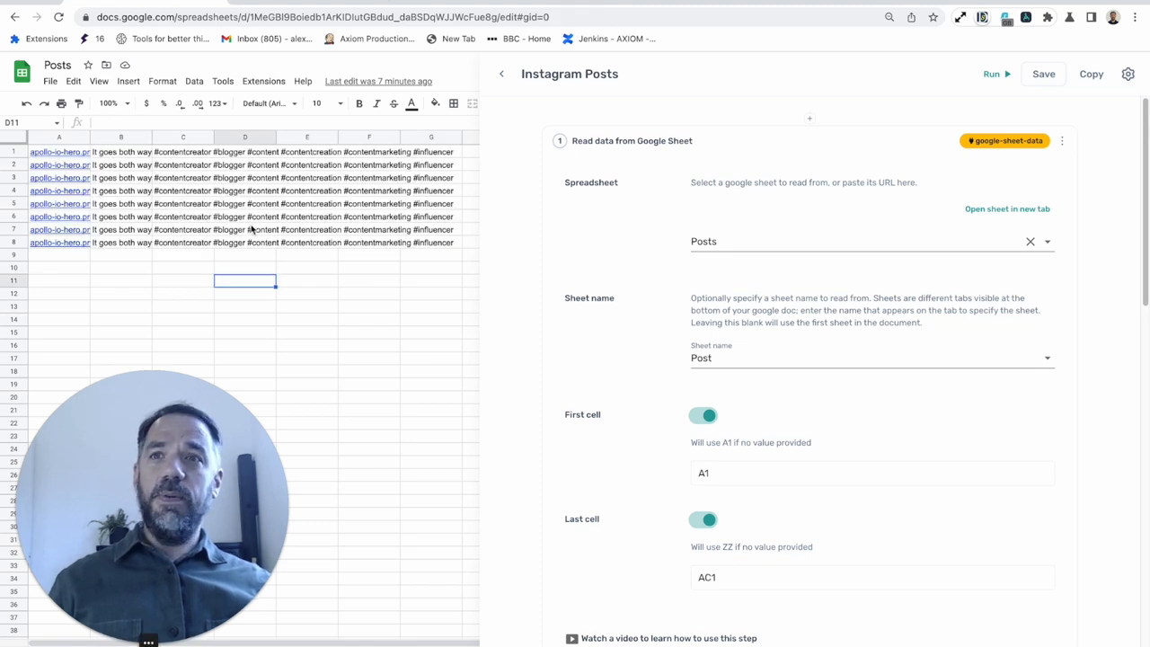
mouse_move(832, 373)
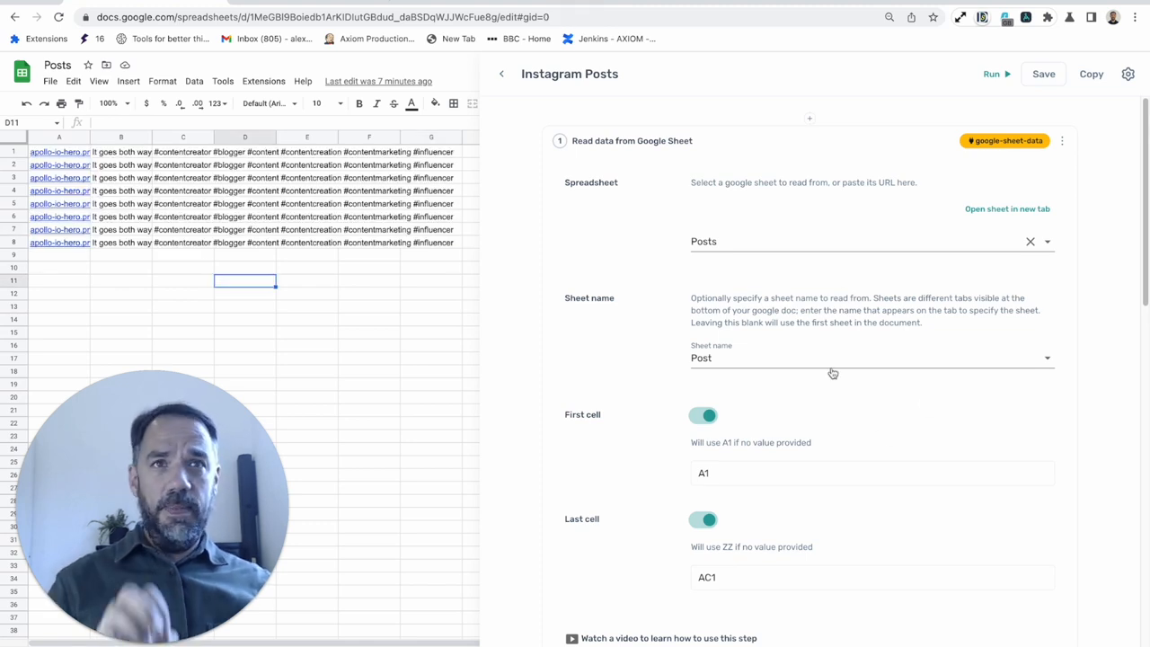
- Review the Read data settings (Posts, sheet Post, A1 to AC1) and collapse the step
scroll(down, 3)
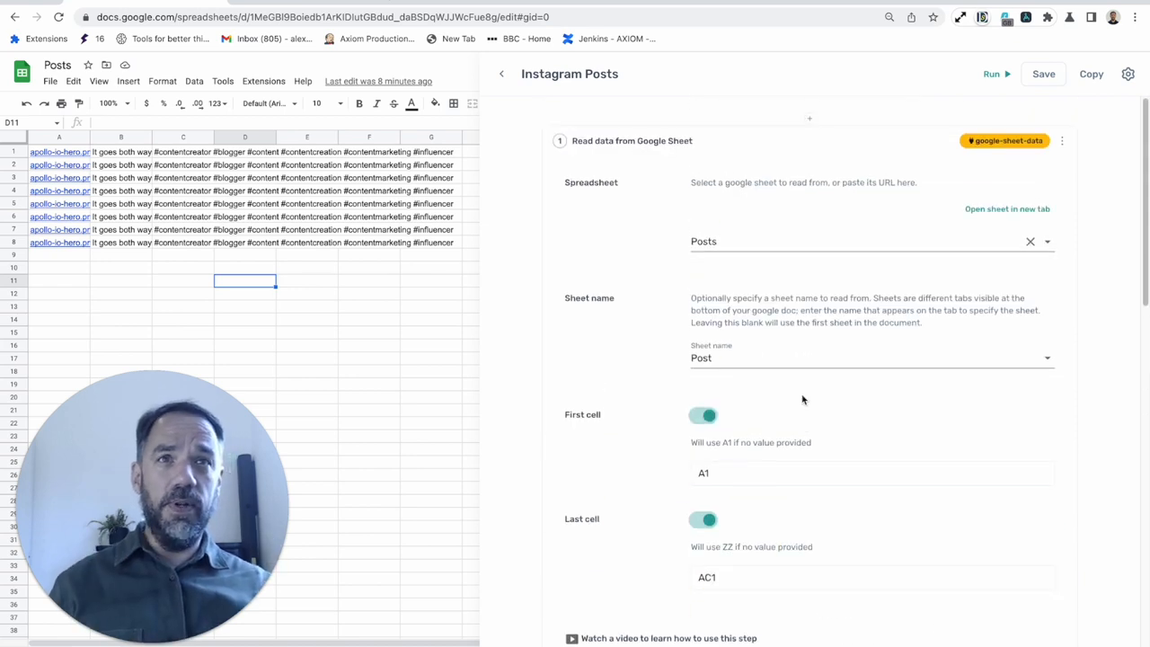
click(636, 184)
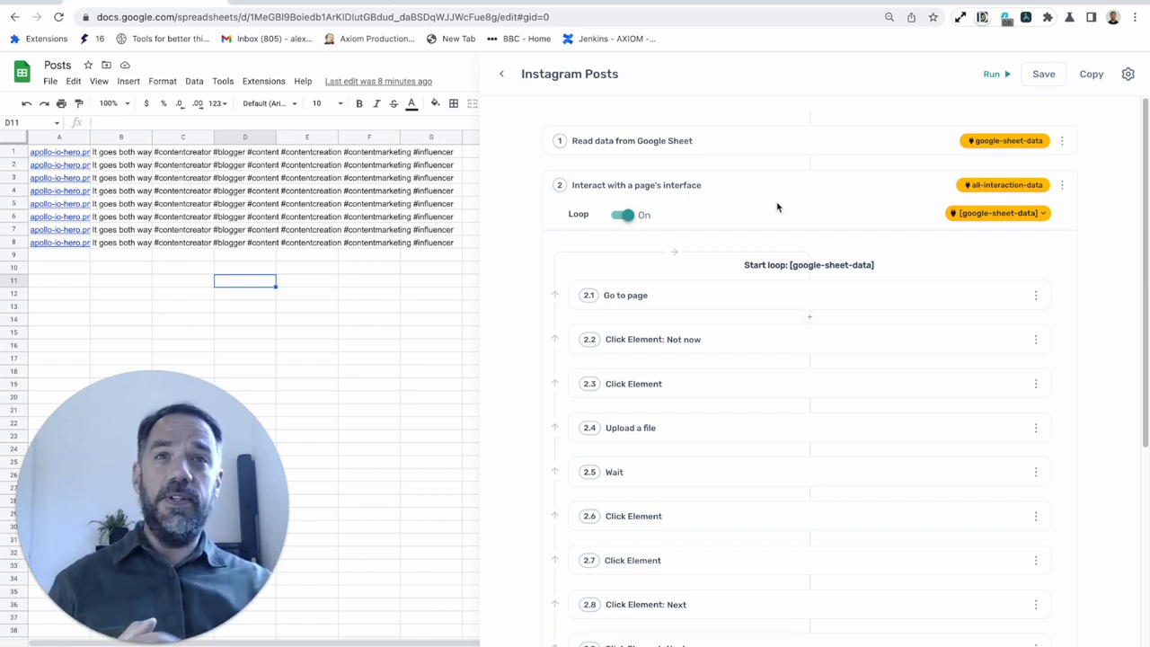
- Collapse step 2.1 Go to page and hide the Axiom panel to reveal the Instagram profile
scroll(down, 3)
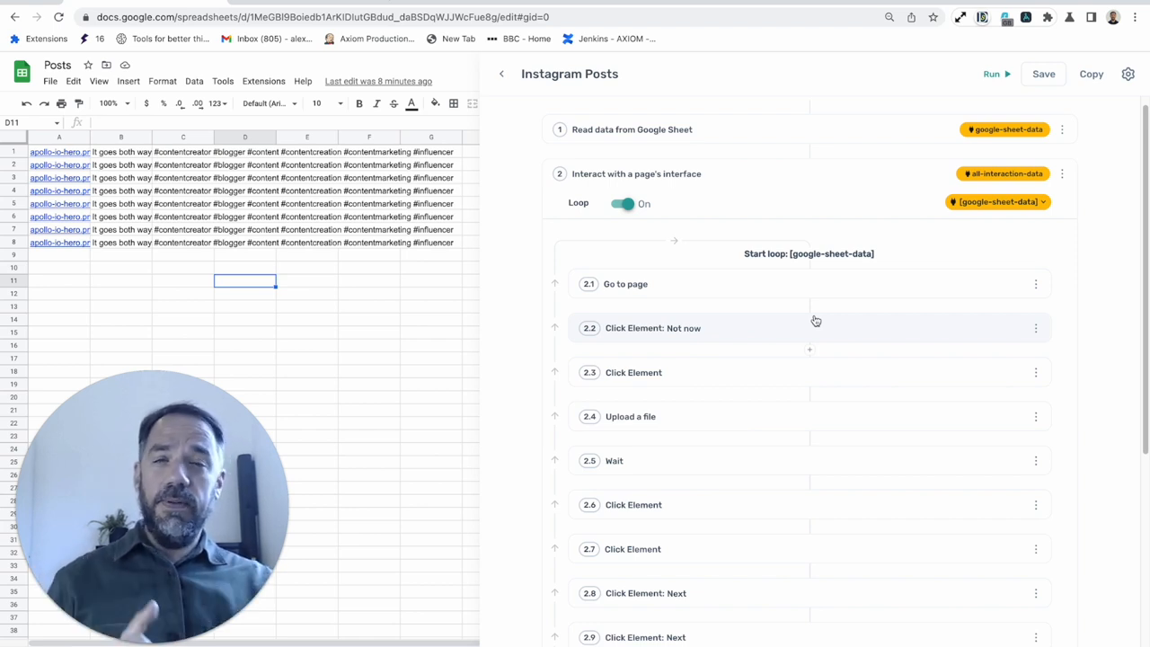
click(625, 283)
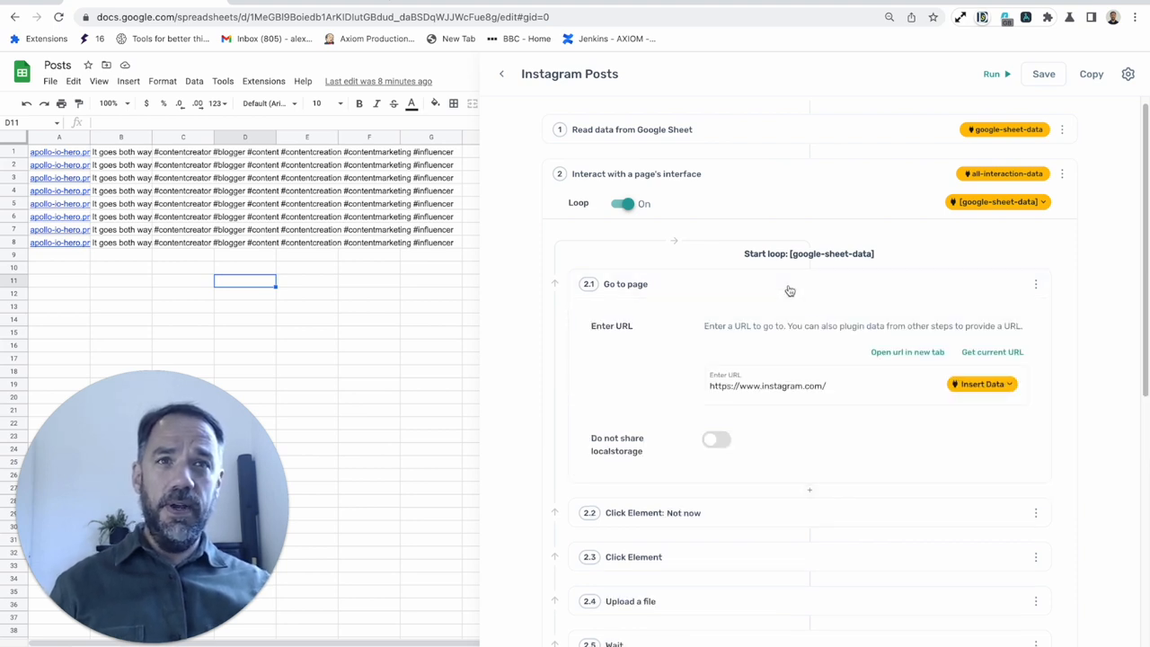
mouse_move(836, 404)
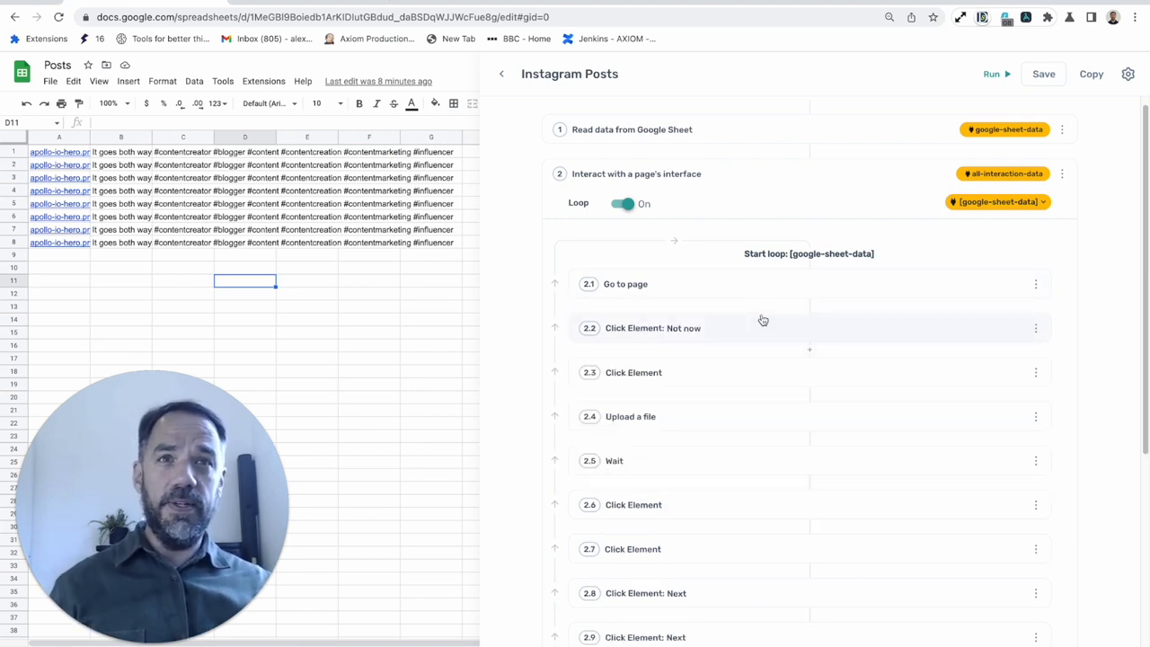
click(653, 328)
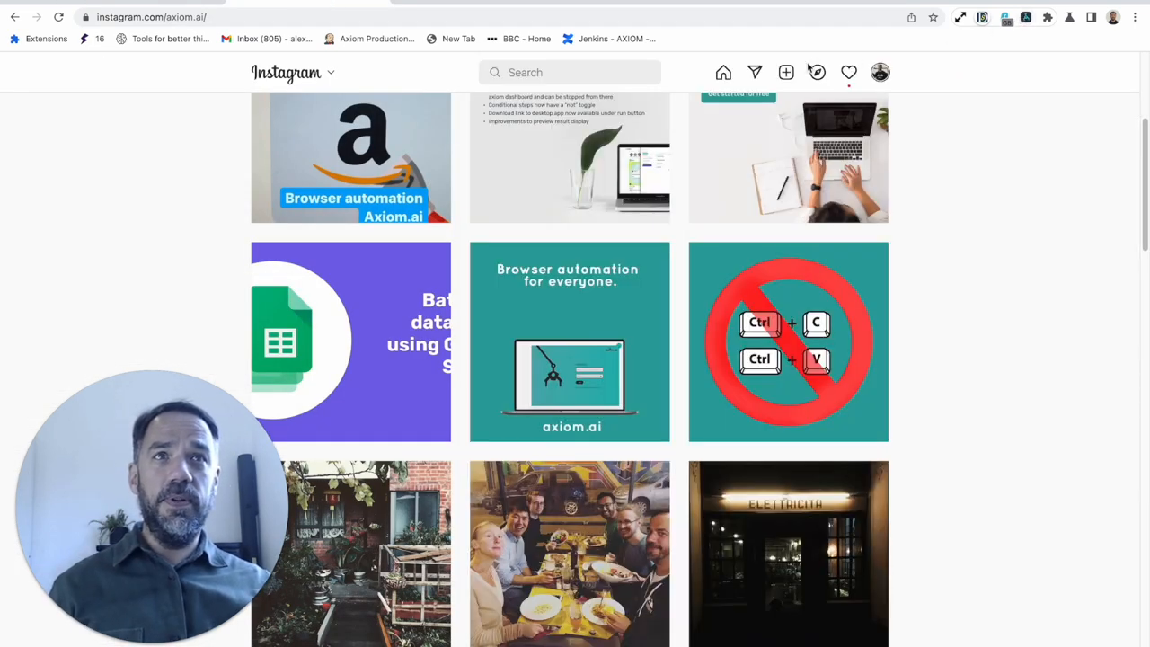
- Bring the bot editor back over Instagram and expand the click step's settings
click(785, 72)
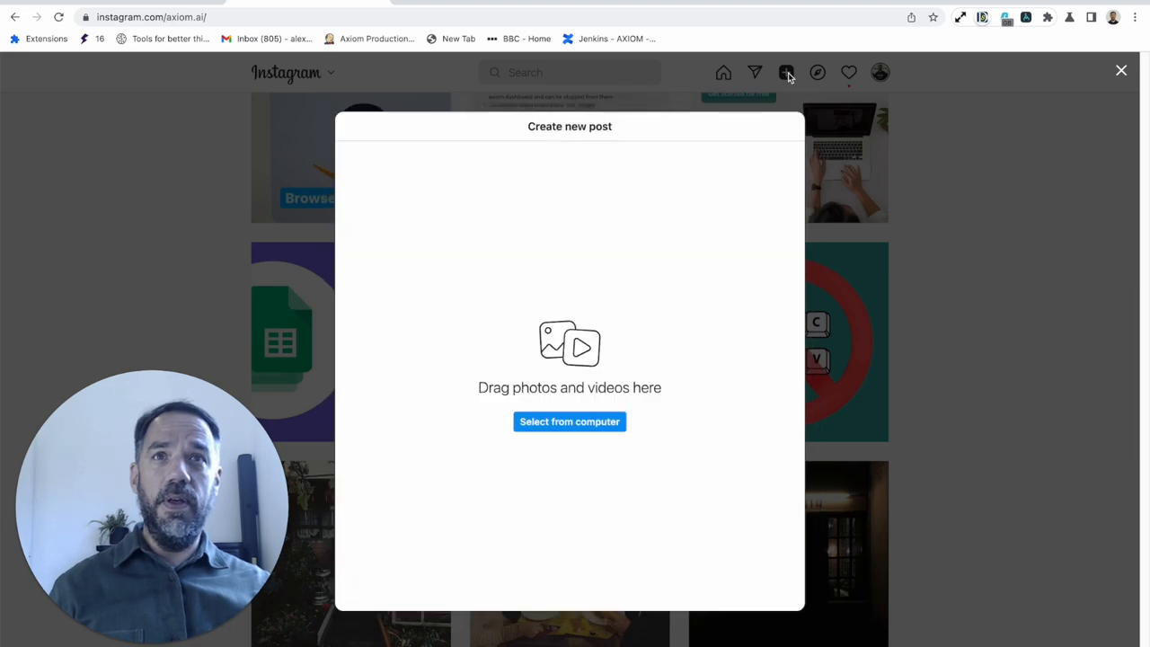
click(1024, 17)
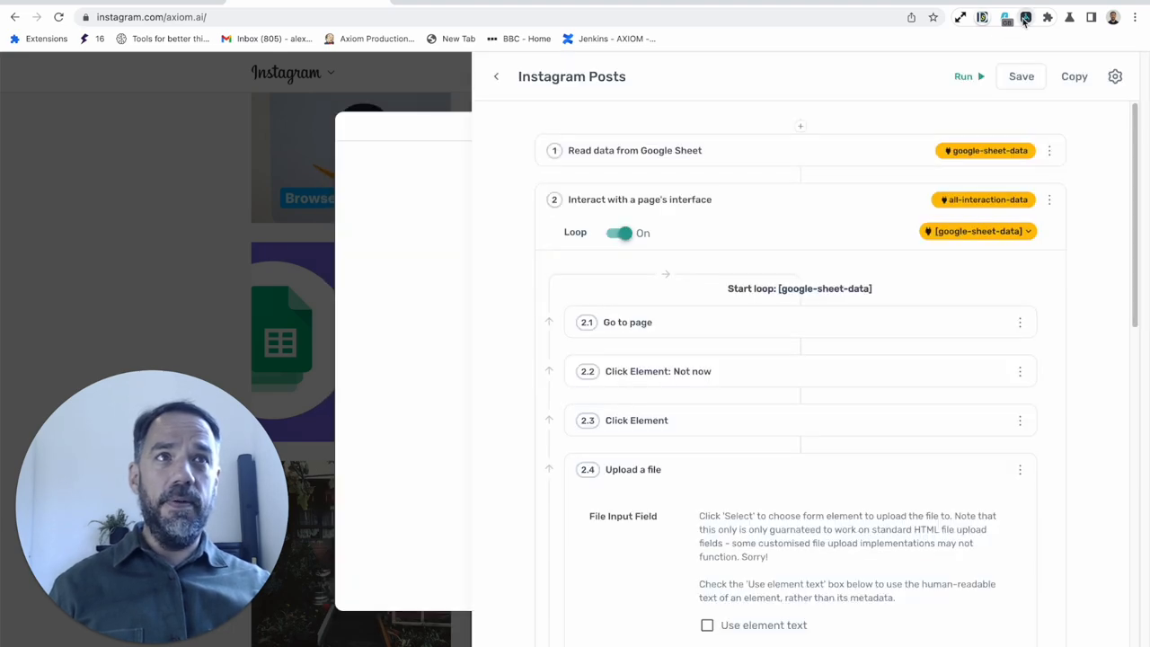
scroll(down, 3)
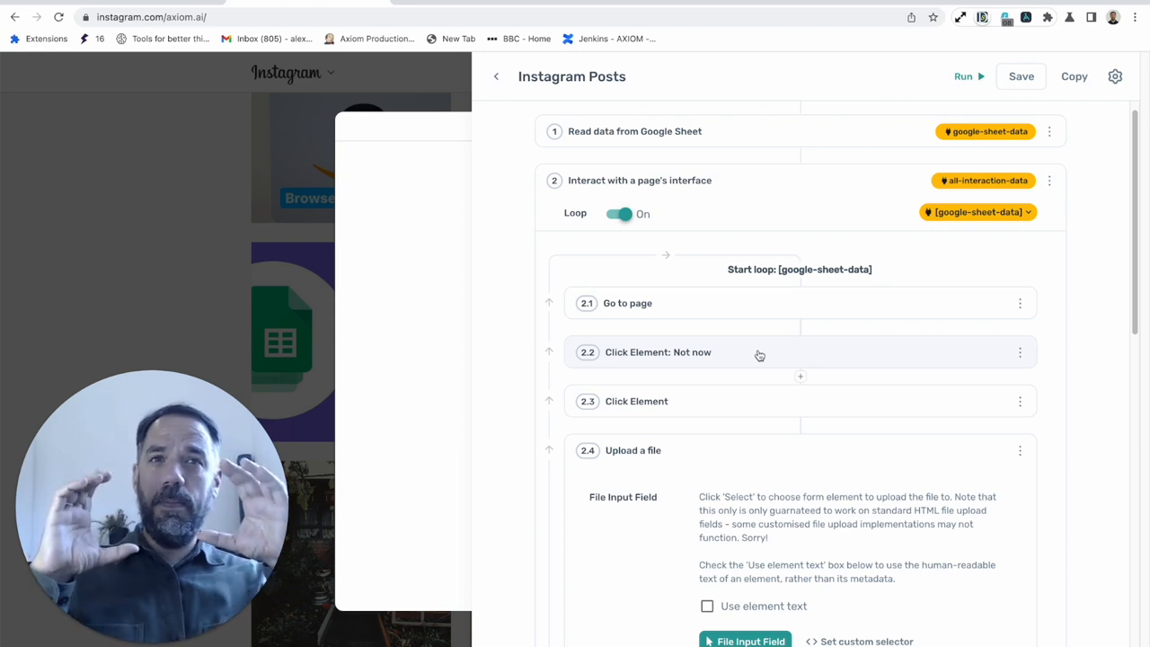
click(657, 351)
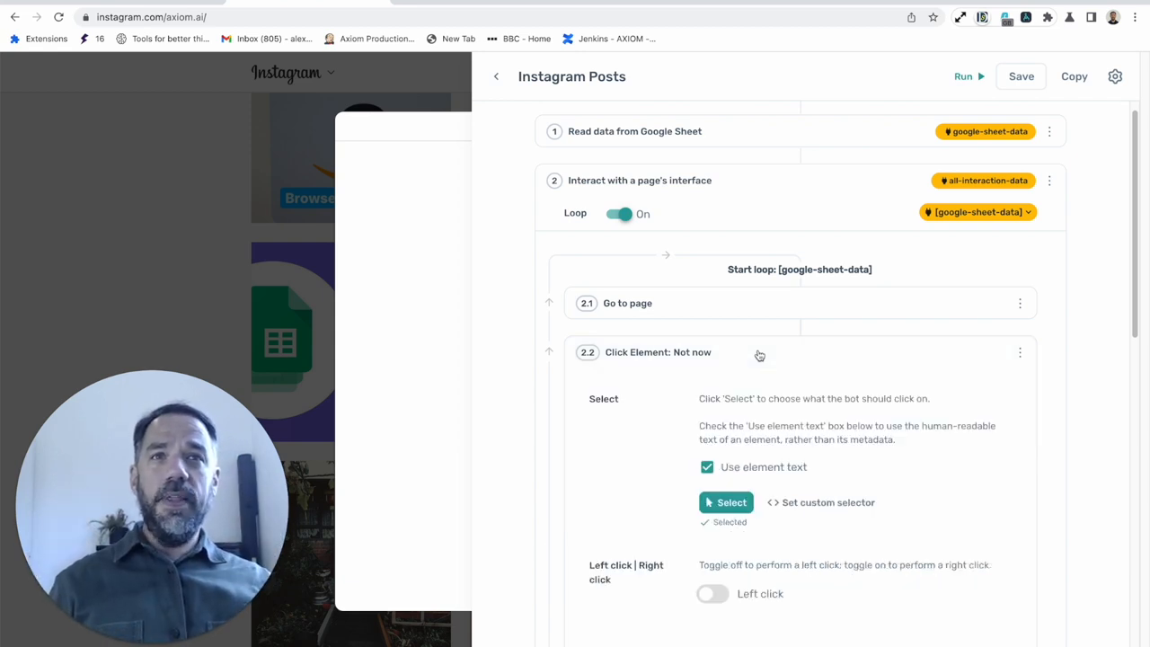
scroll(down, 3)
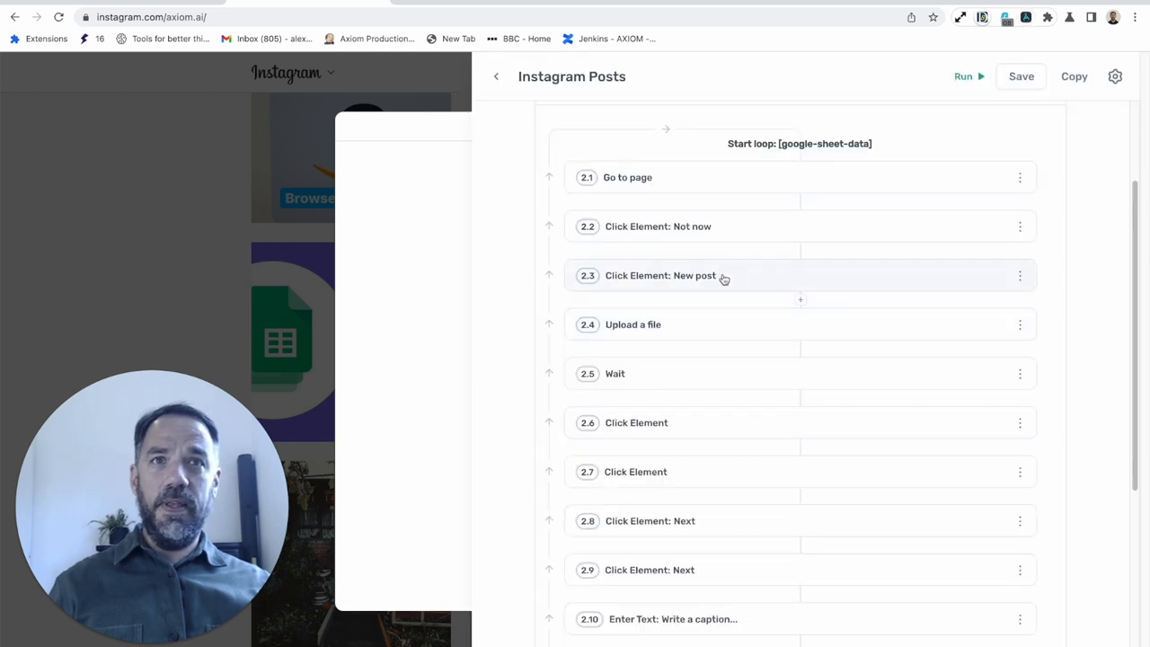
- Re-select Instagram's + New post icon as step 2.3's target, cancel Selection Made, and collapse it
click(661, 275)
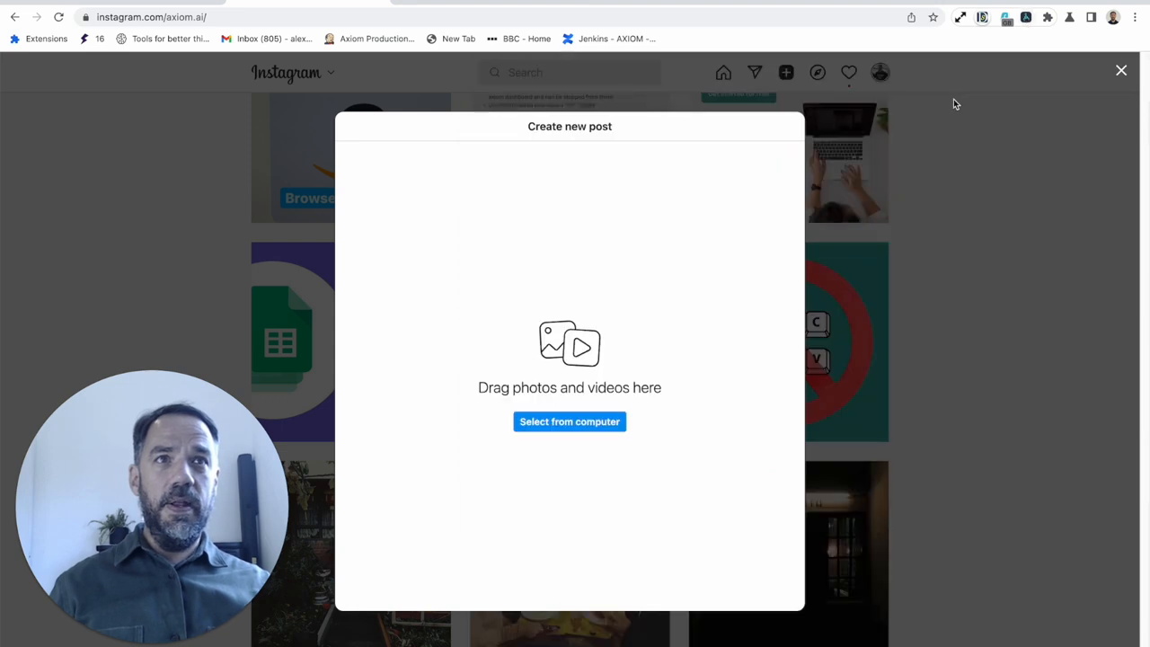
click(1122, 70)
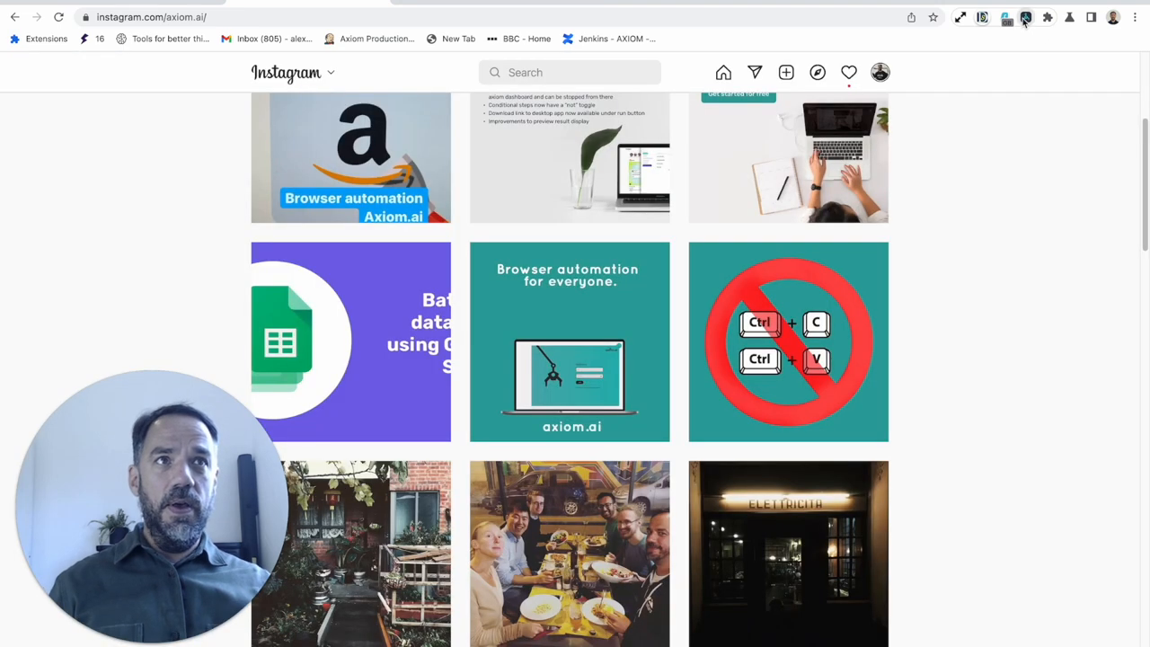
scroll(up, 3)
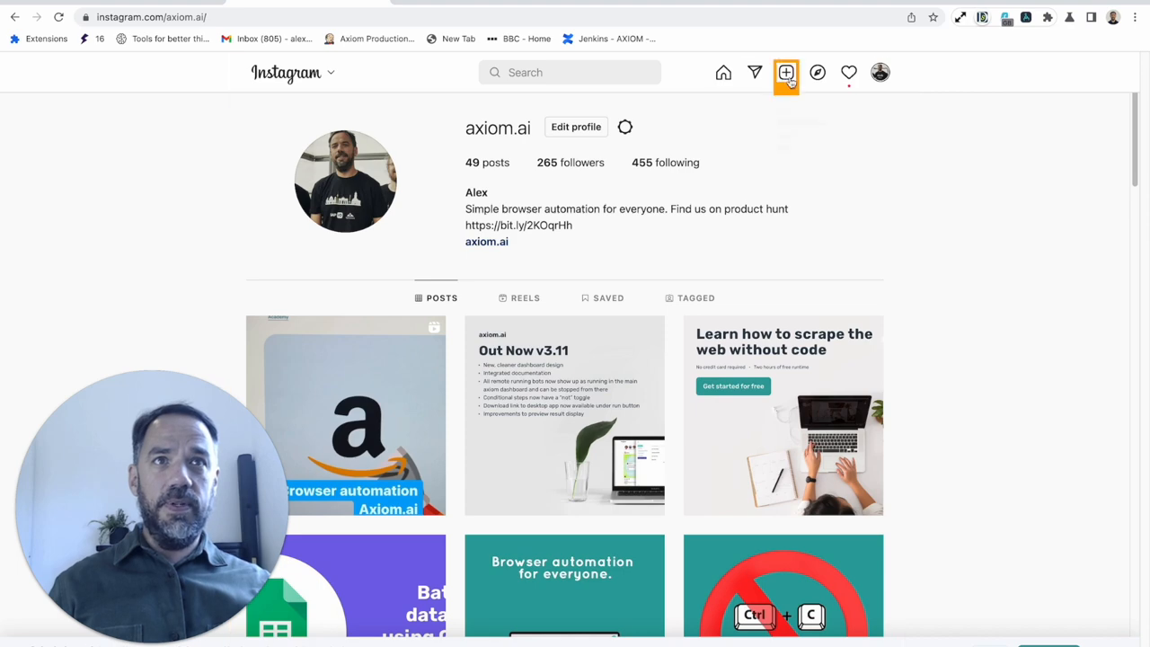
click(785, 72)
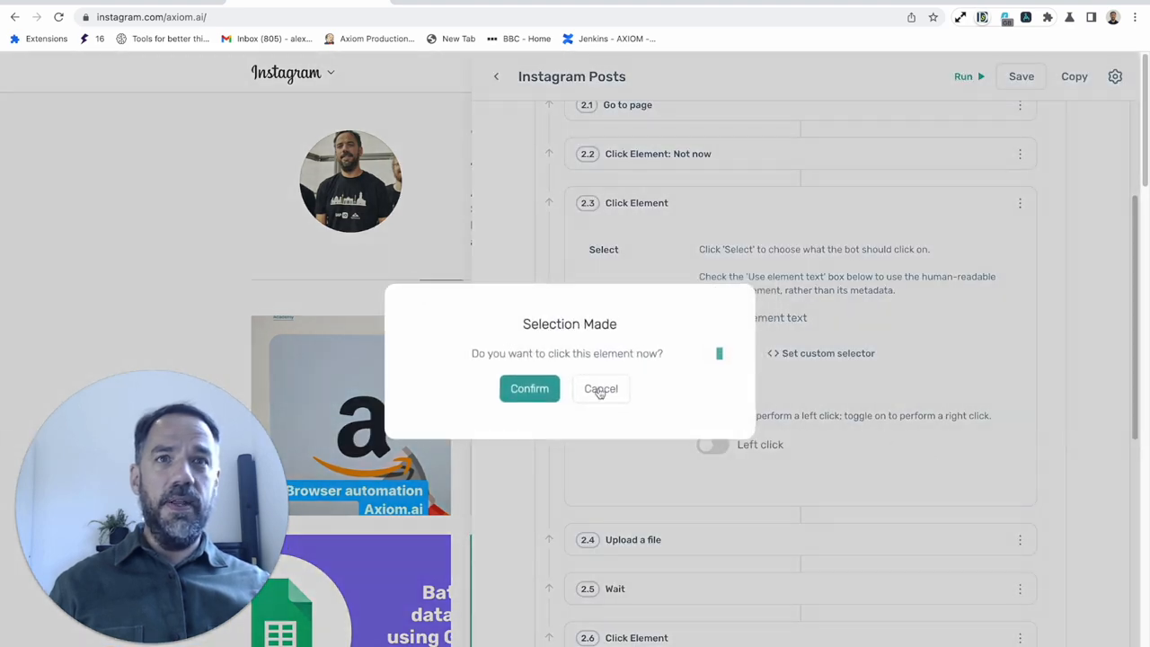
click(601, 388)
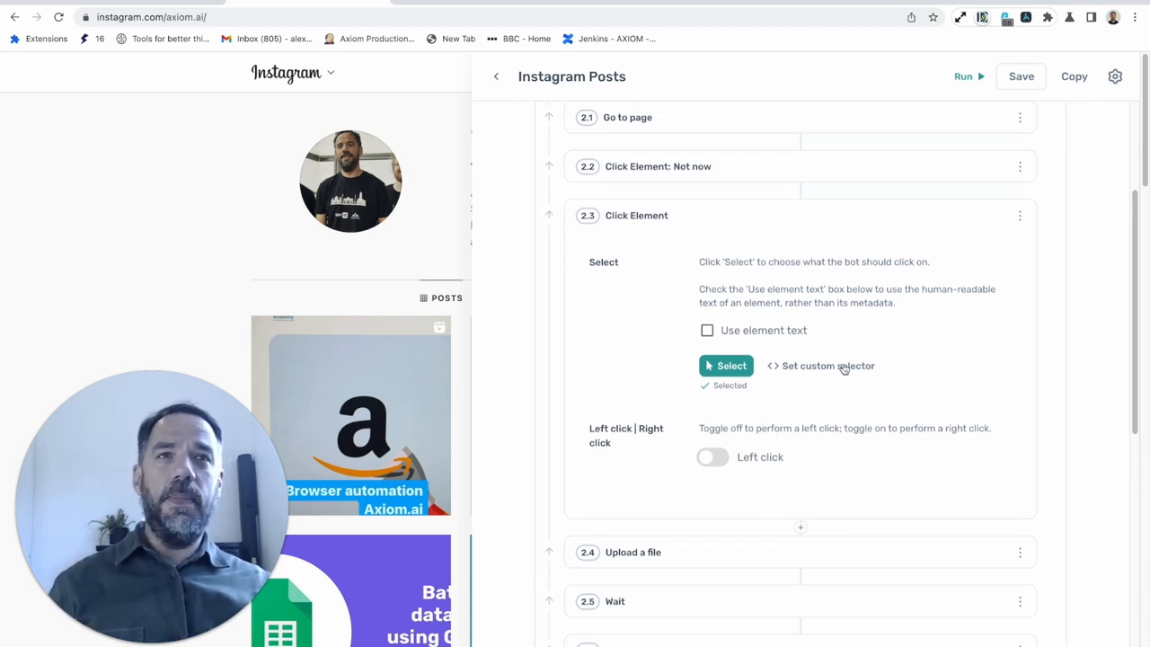
click(636, 215)
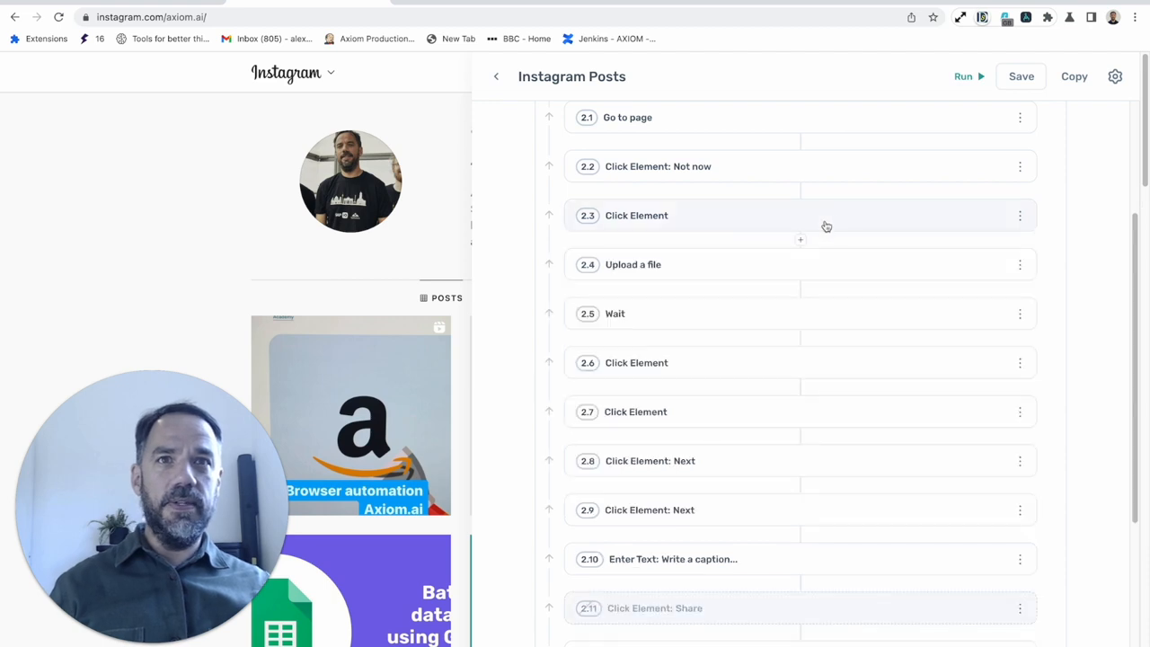
- Expand step 2.4 Upload a file and review its test-assets folder File Path
click(633, 264)
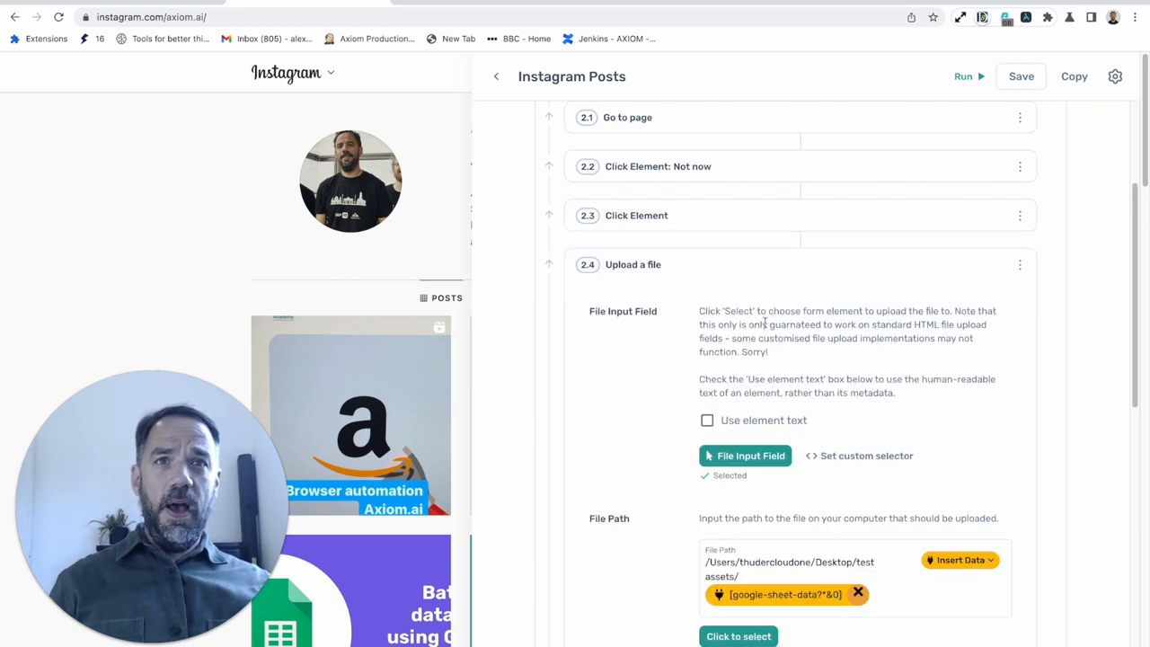
scroll(down, 3)
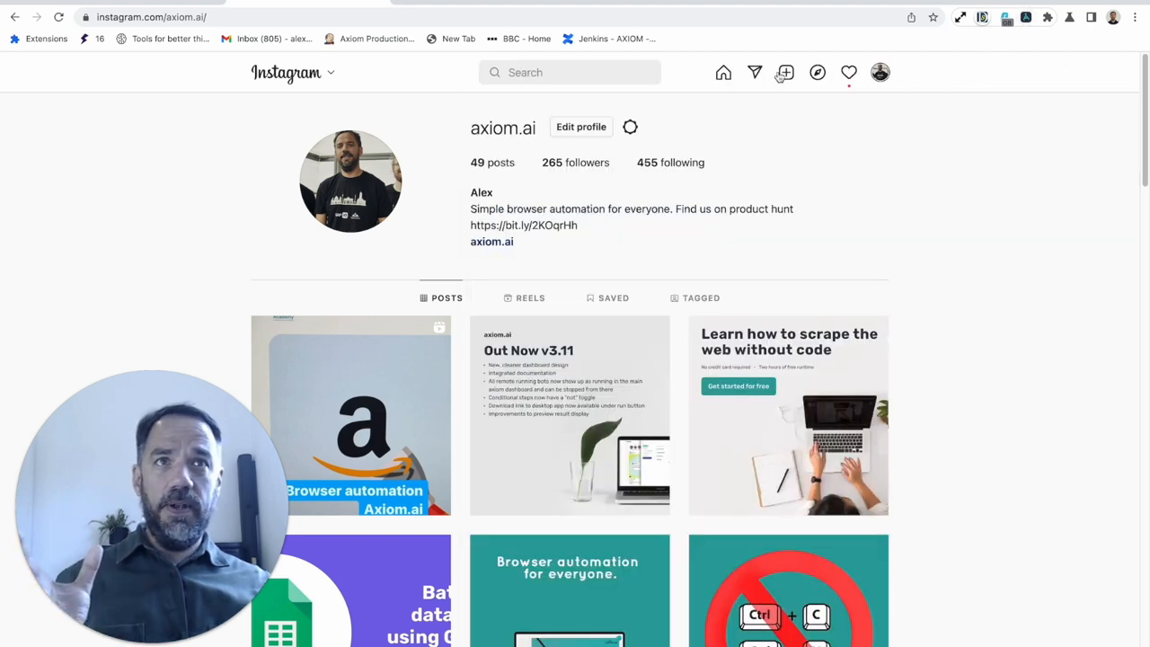
click(785, 73)
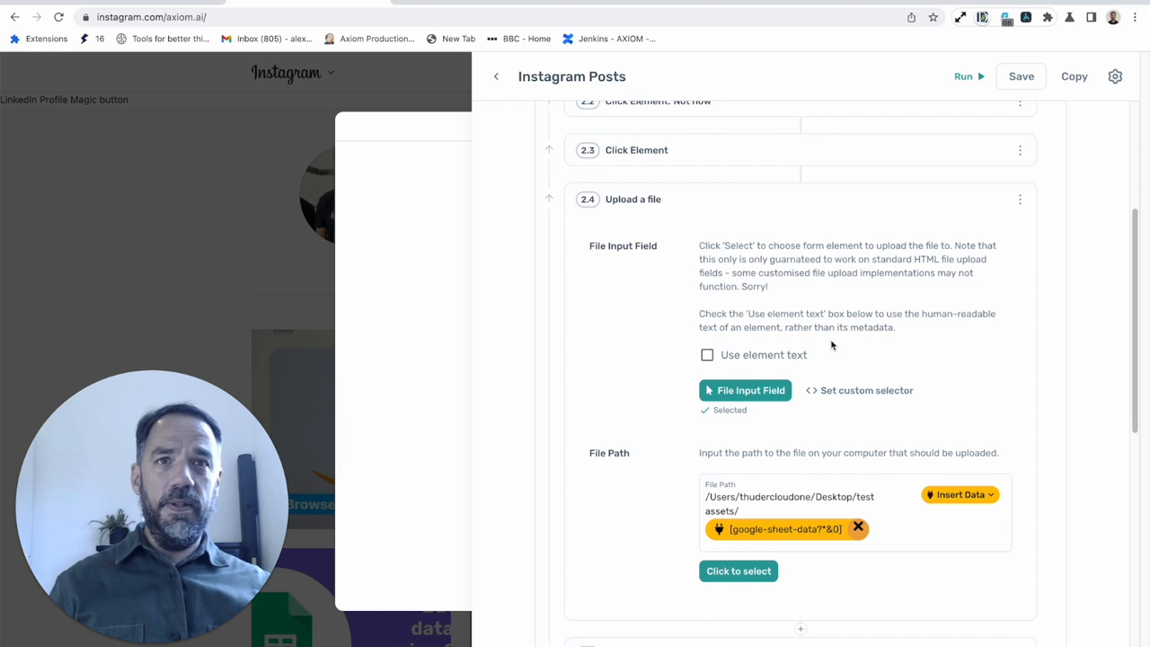
mouse_move(777, 400)
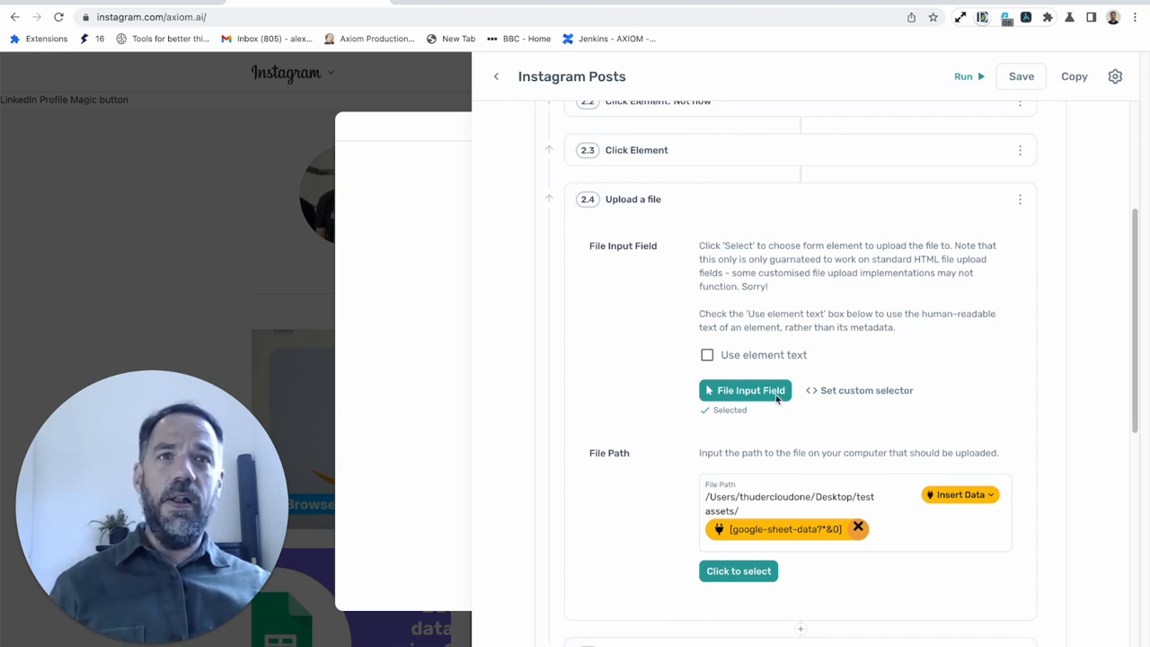
scroll(down, 3)
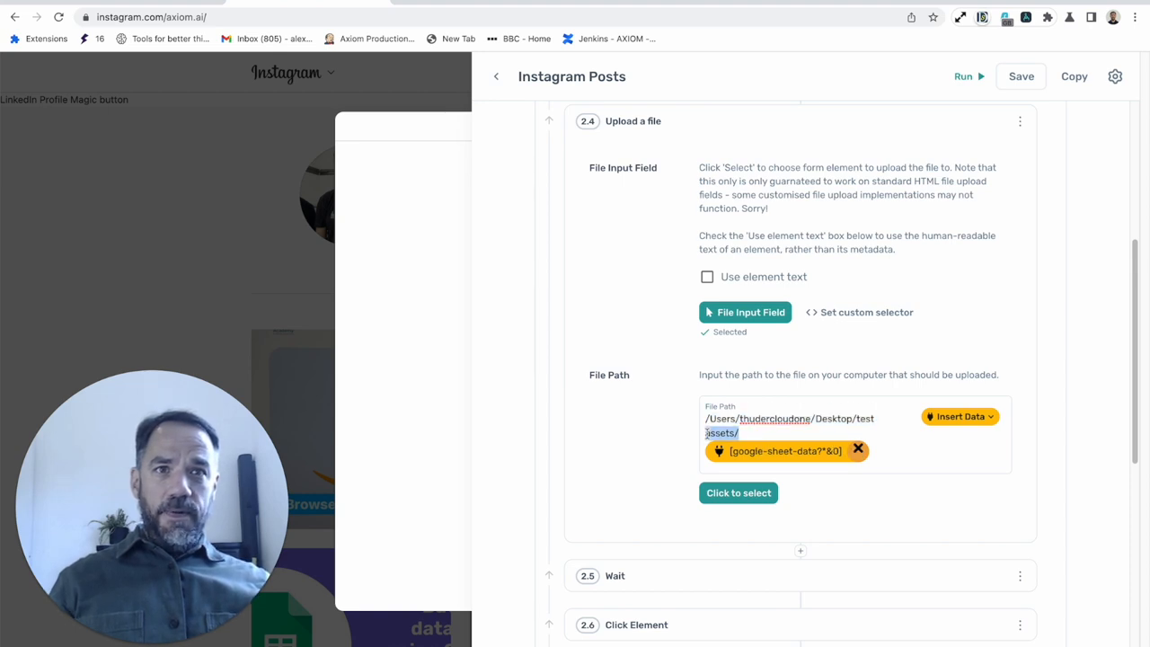
- Keep Column A of the sheet data as the file name token and save the path
triple_click(790, 425)
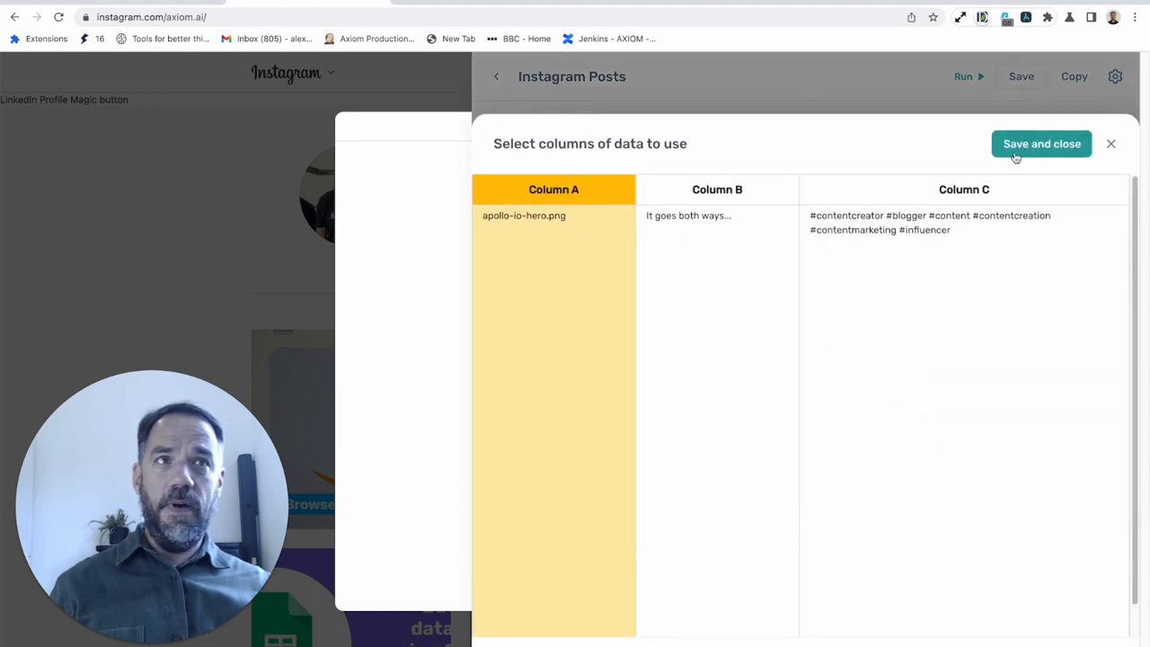
click(1041, 144)
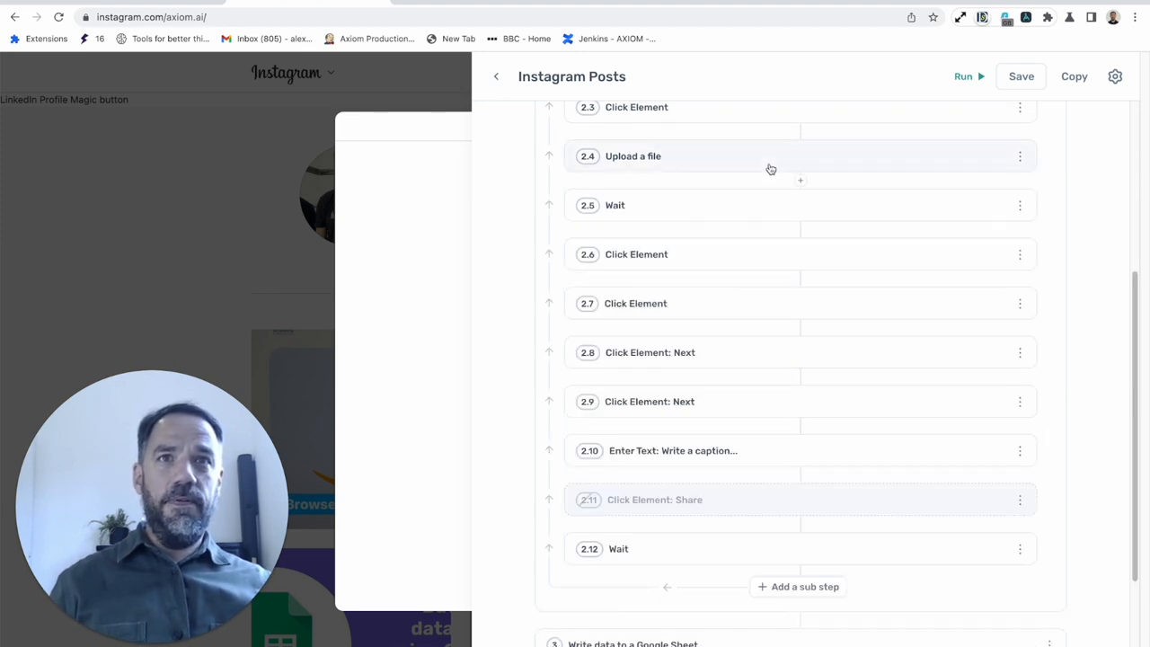
click(633, 155)
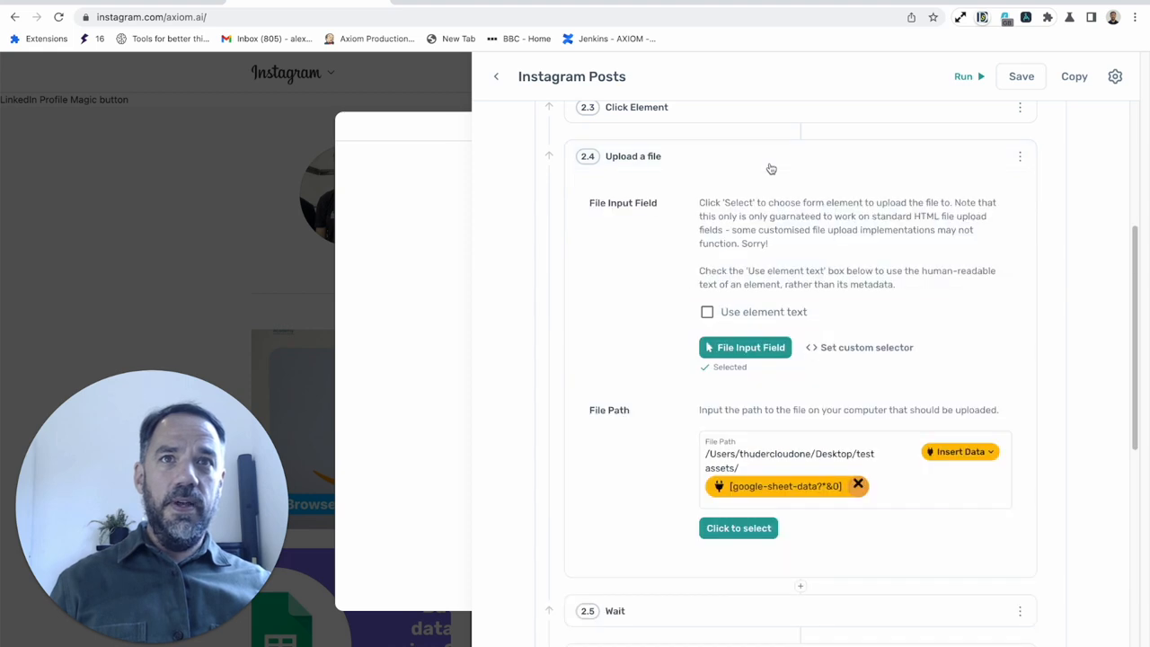
mouse_move(784, 538)
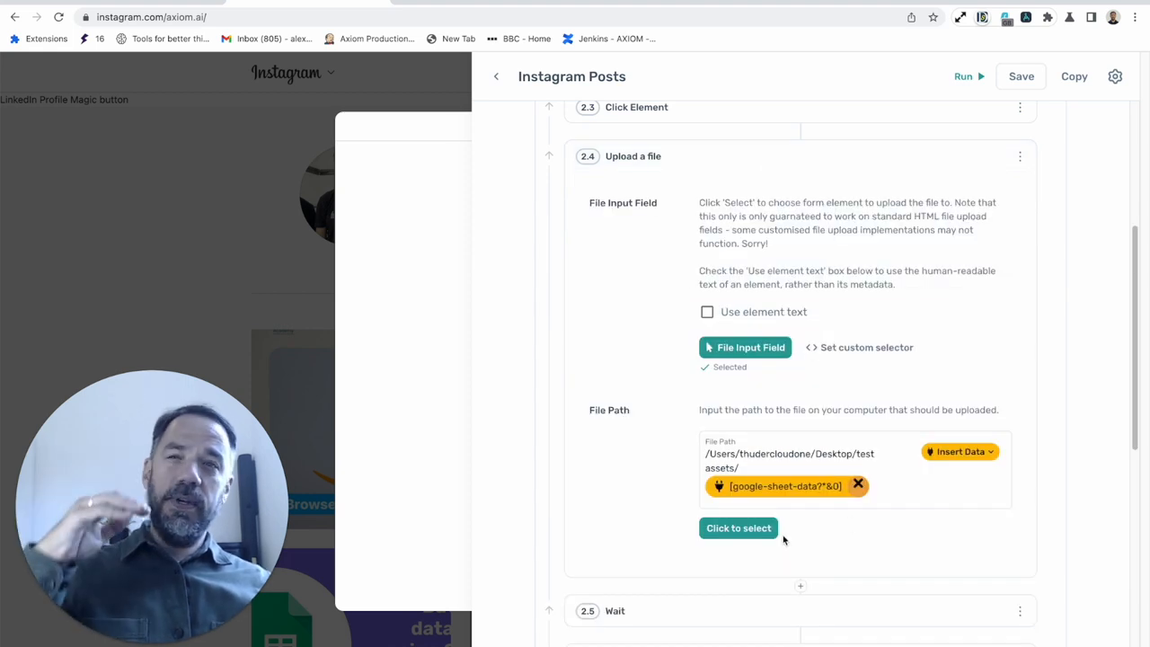
mouse_move(746, 486)
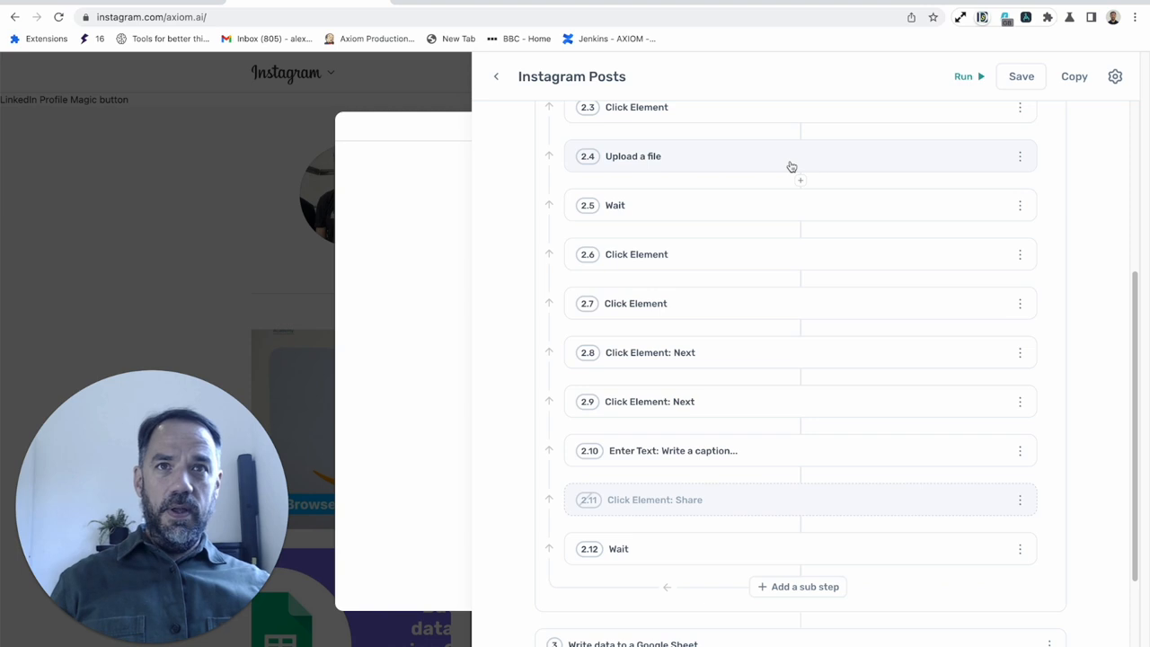
- Change the Wait step 2.5 duration from 30000 to 3000 milliseconds
click(615, 205)
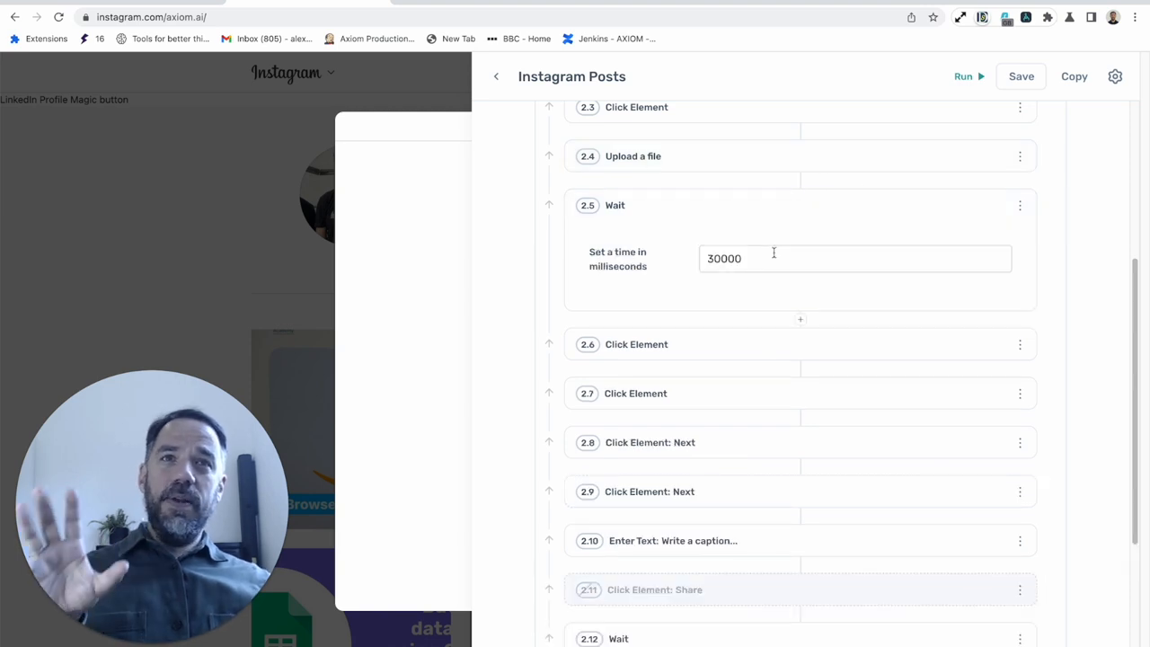
double_click(723, 259)
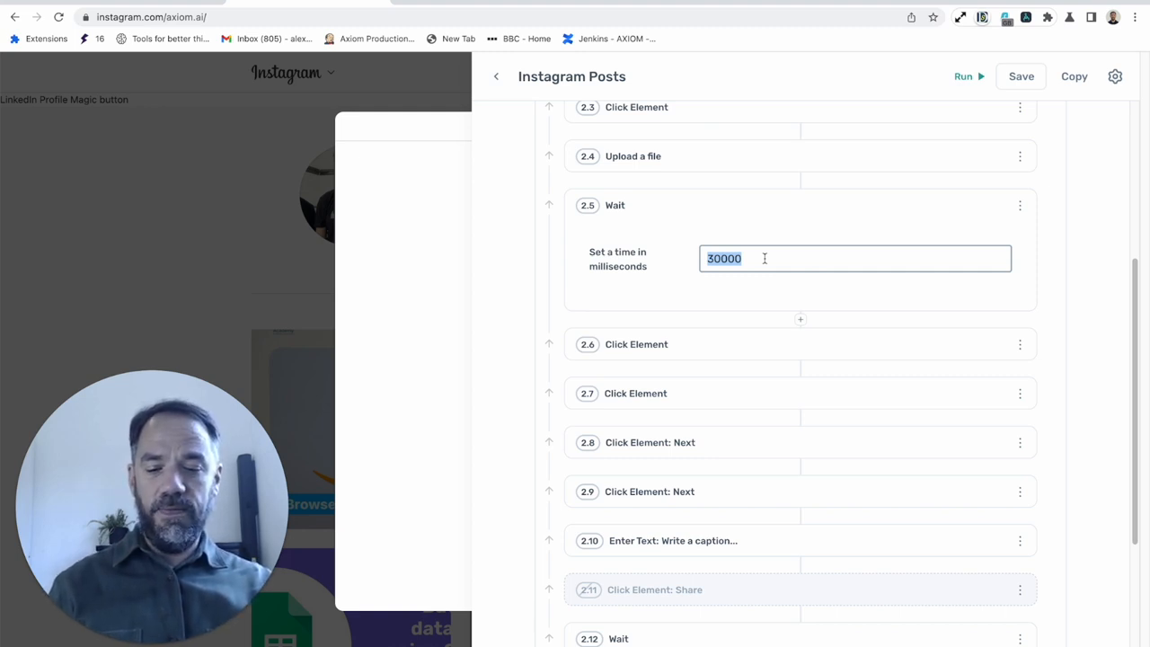
text(33)
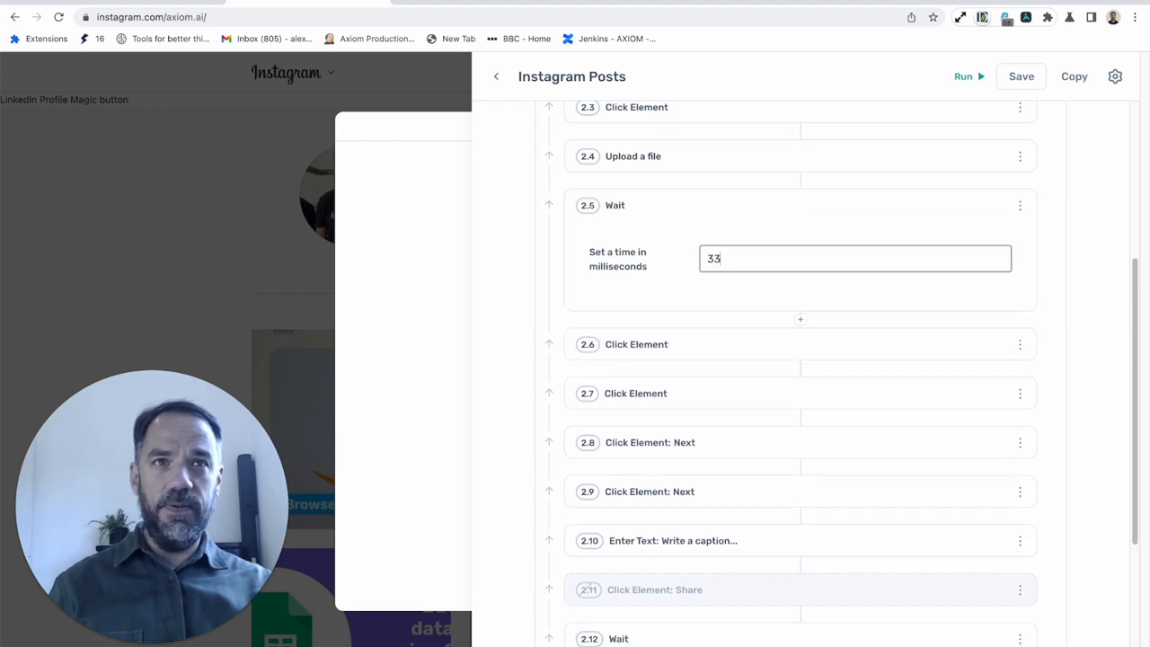
text(000)
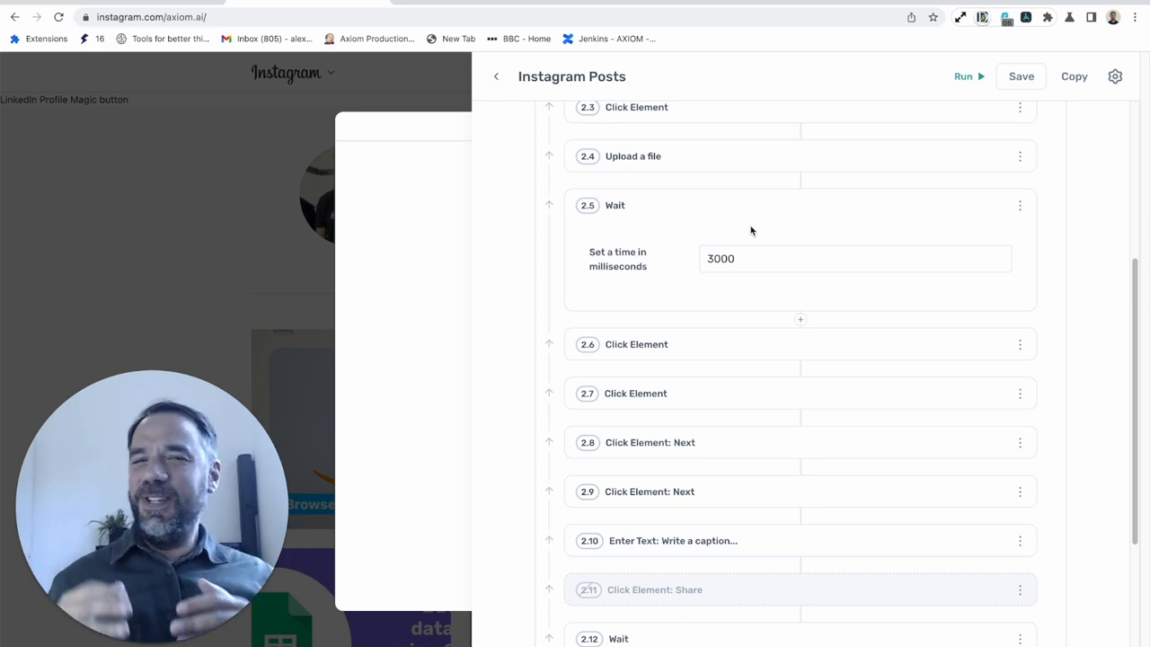
mouse_move(752, 179)
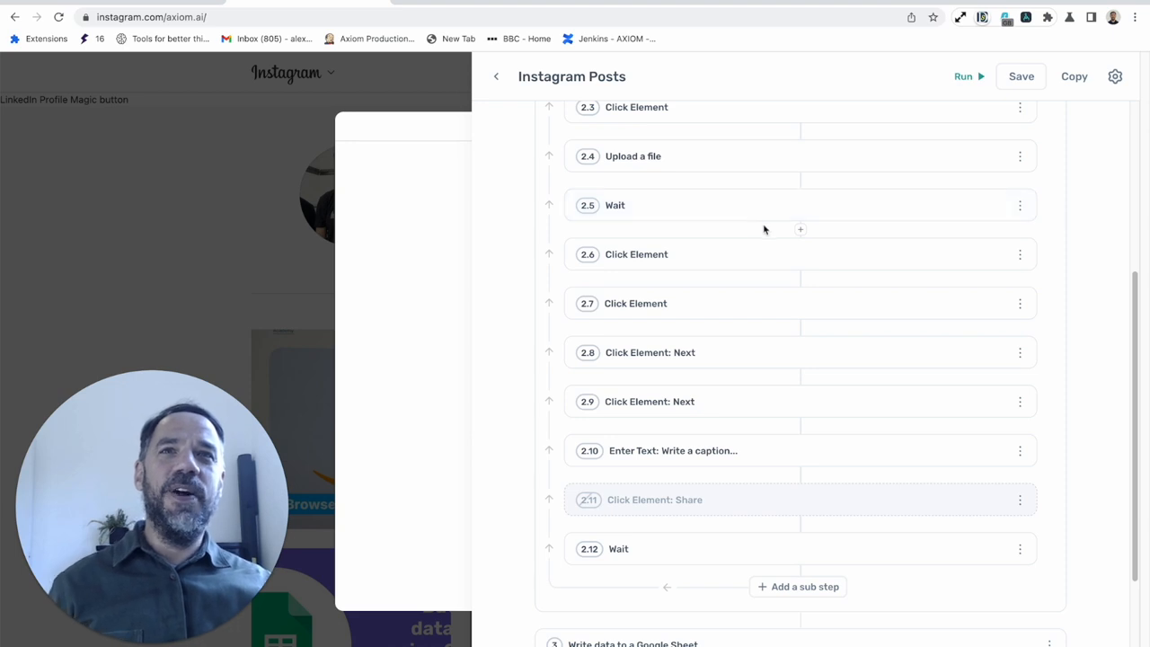
mouse_move(735, 280)
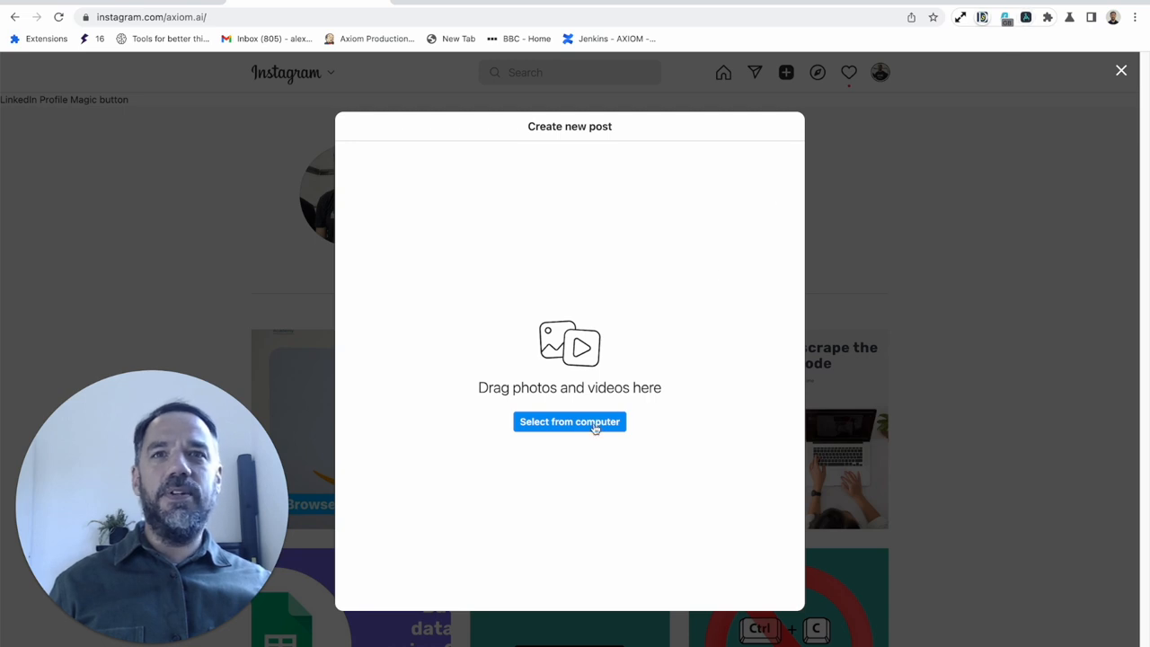
- Start a new Instagram post with the PNG image from the Downloads folder
click(568, 421)
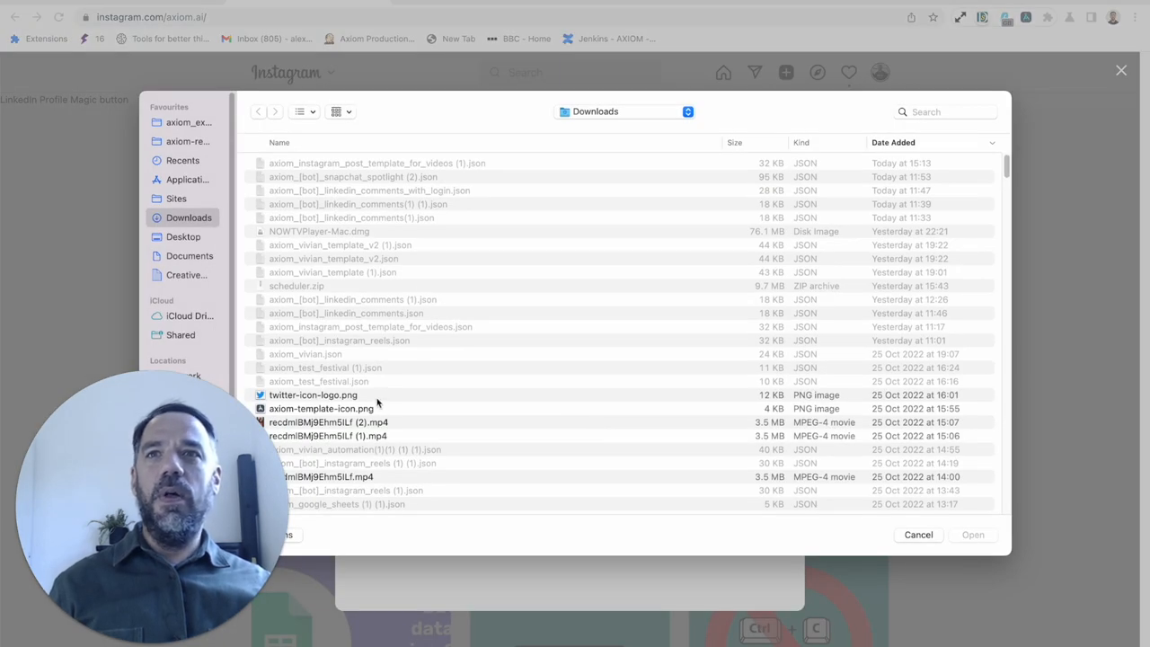
click(321, 408)
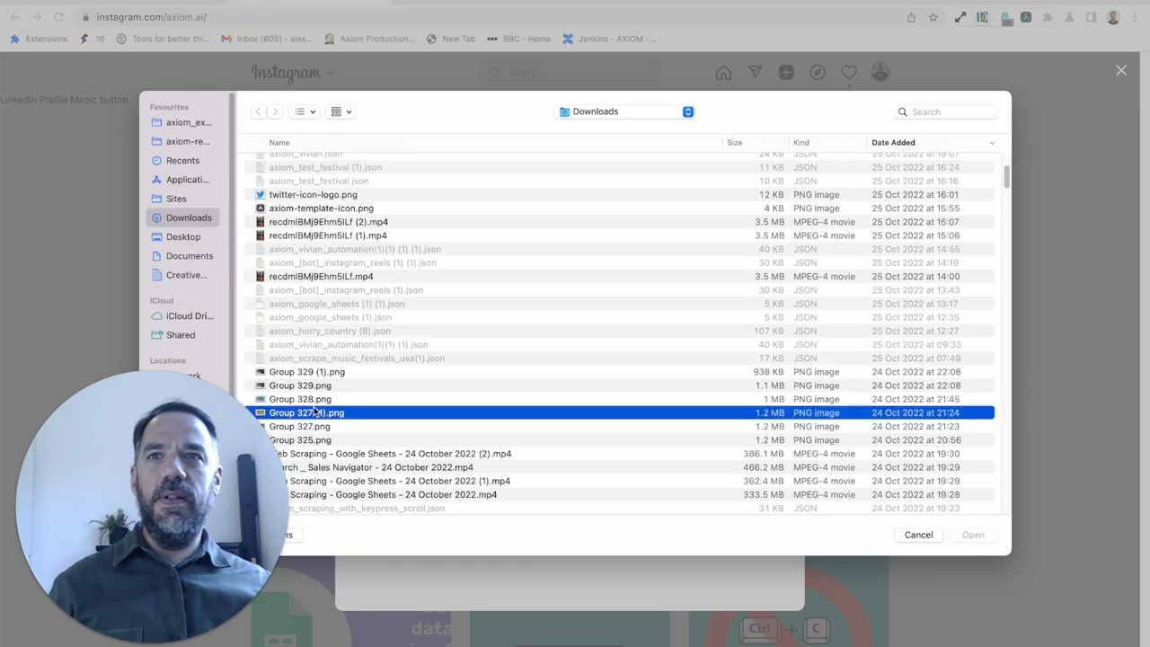
click(973, 534)
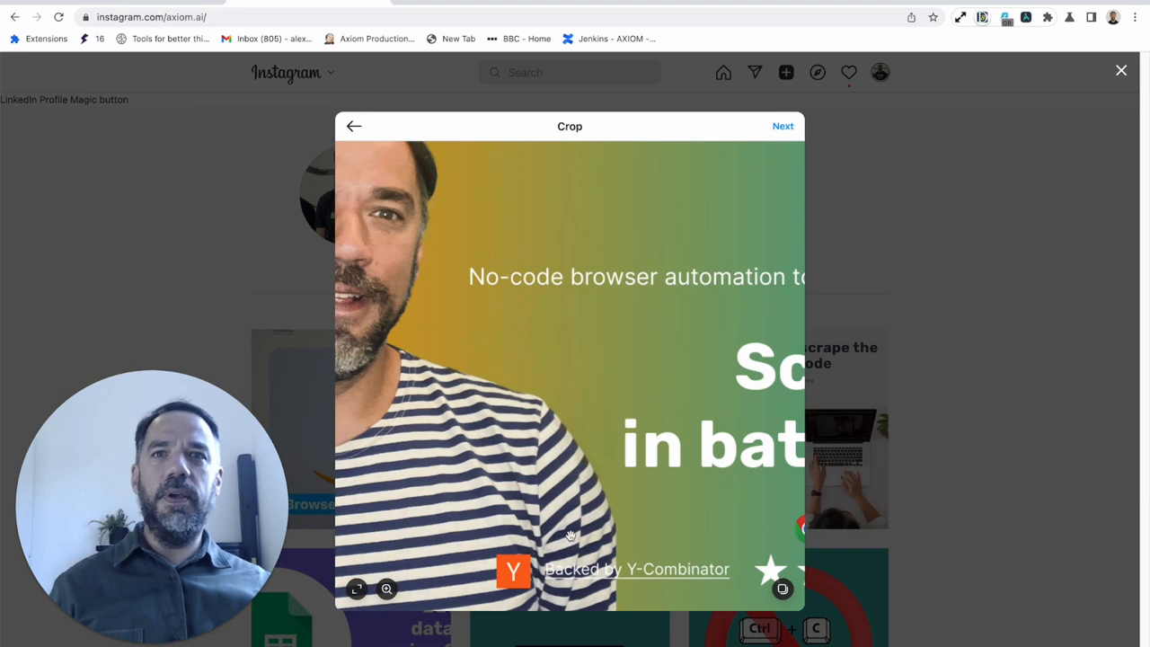
click(356, 590)
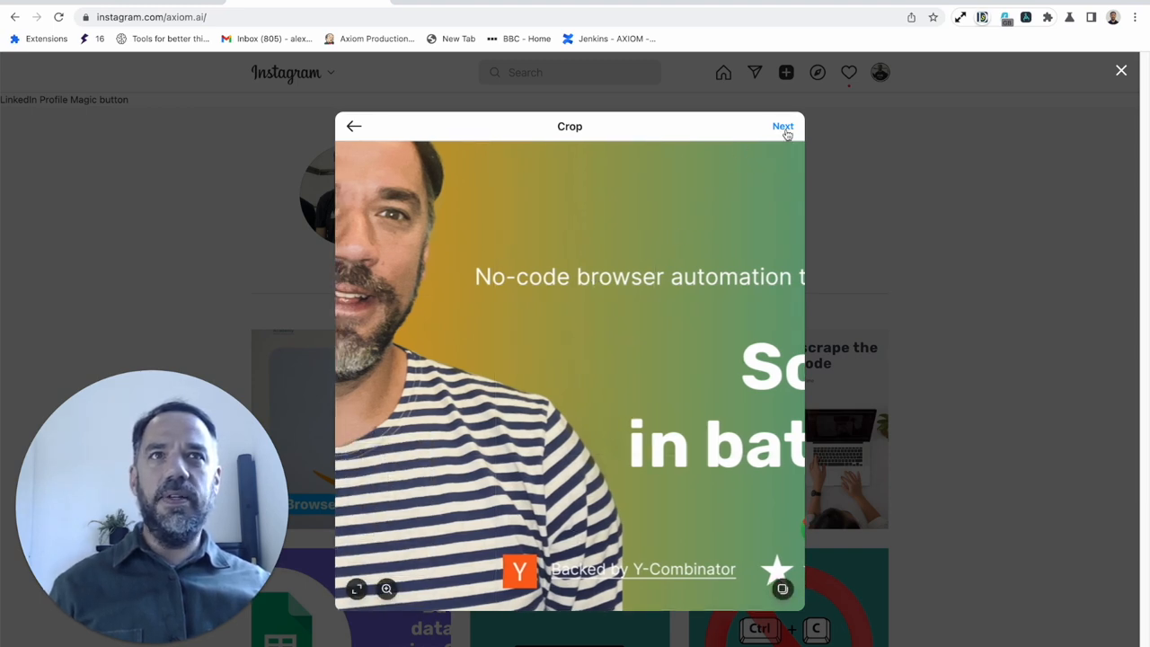
- Accept the crop, apply the Slumber filter, then back out to the discard prompt
click(783, 126)
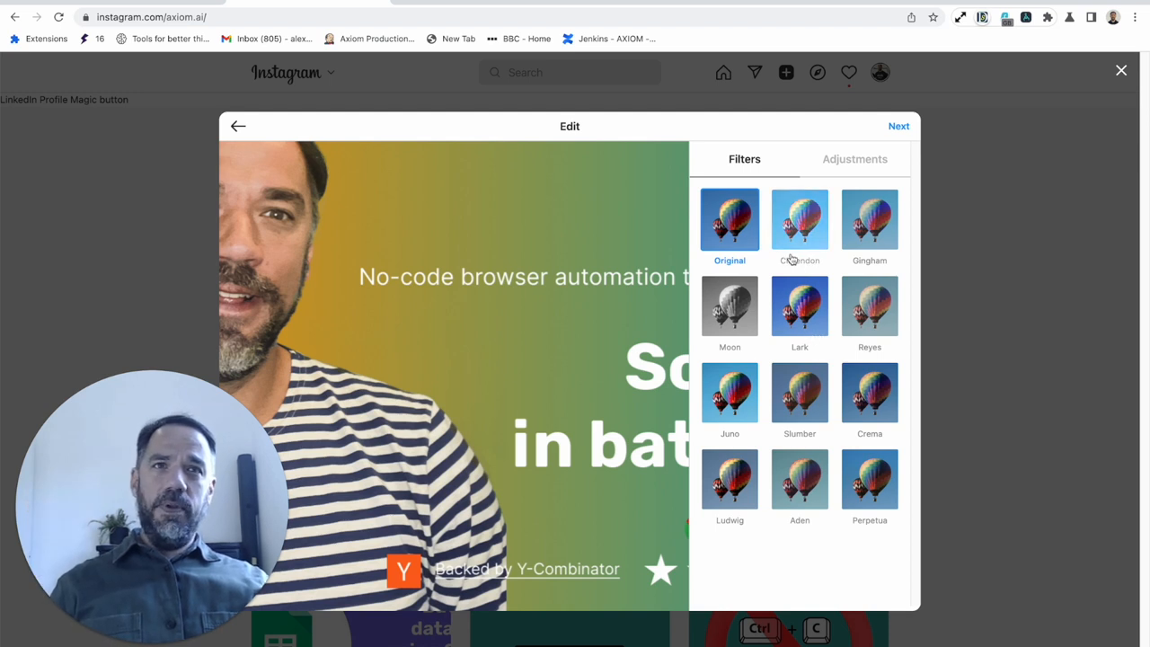
click(800, 392)
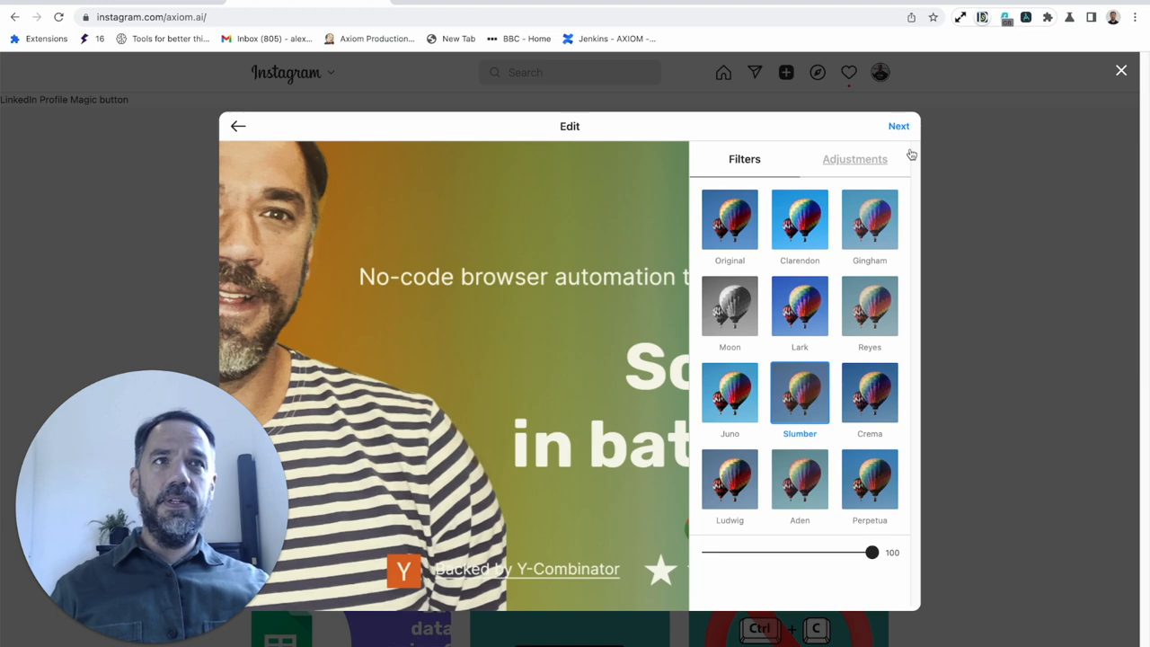
click(238, 125)
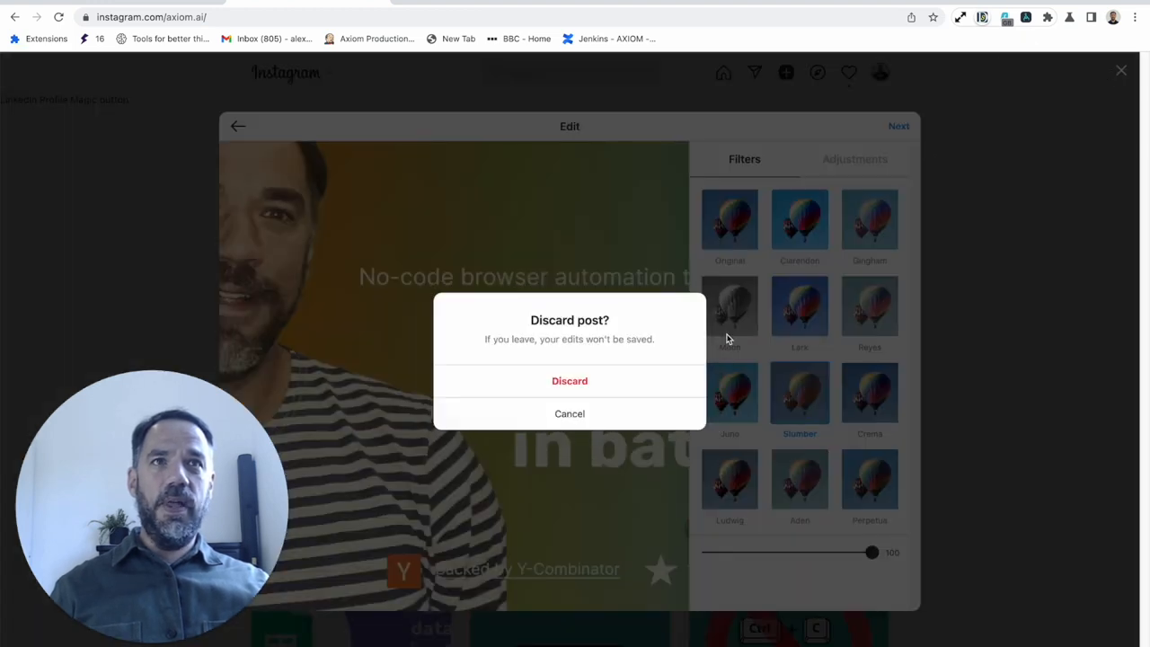
mouse_move(1033, 24)
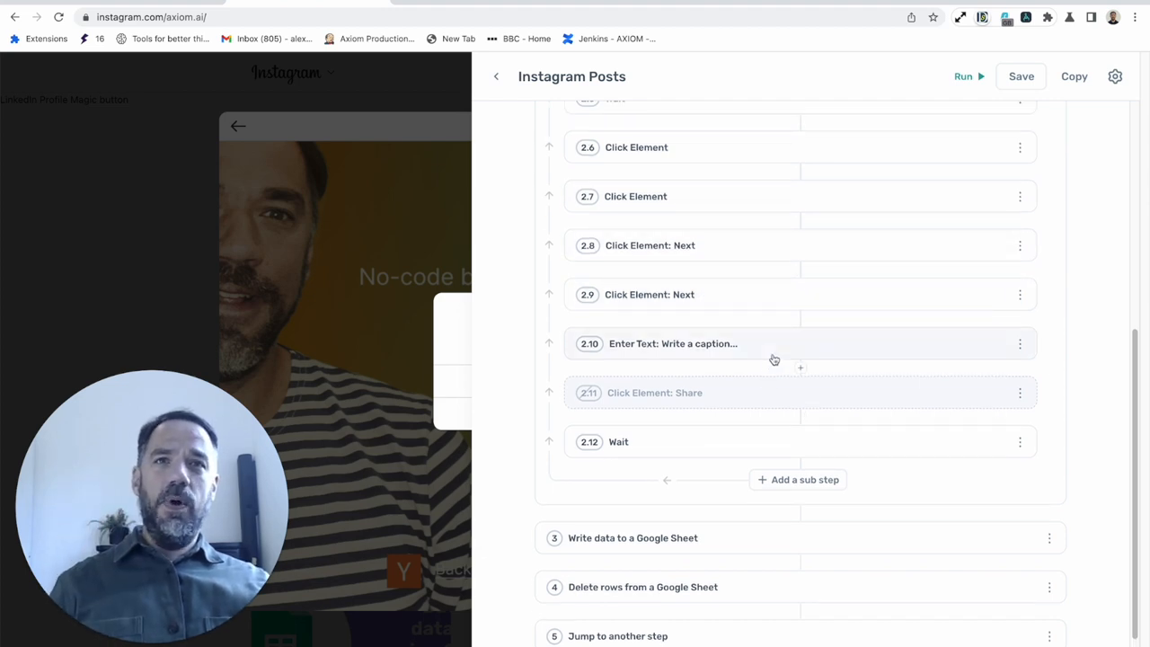
- Cancel the Discard post prompt and advance the filtered post to the caption screen
click(672, 343)
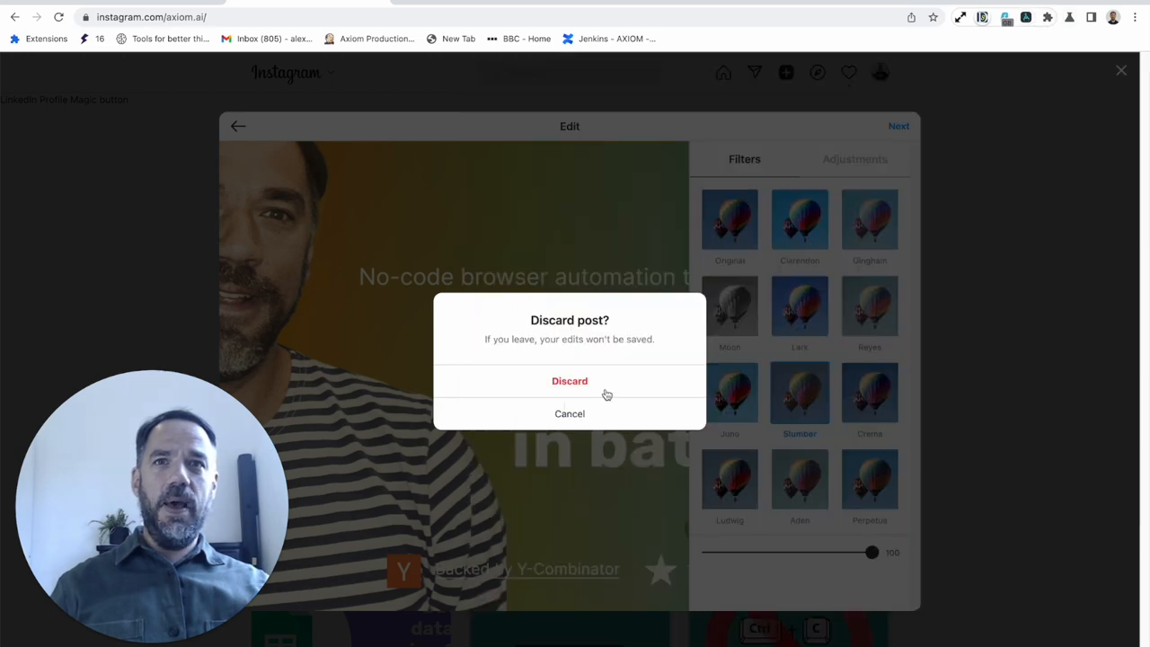
click(570, 414)
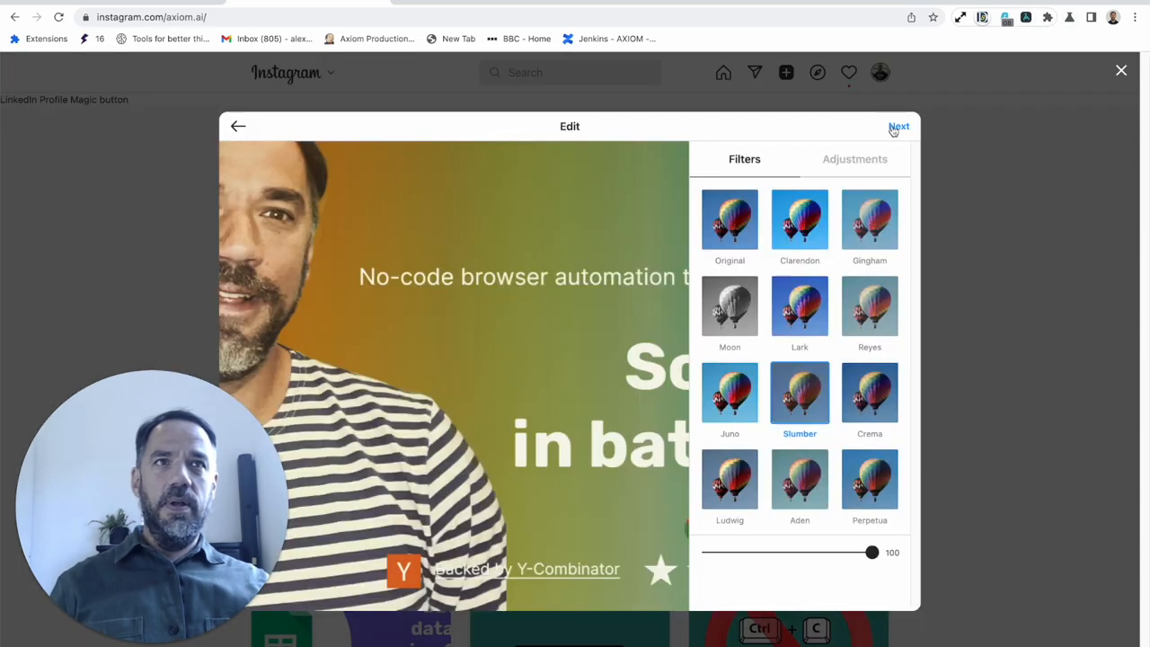
click(899, 126)
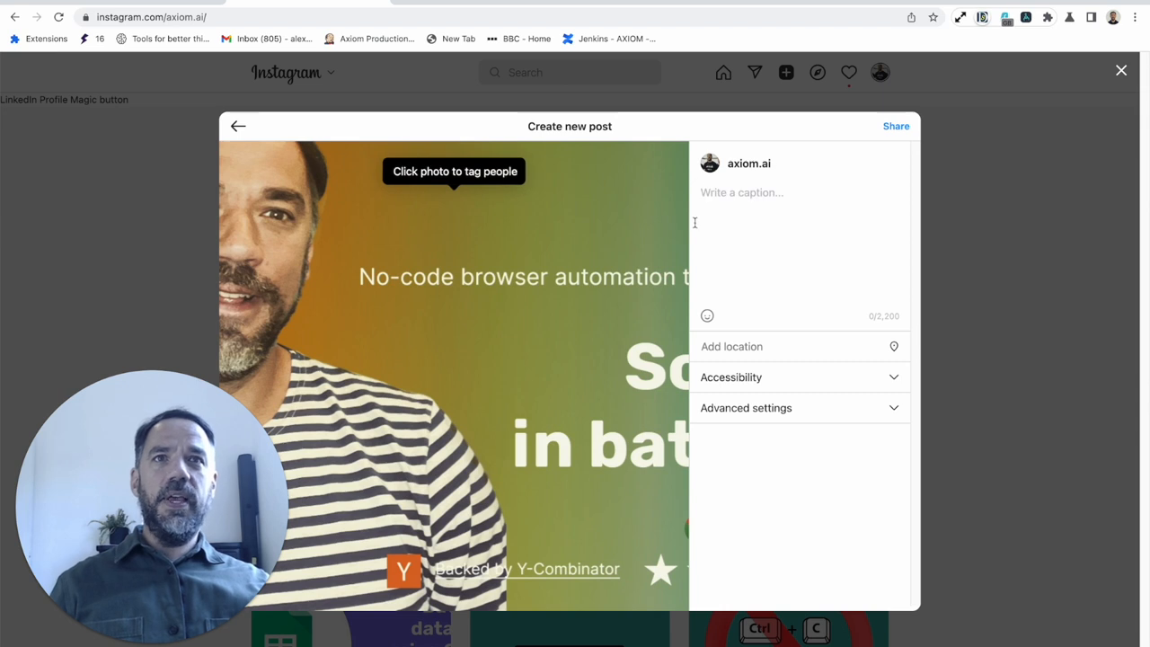
mouse_move(1025, 25)
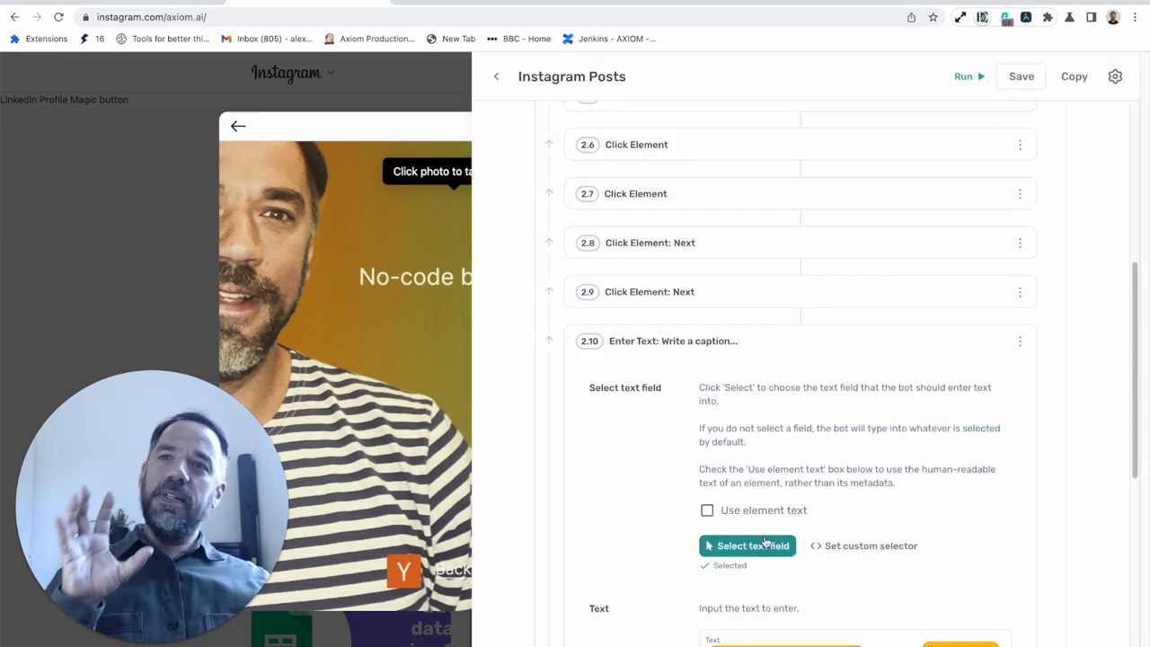
- Replace step 2.10's data token with sheet columns B (caption) and C (hashtags)
click(747, 546)
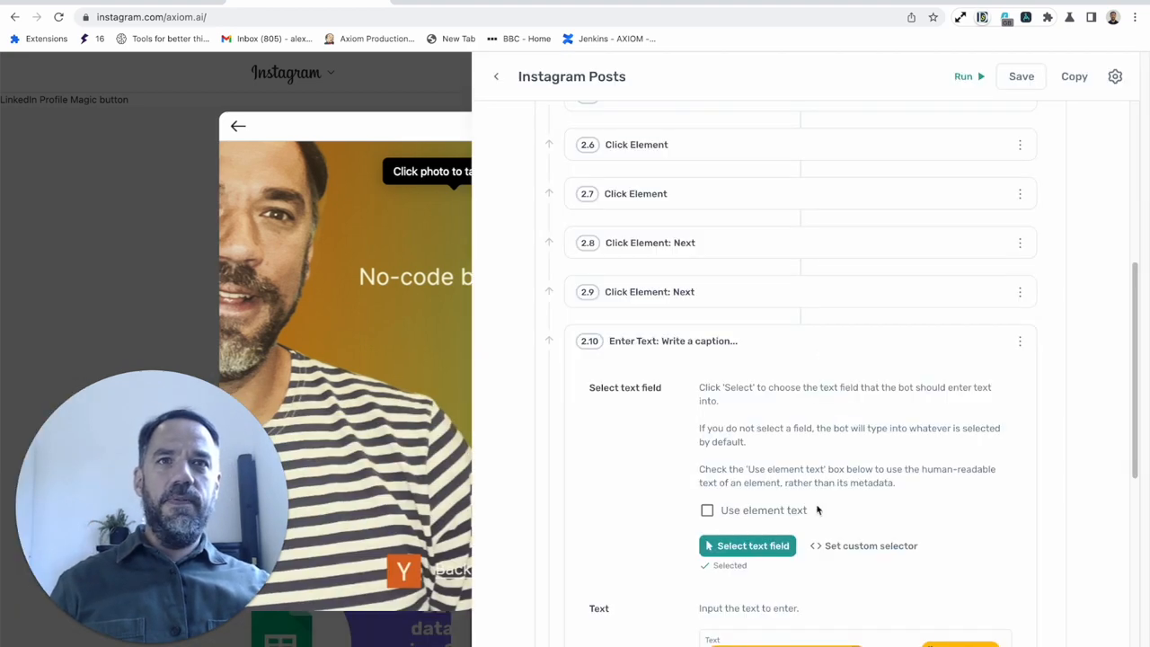
scroll(down, 3)
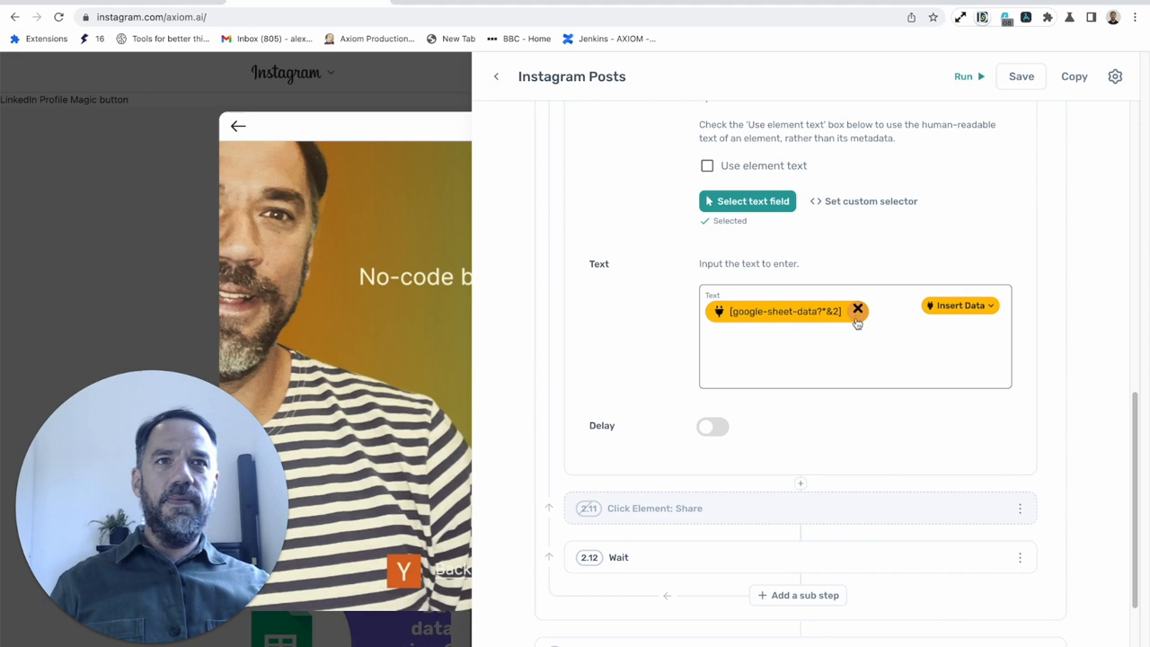
click(858, 311)
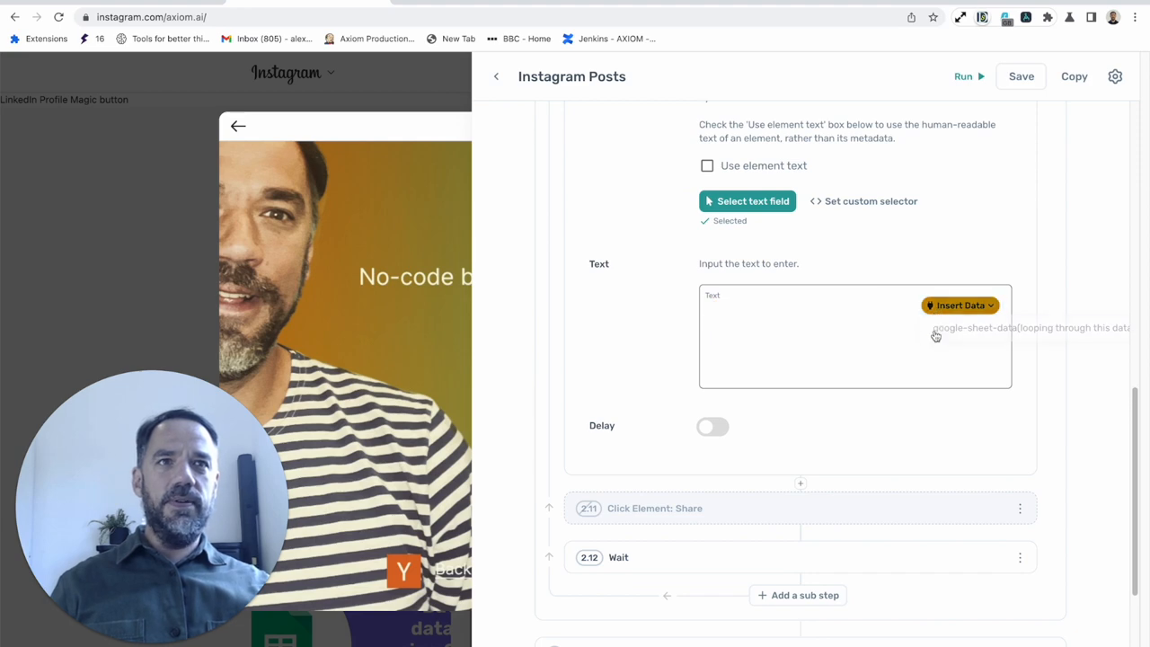
click(959, 304)
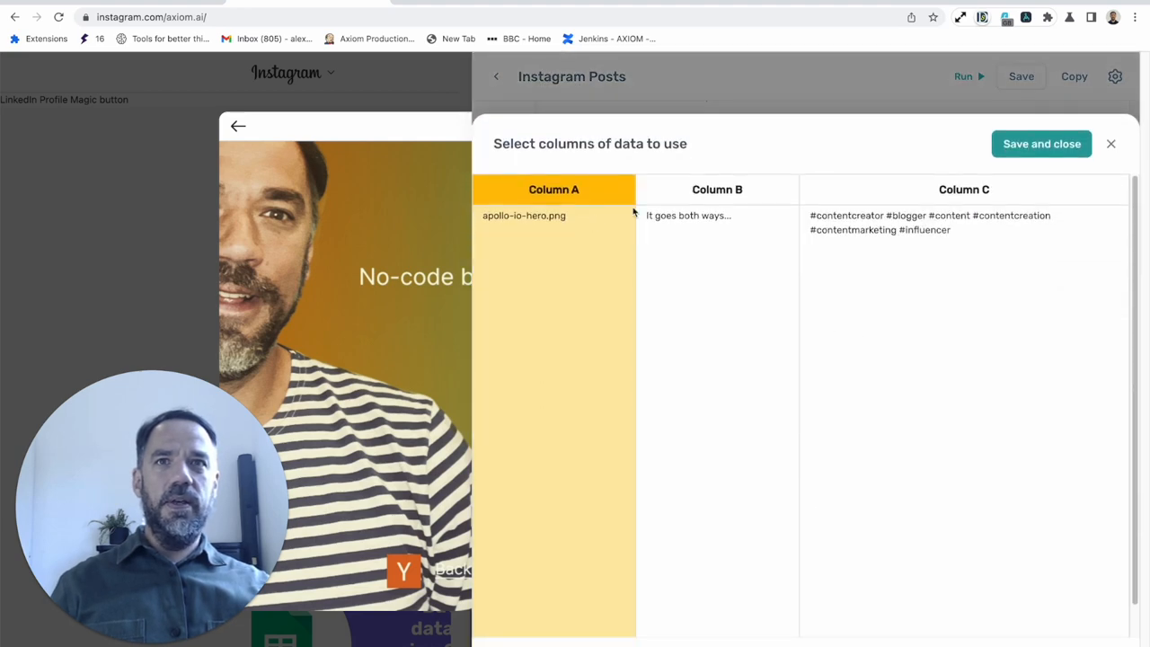
click(1040, 144)
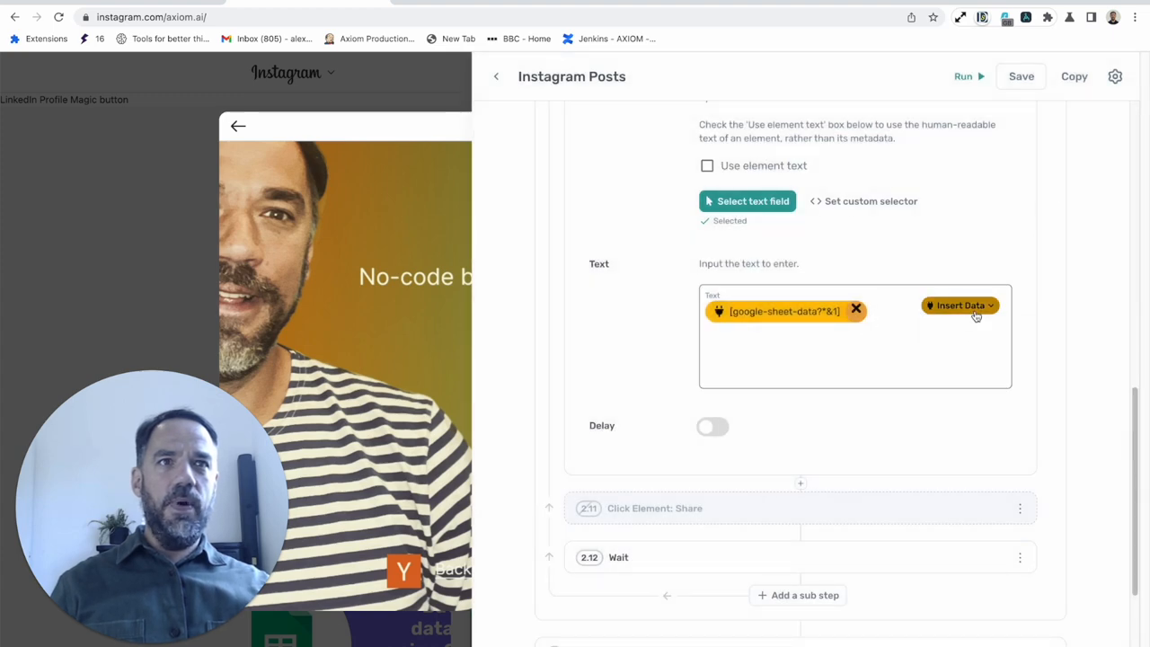
click(959, 306)
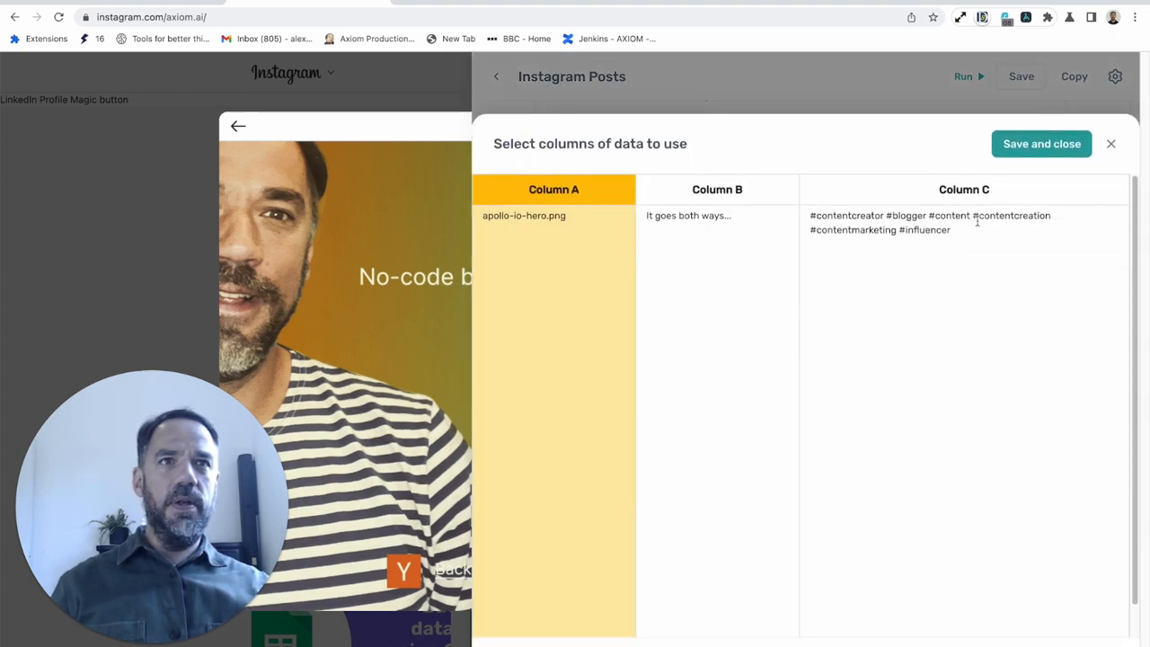
click(1041, 144)
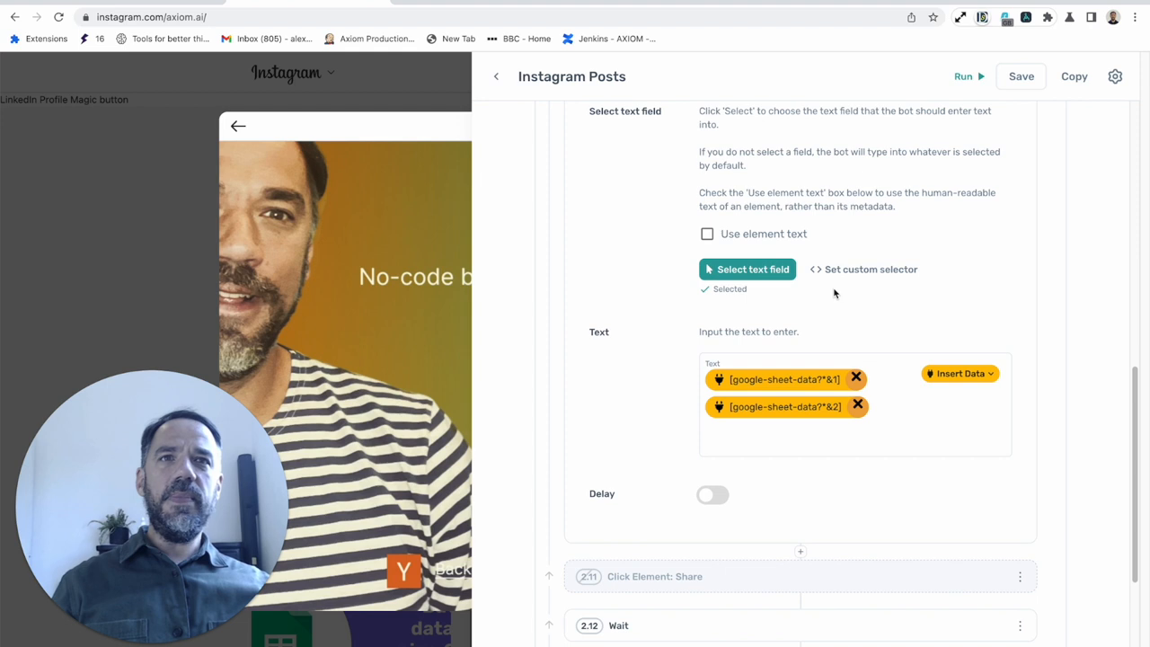
scroll(down, 3)
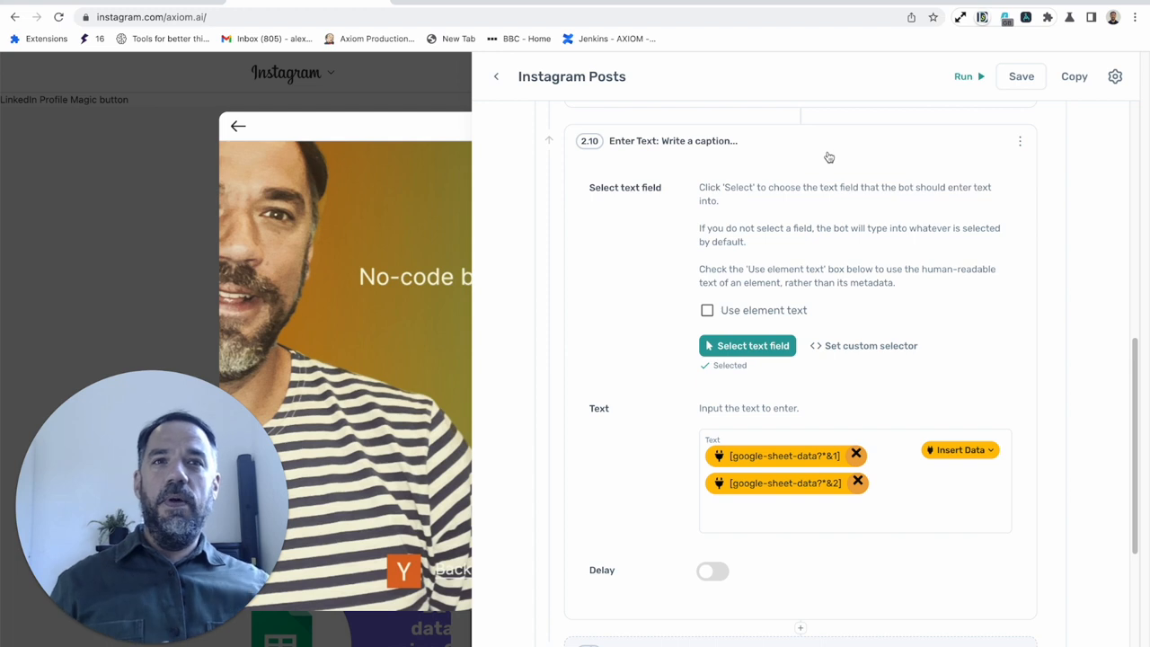
scroll(down, 3)
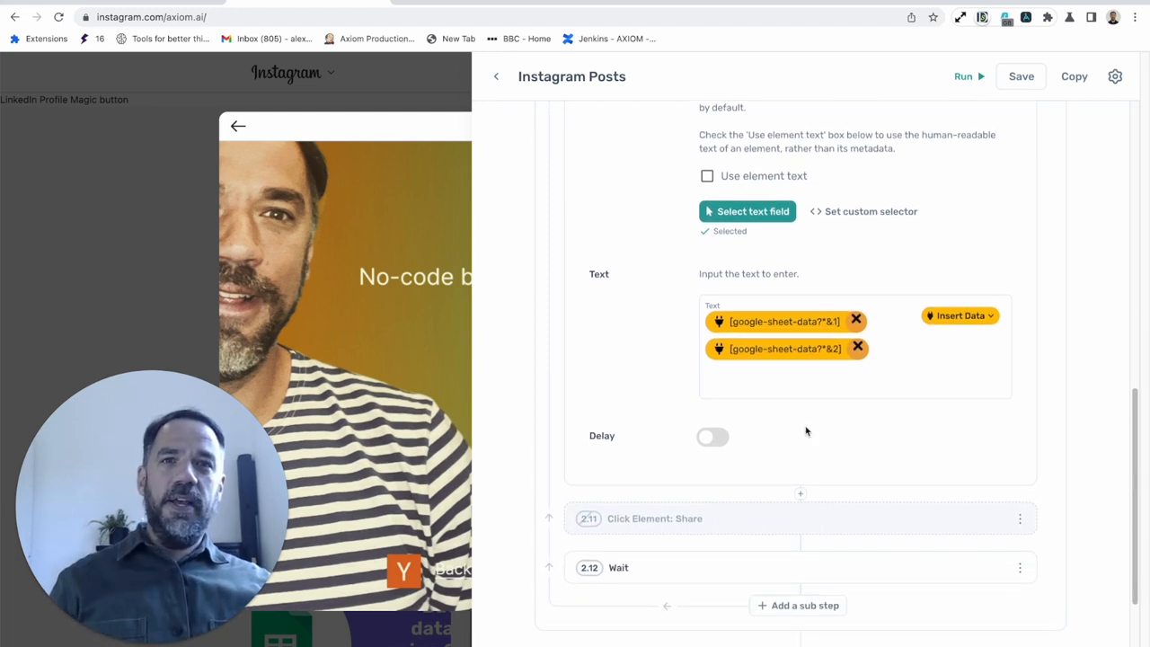
scroll(down, 3)
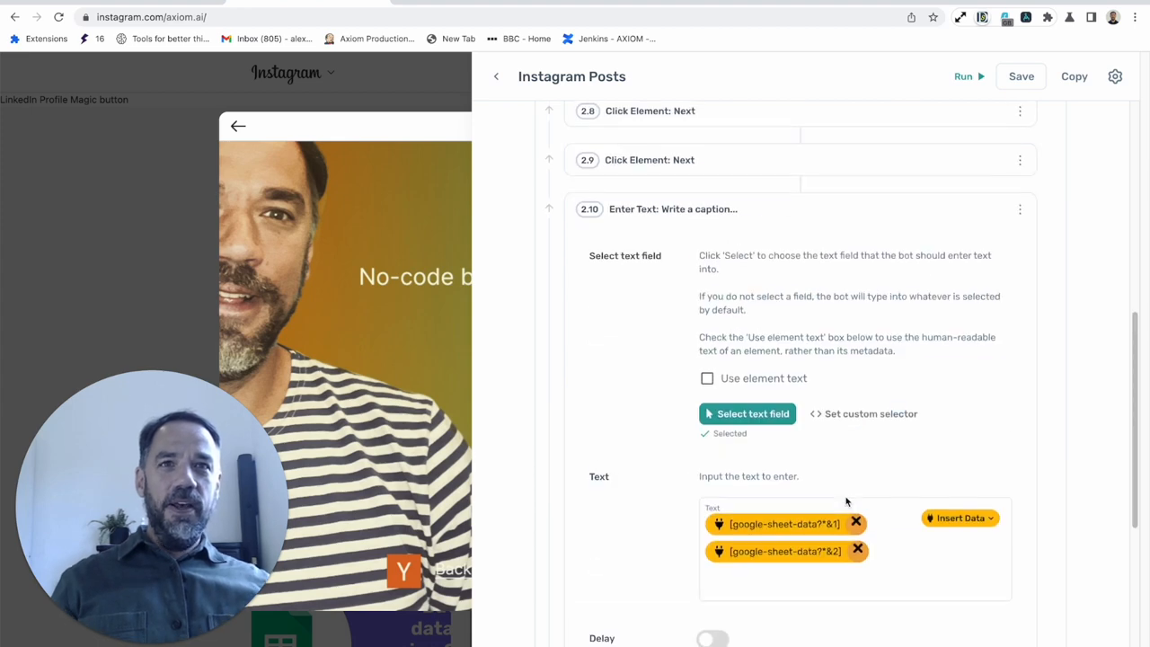
- Re-enable the Click Element: Share step 2.11 from its options menu
scroll(down, 3)
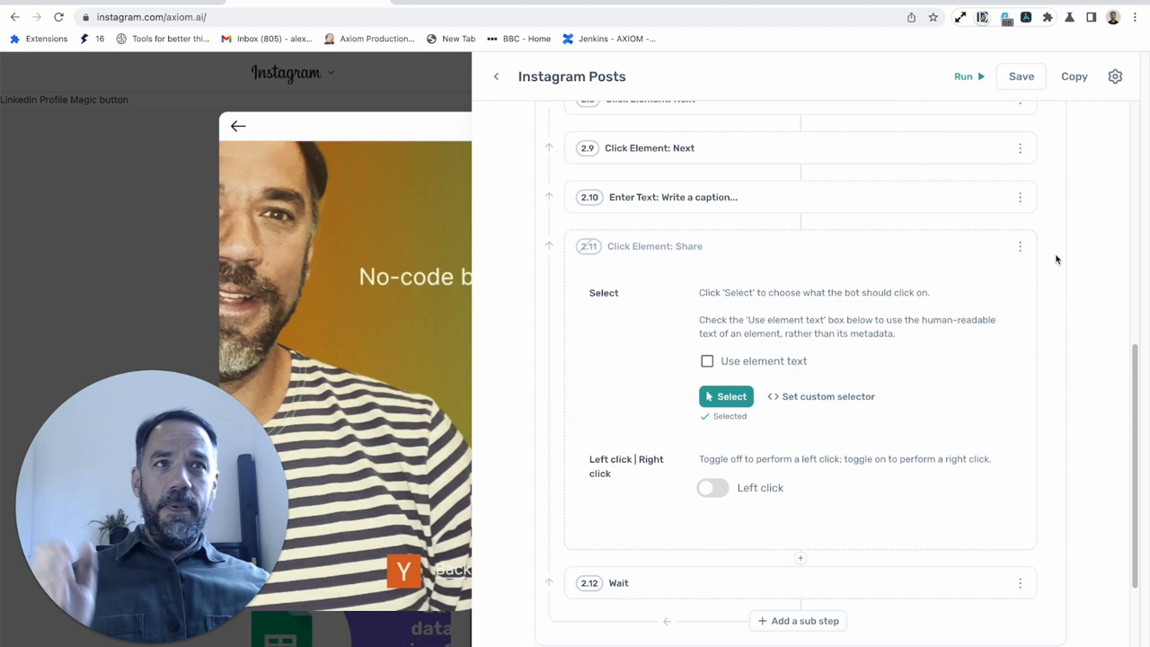
click(1020, 246)
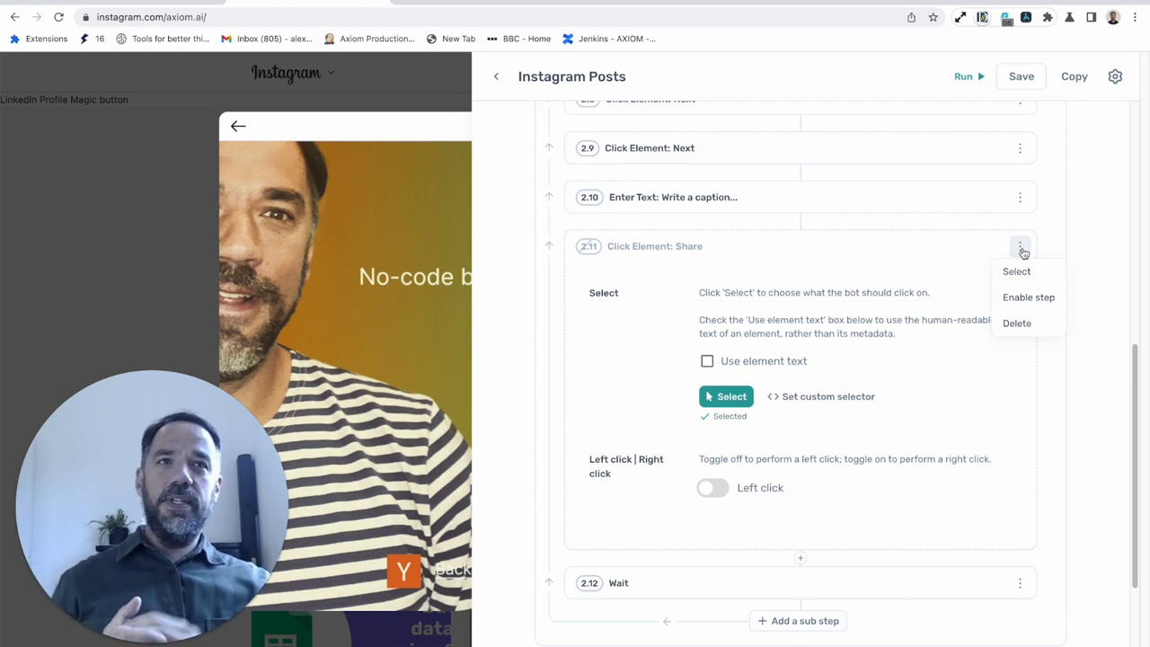
mouse_move(1041, 297)
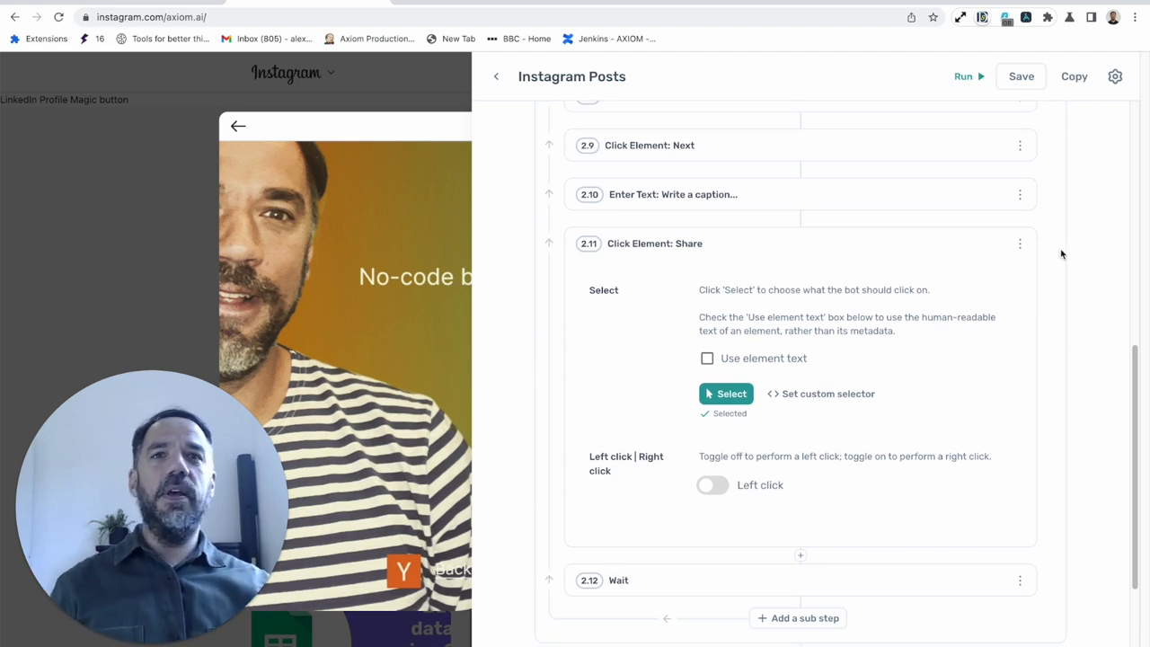
click(1019, 244)
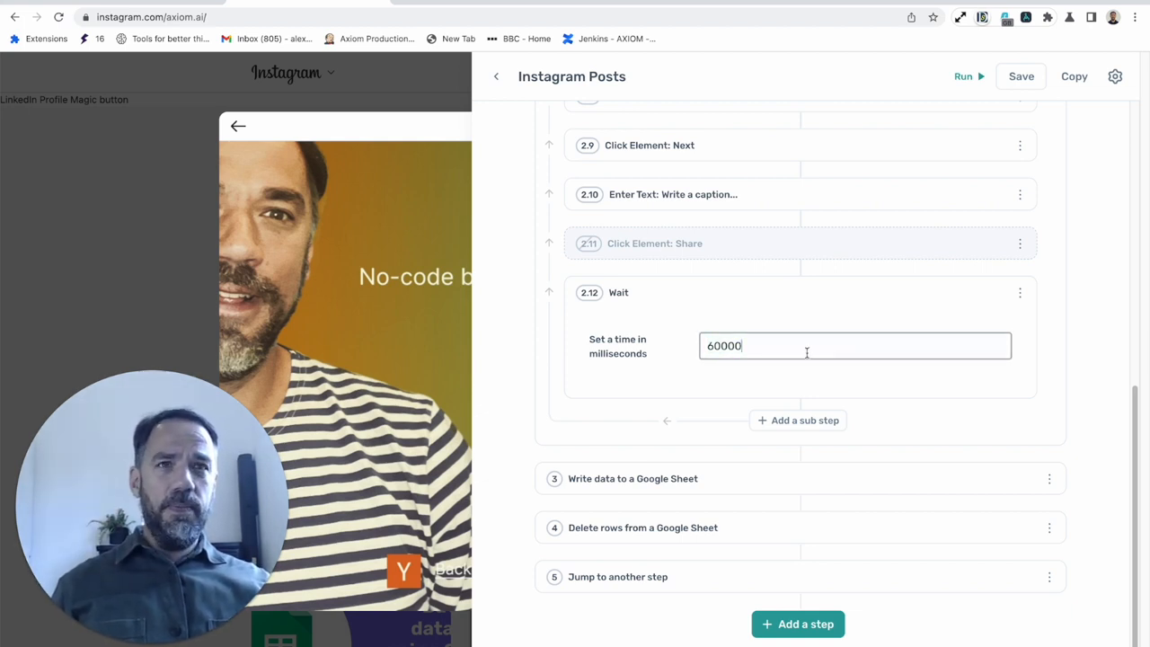
- Cut Wait step 2.12 from 60000 to 6000 milliseconds and collapse the loop steps
key(Backspace)
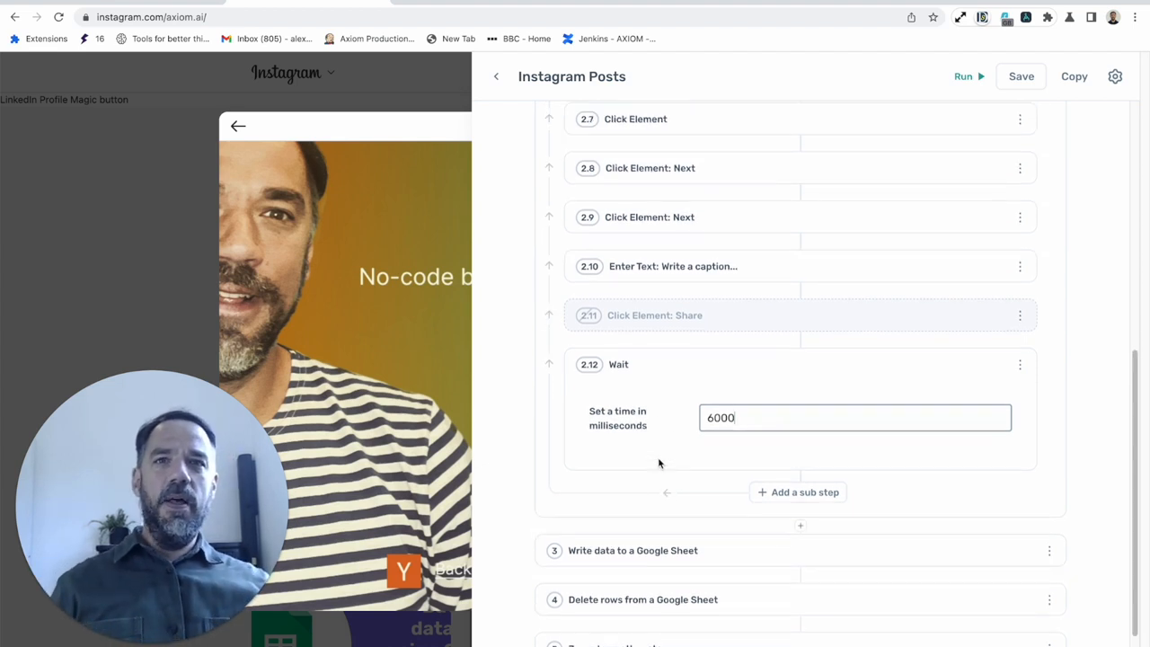
scroll(down, 3)
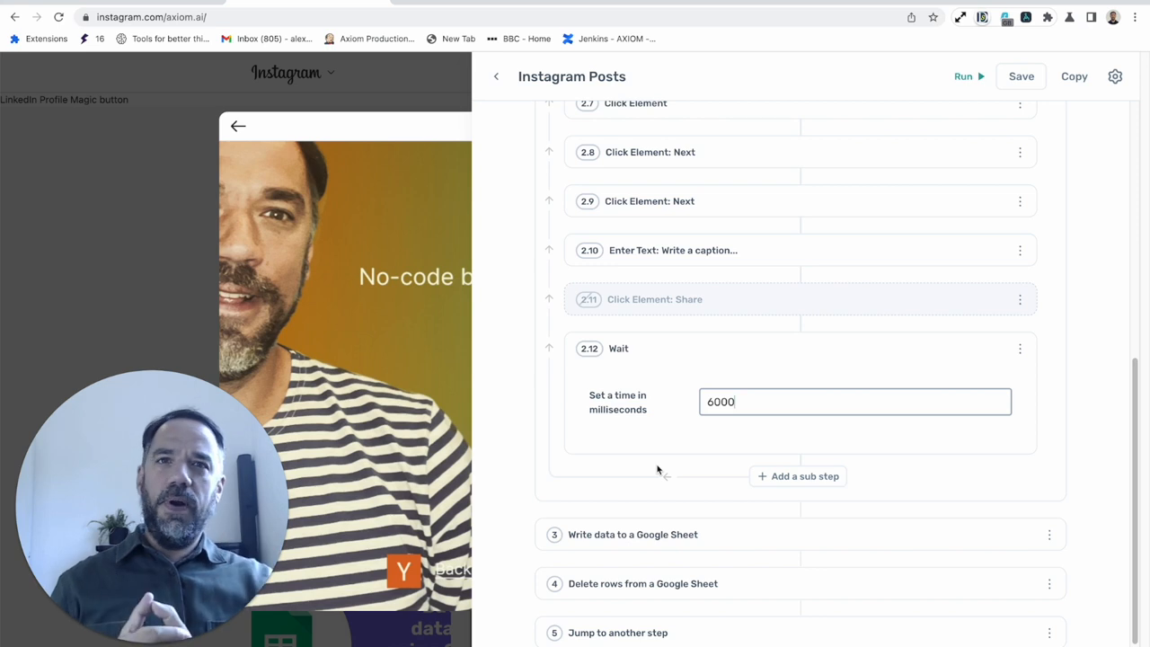
mouse_move(893, 502)
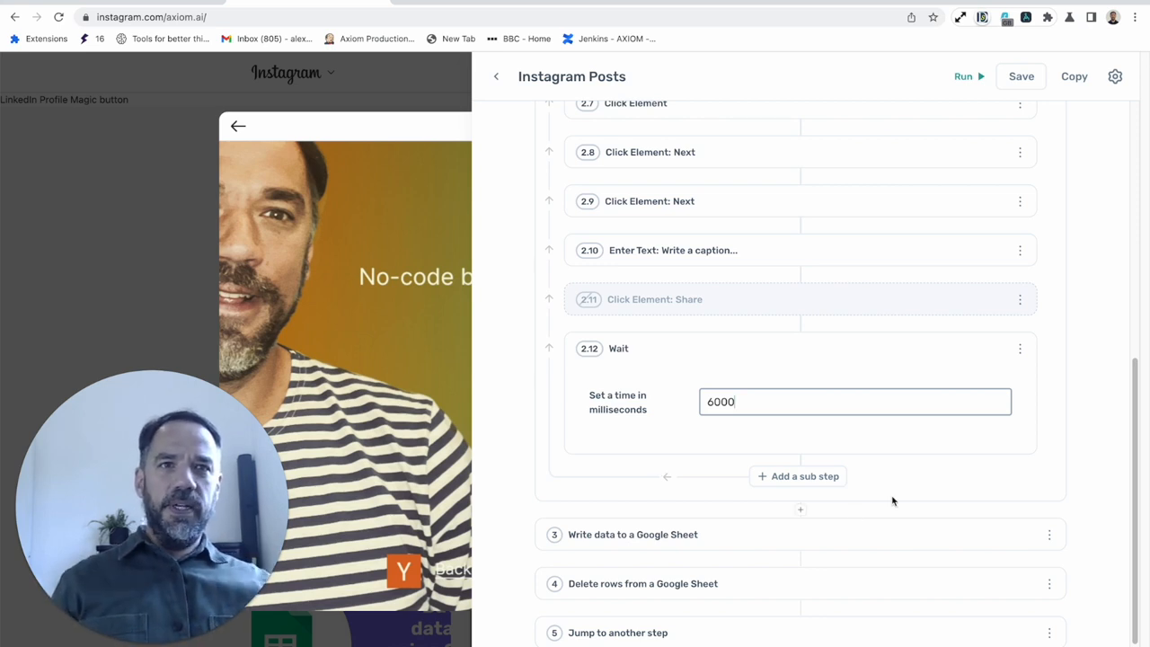
scroll(down, 3)
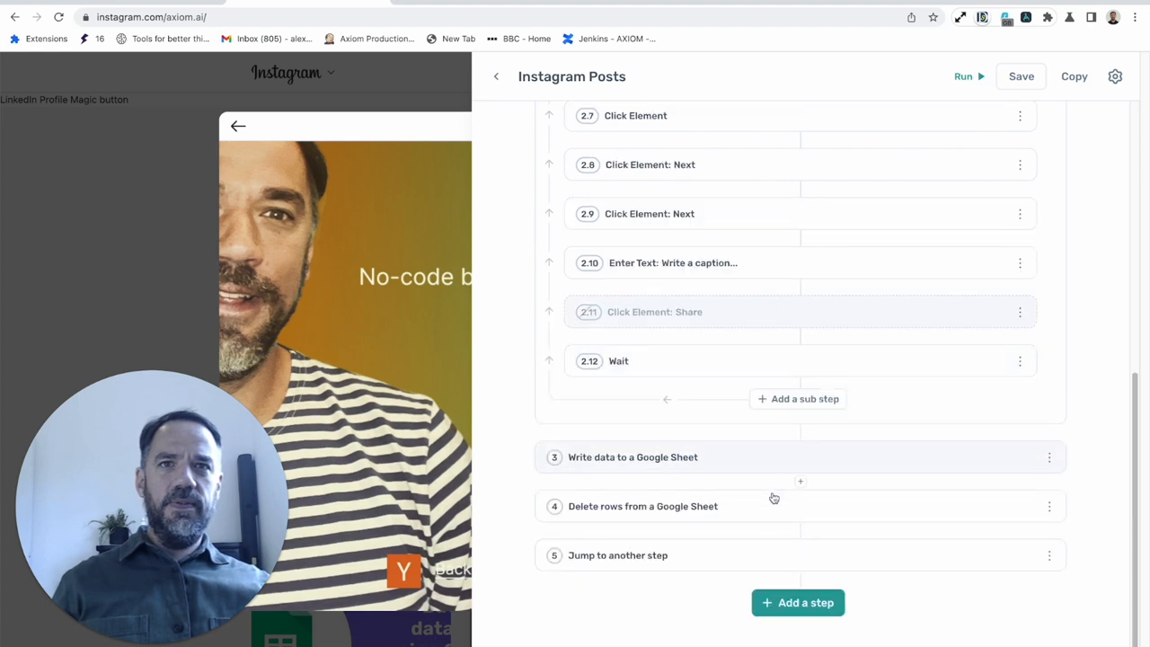
- Confirm the write step appends the sheet data to Posts/Posted with no starting cell
click(632, 457)
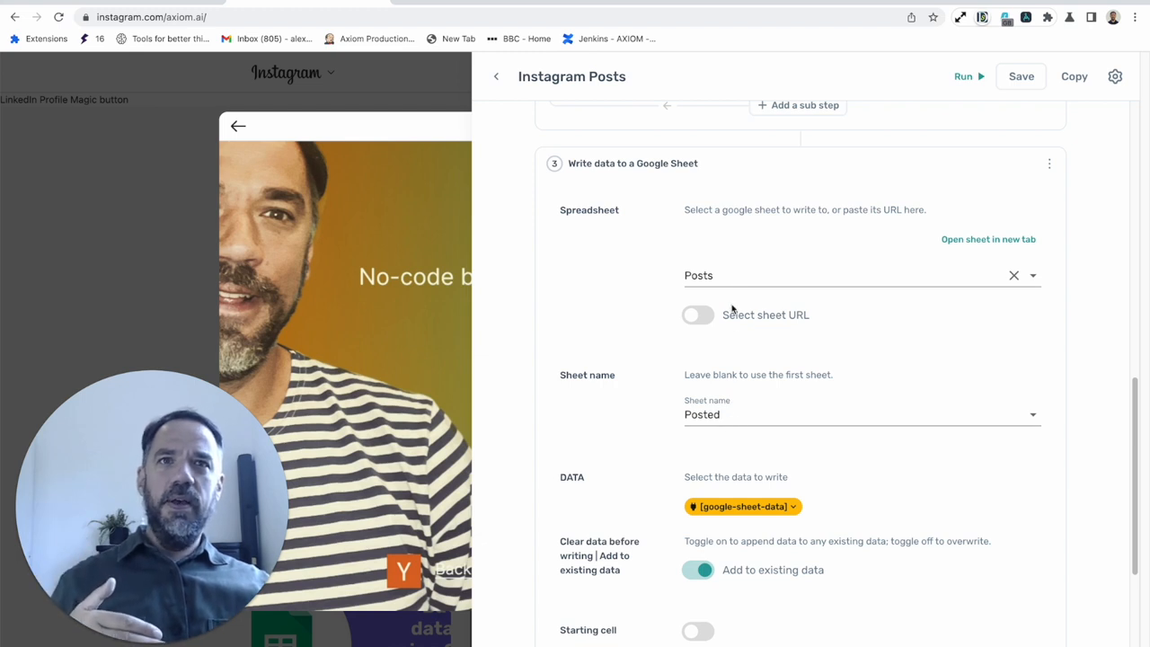
mouse_move(752, 445)
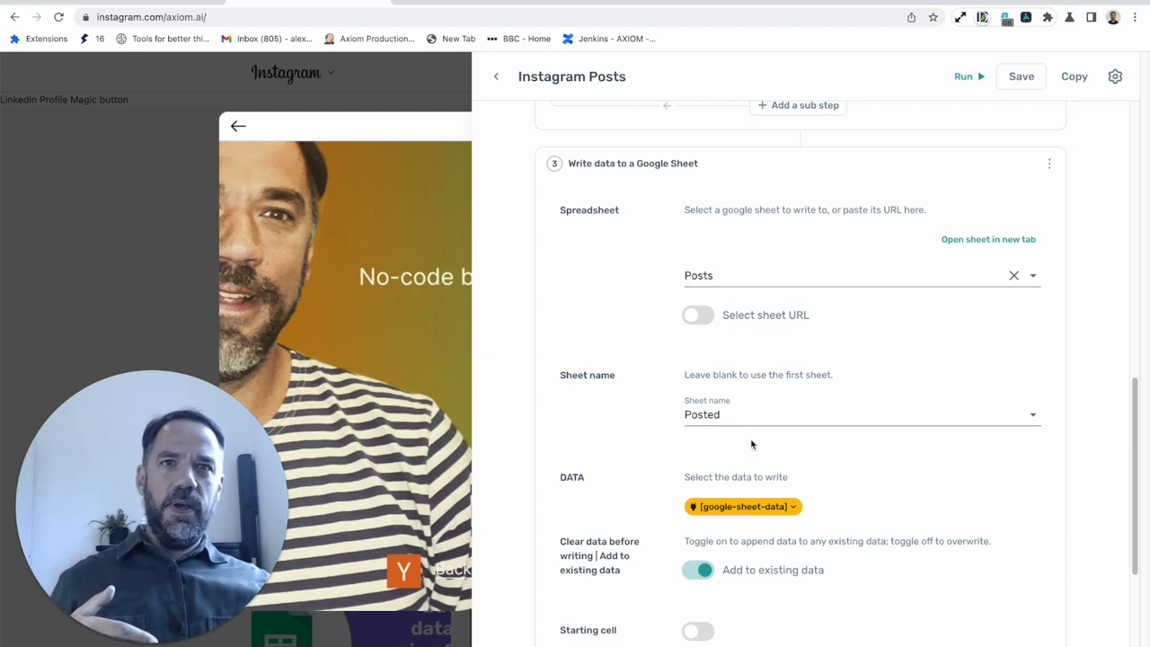
scroll(down, 3)
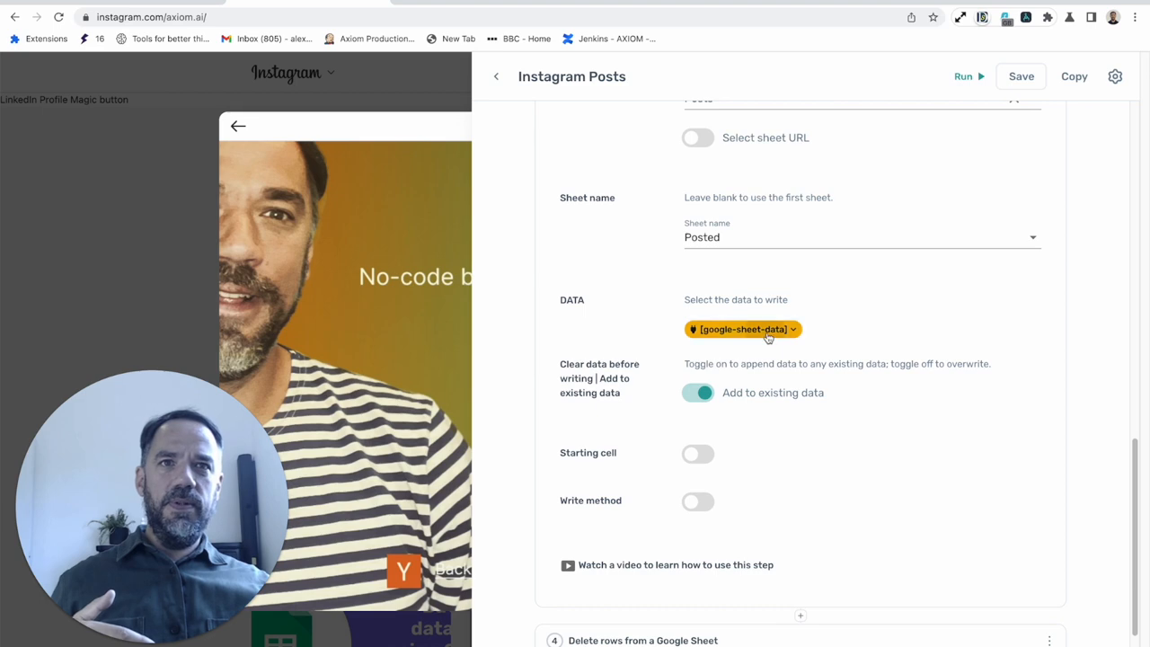
click(742, 329)
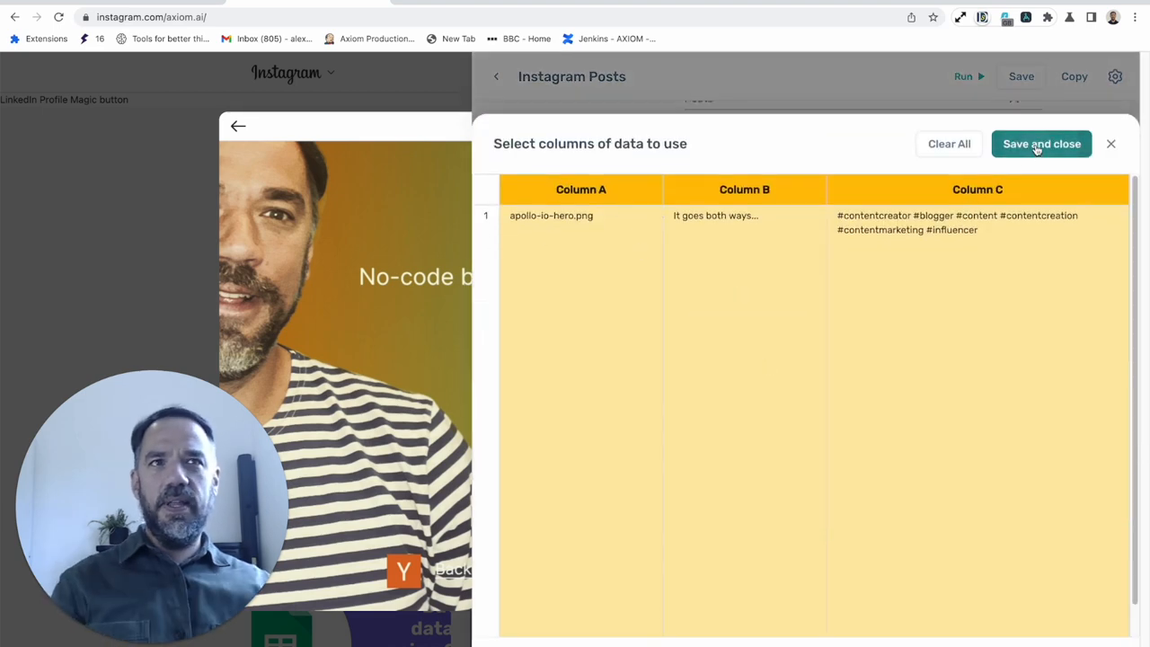
click(1041, 144)
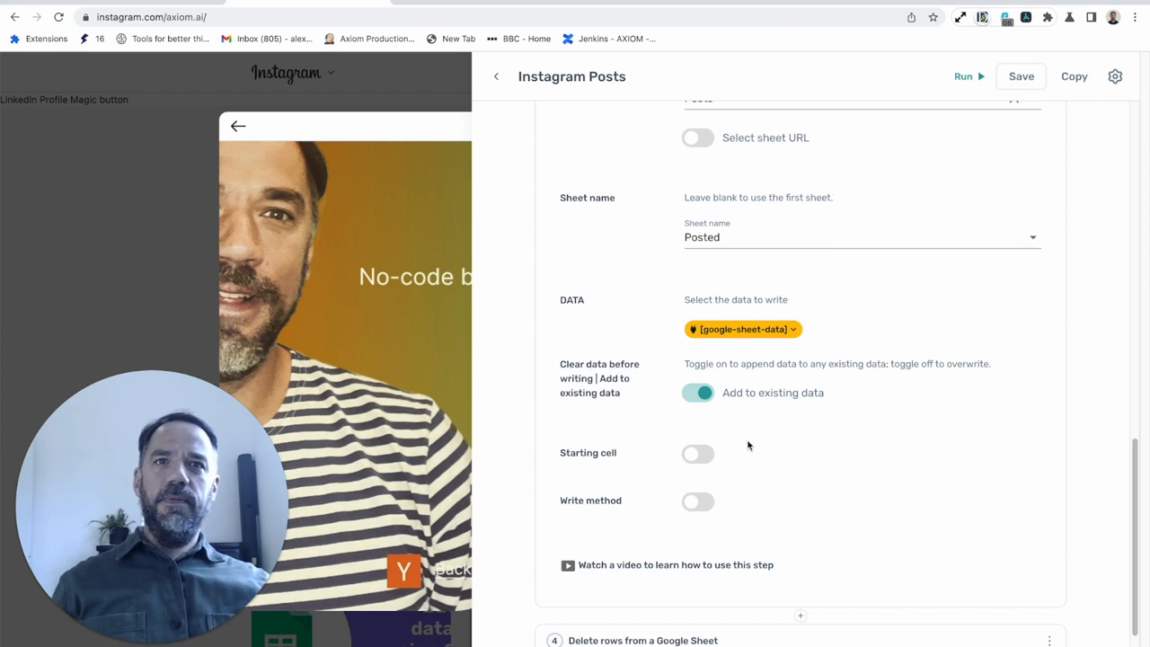
click(697, 452)
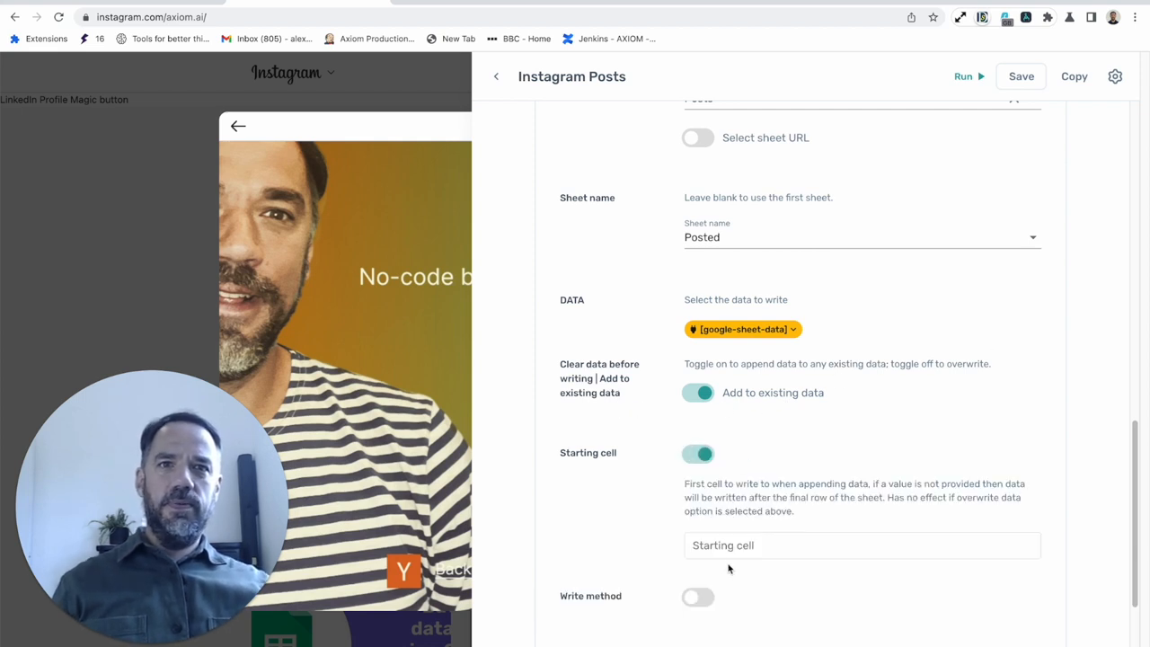
click(697, 453)
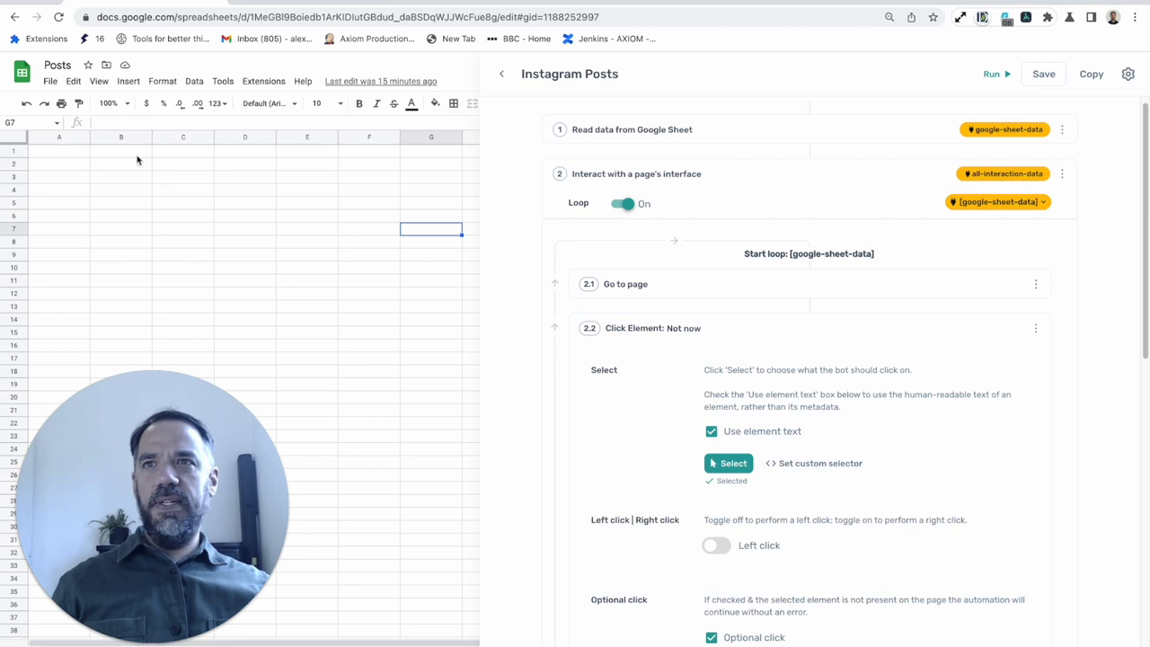
mouse_move(274, 4)
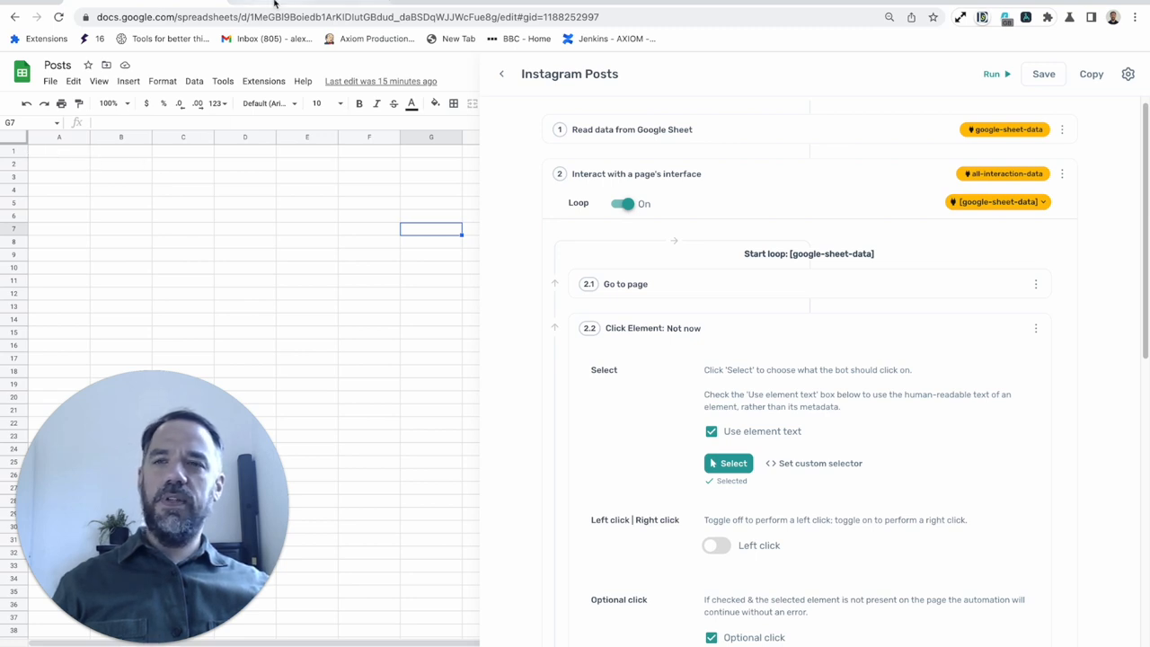
mouse_move(680, 223)
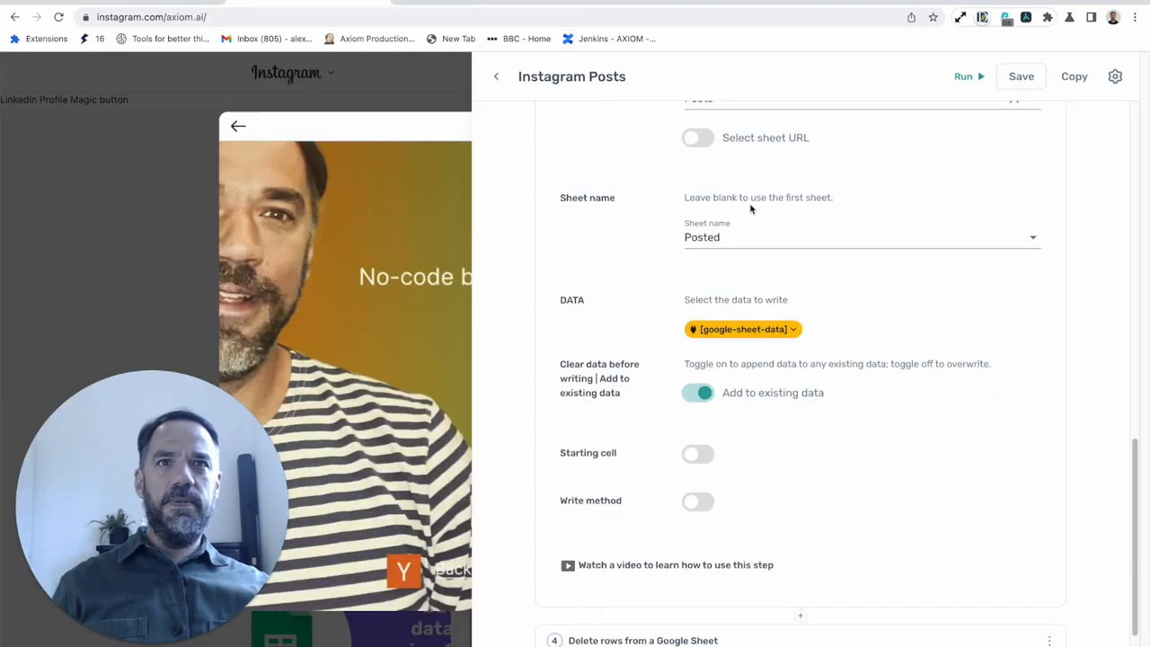
- Check the delete-rows step removes row 1 (first and last row 1) of the Post sheet
scroll(down, 3)
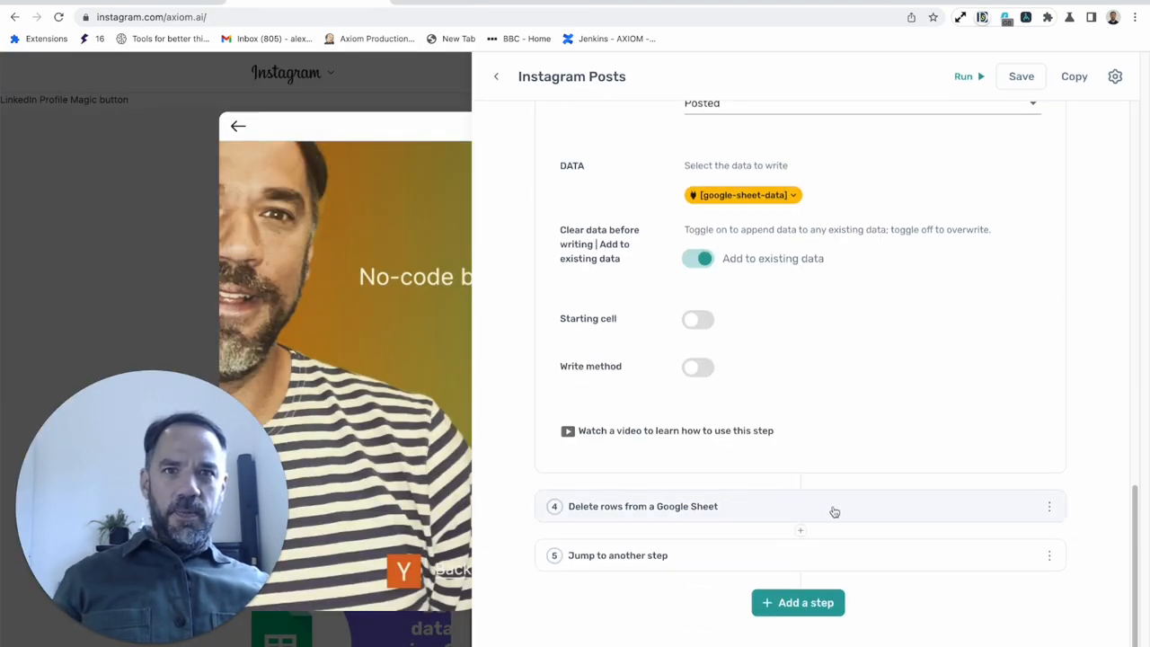
click(642, 506)
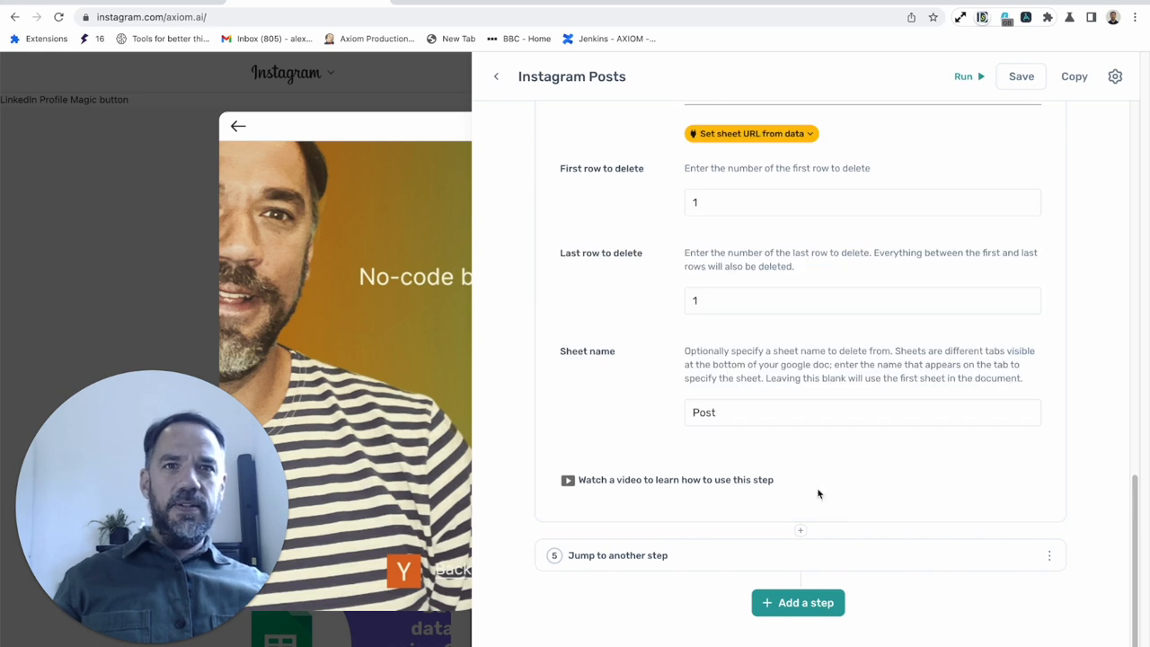
scroll(down, 3)
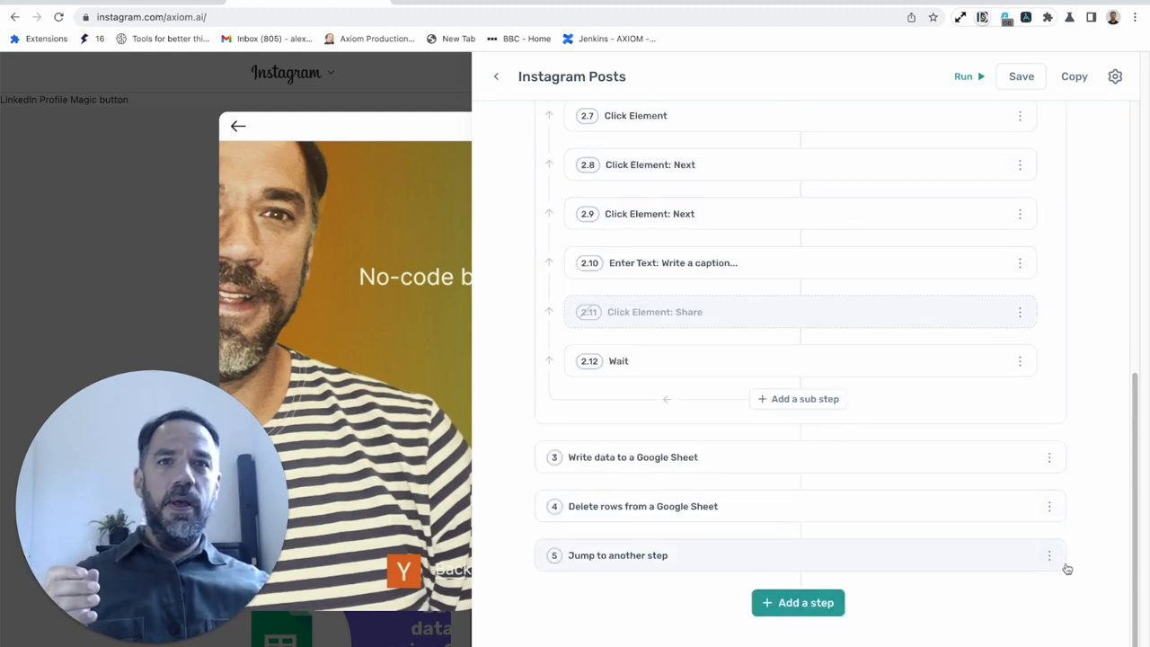
click(1049, 554)
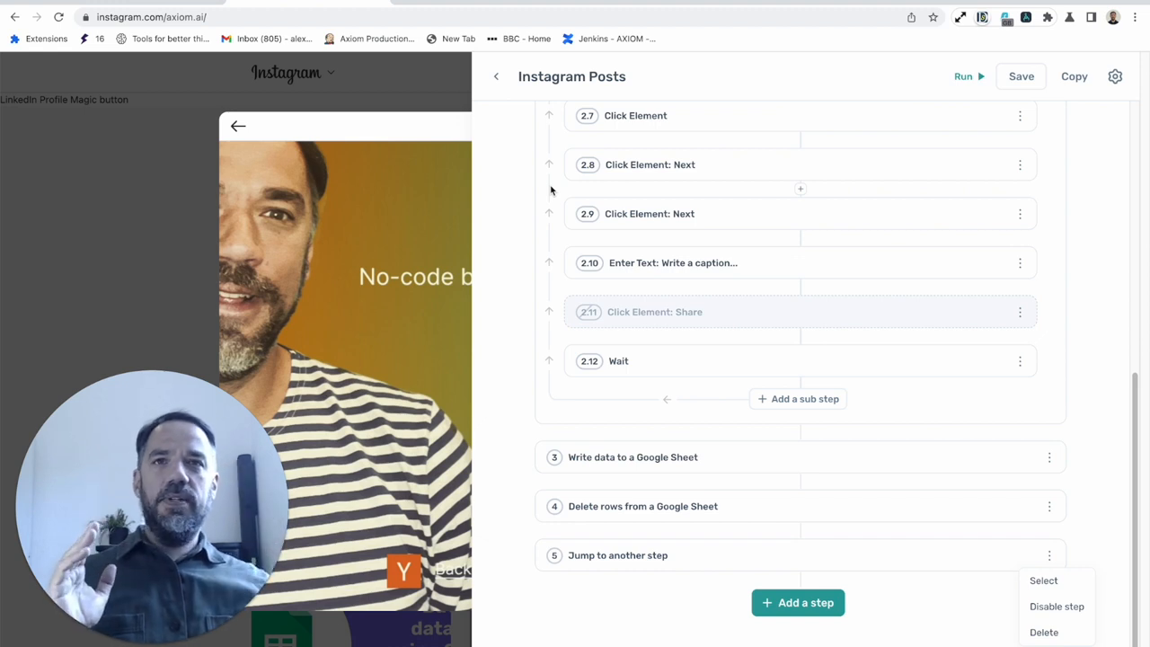
scroll(up, 3)
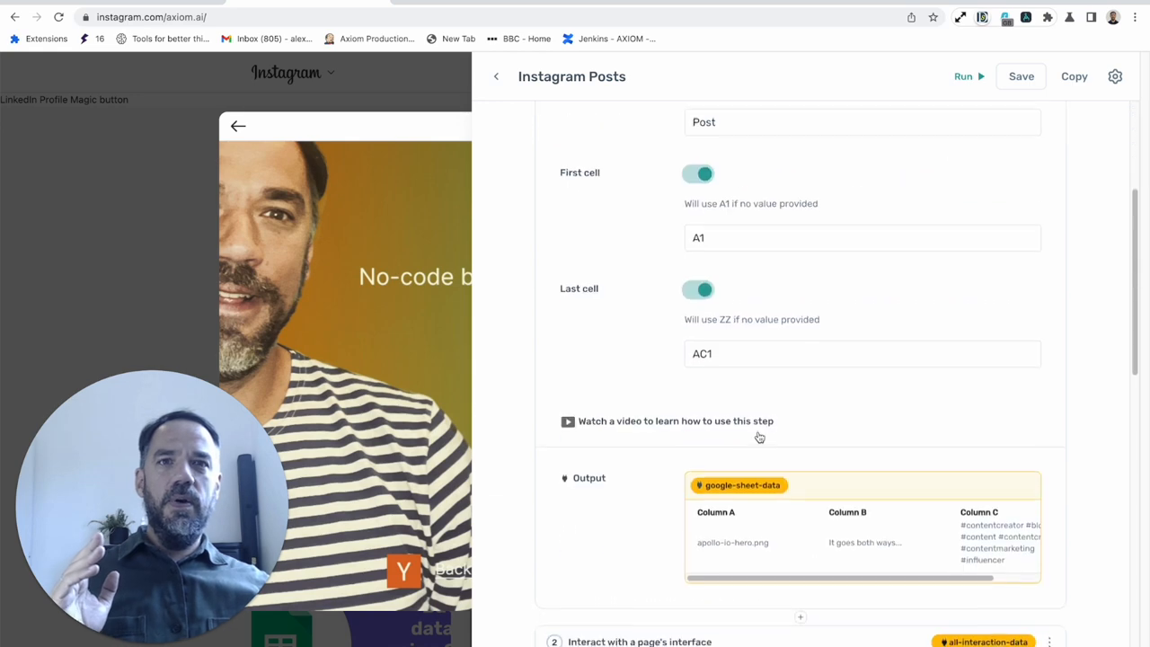
scroll(down, 3)
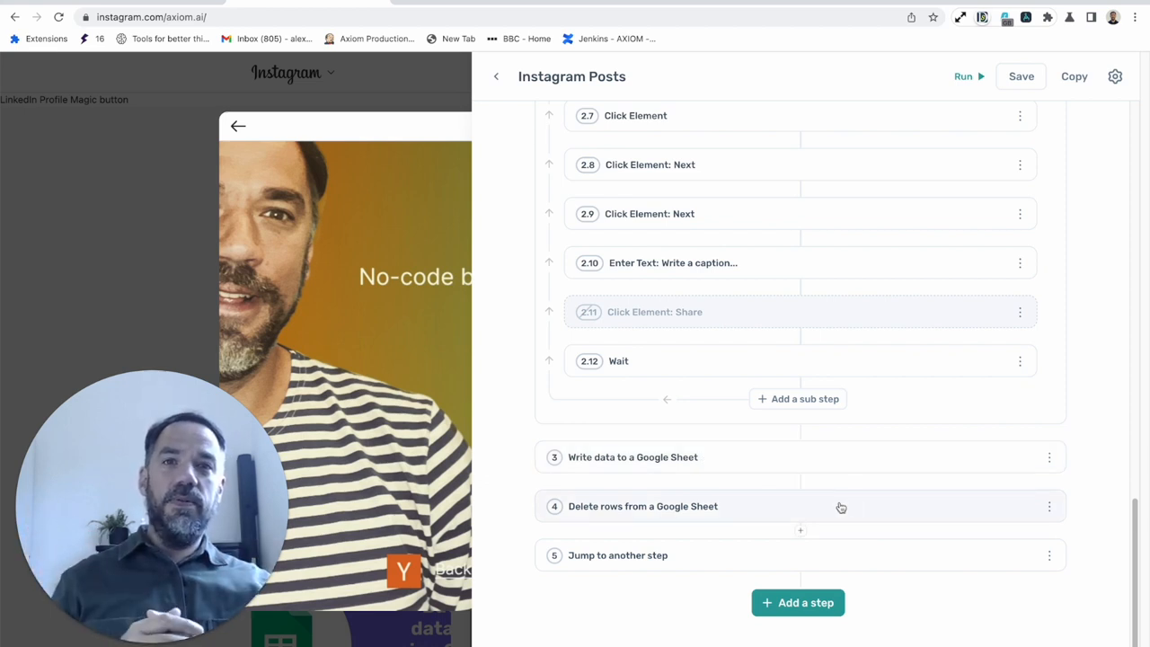
mouse_move(875, 552)
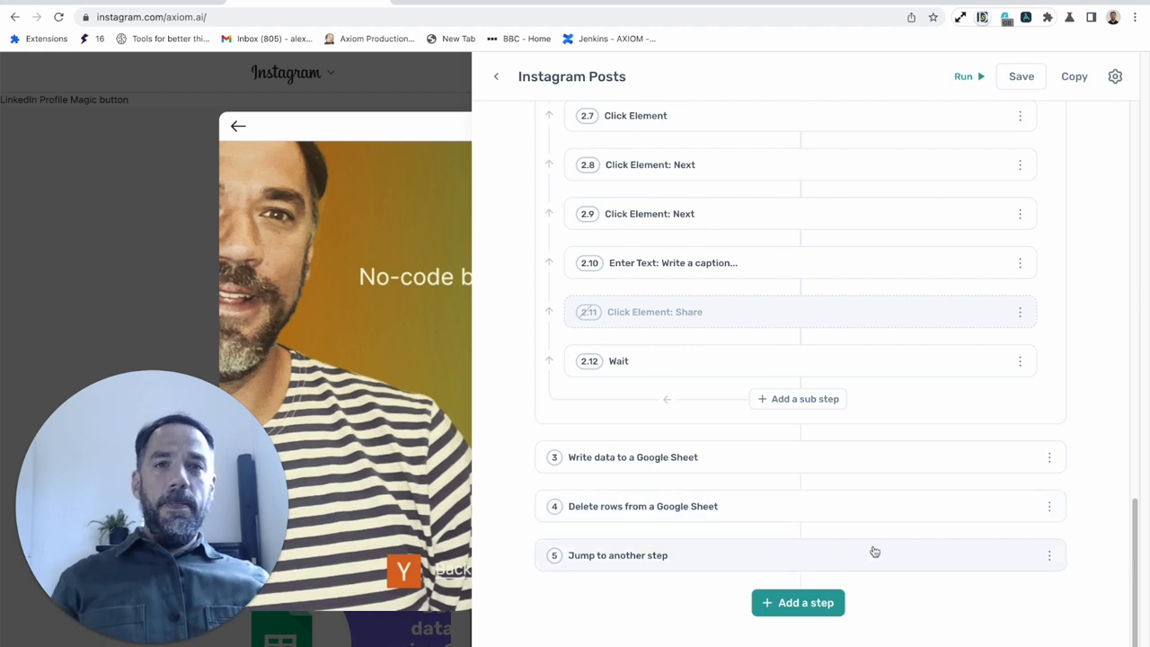
- Set the jump step to step 1 with maximum cycles 1, then disable it
click(617, 554)
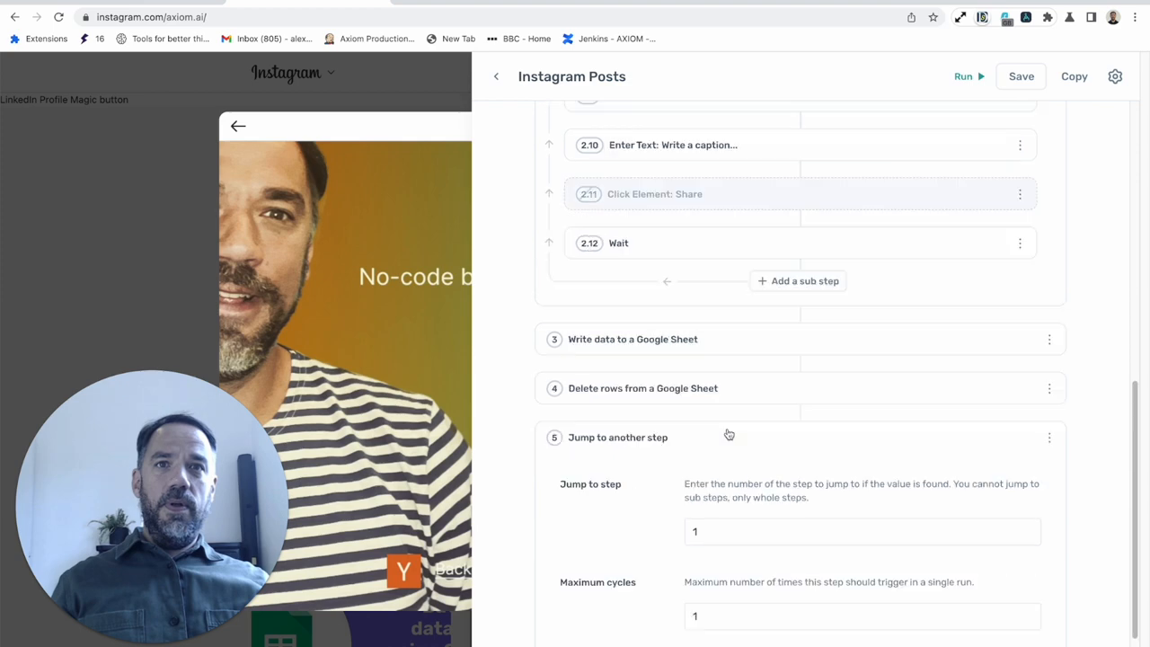
scroll(up, 3)
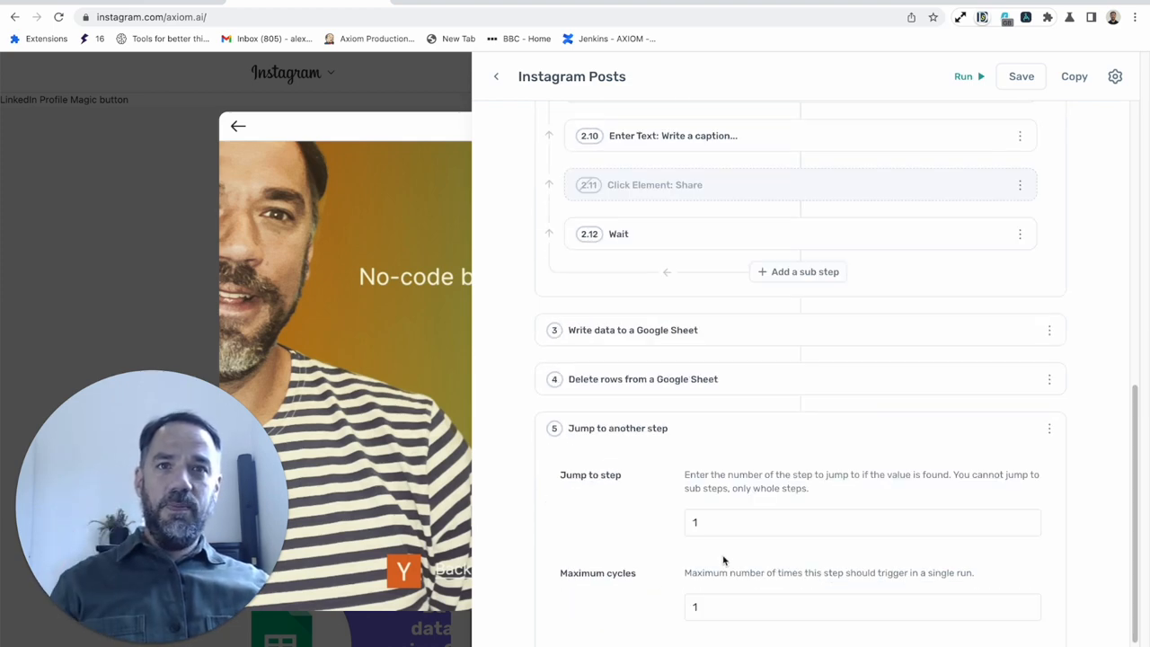
scroll(down, 3)
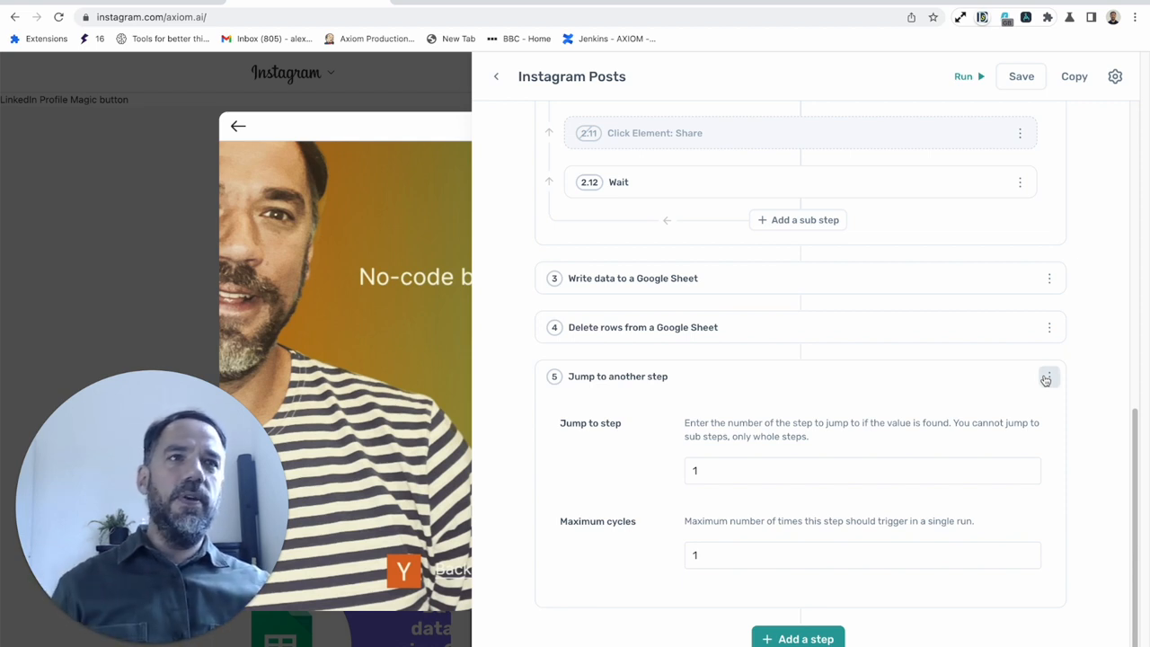
click(1049, 375)
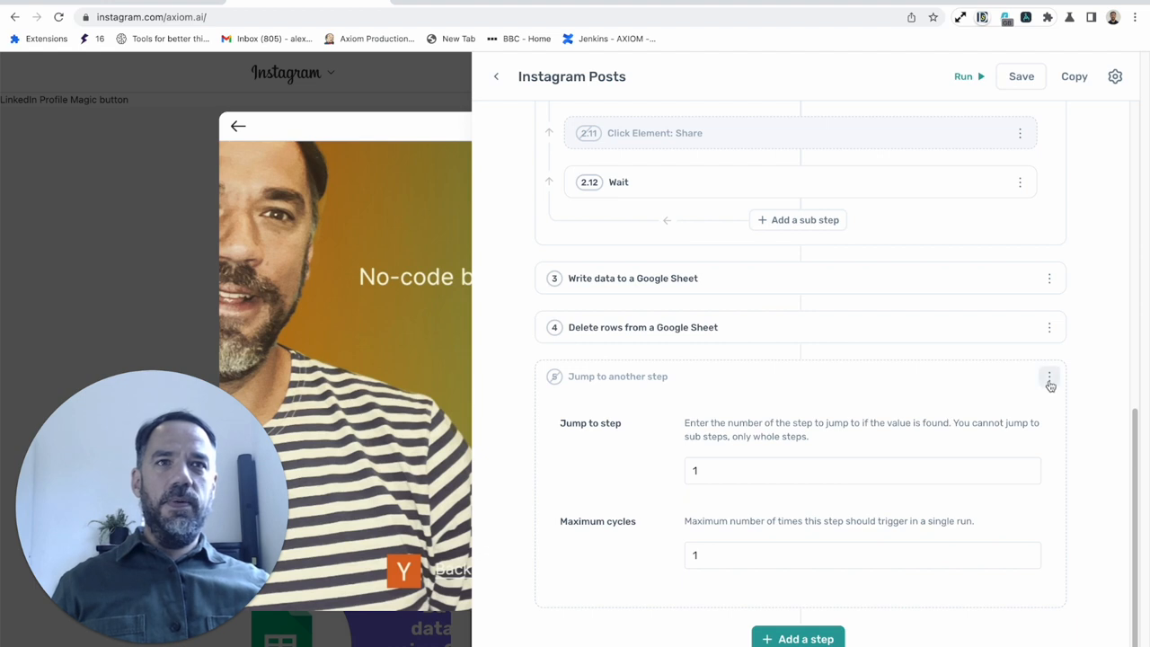
click(1049, 375)
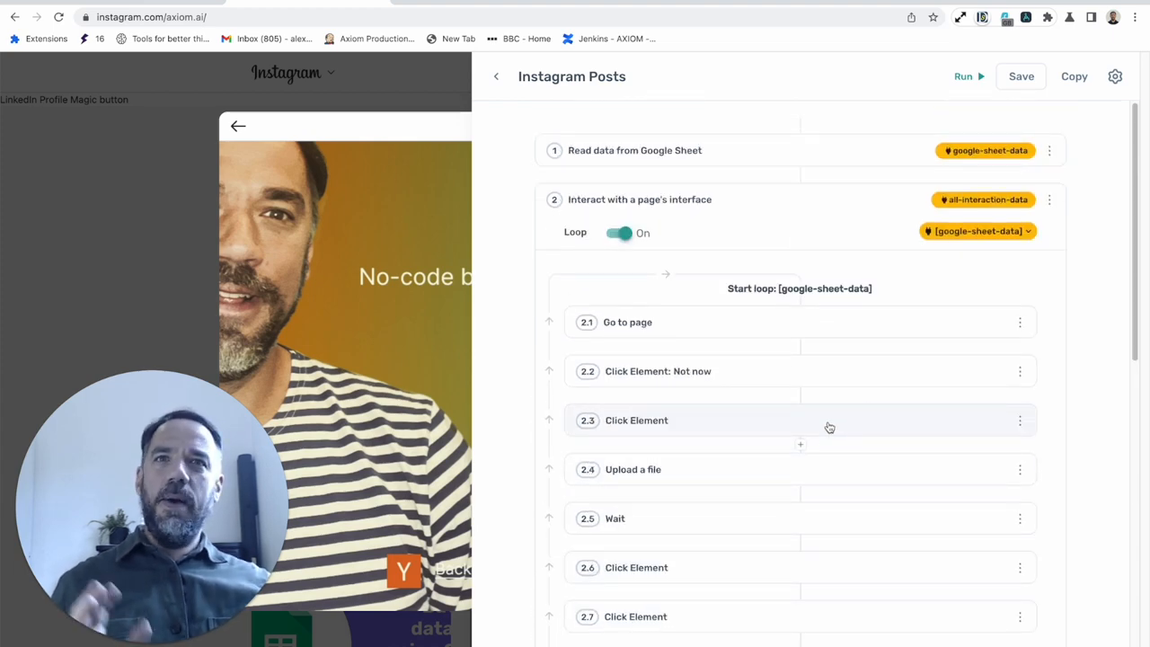
mouse_move(763, 154)
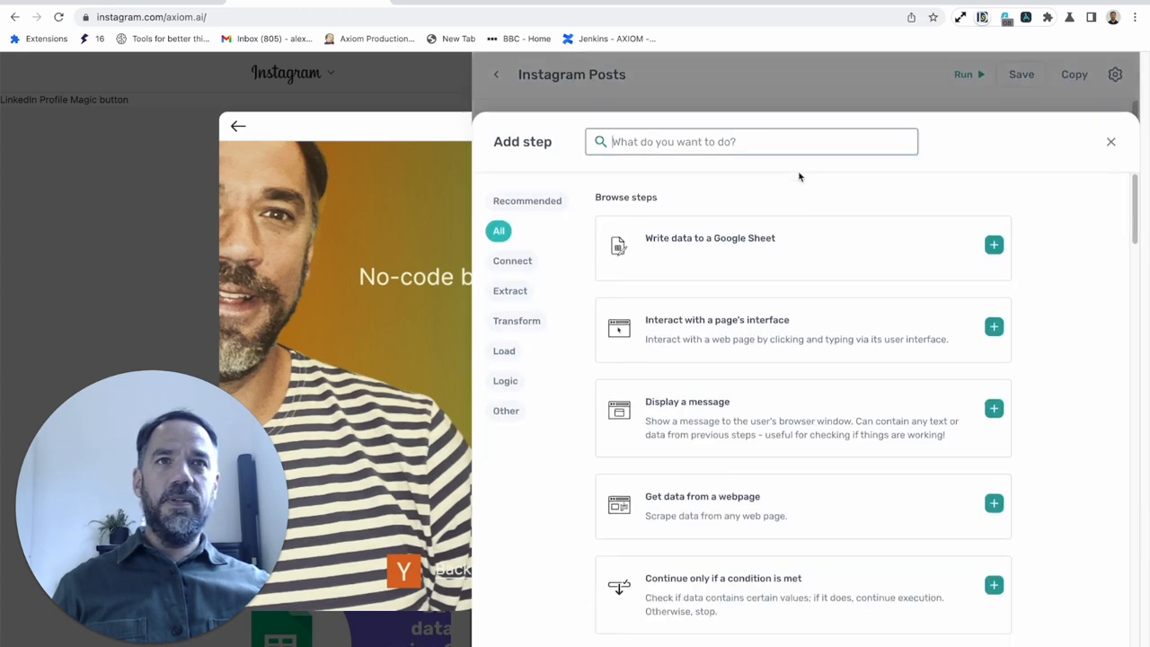
mouse_move(854, 258)
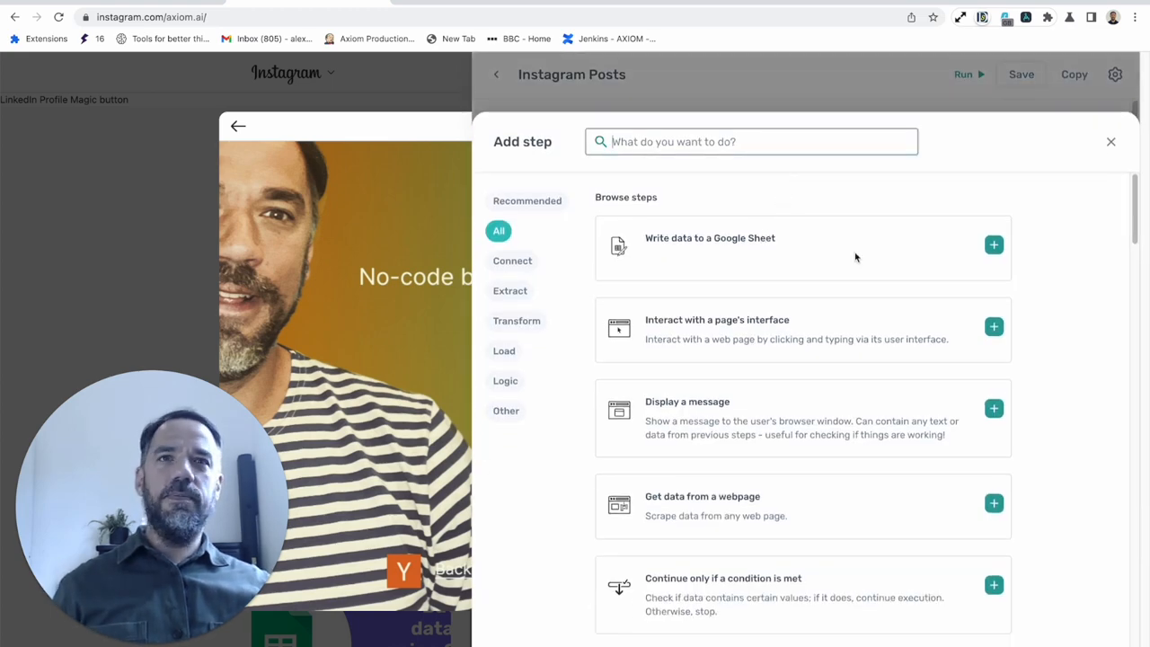
click(1110, 141)
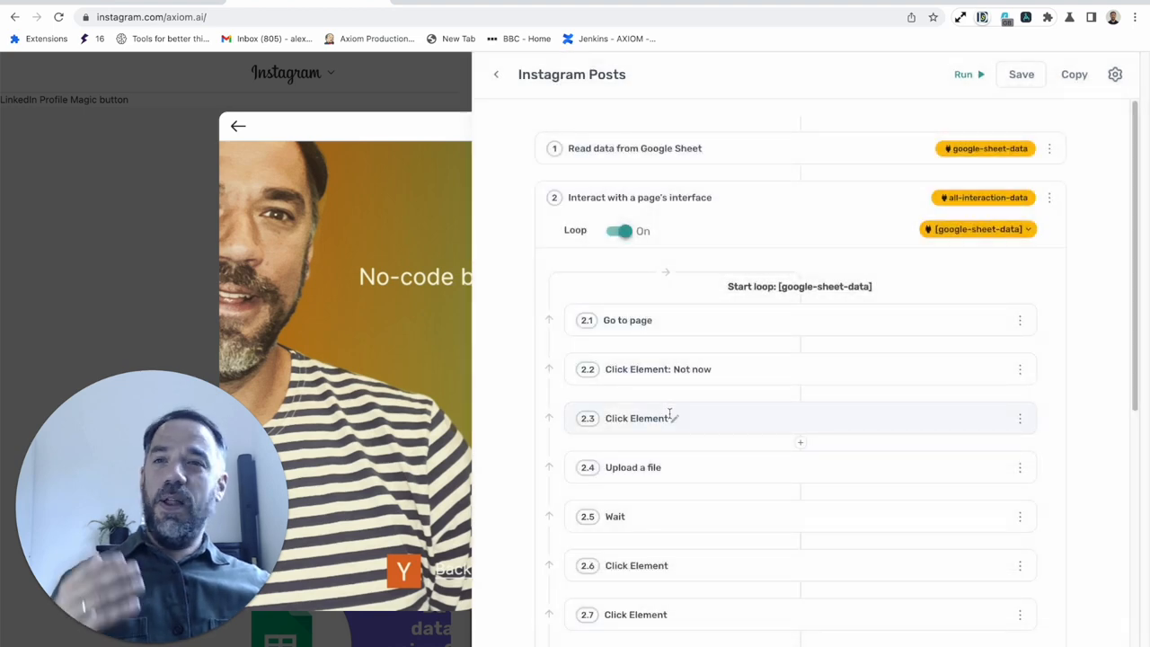
scroll(down, 3)
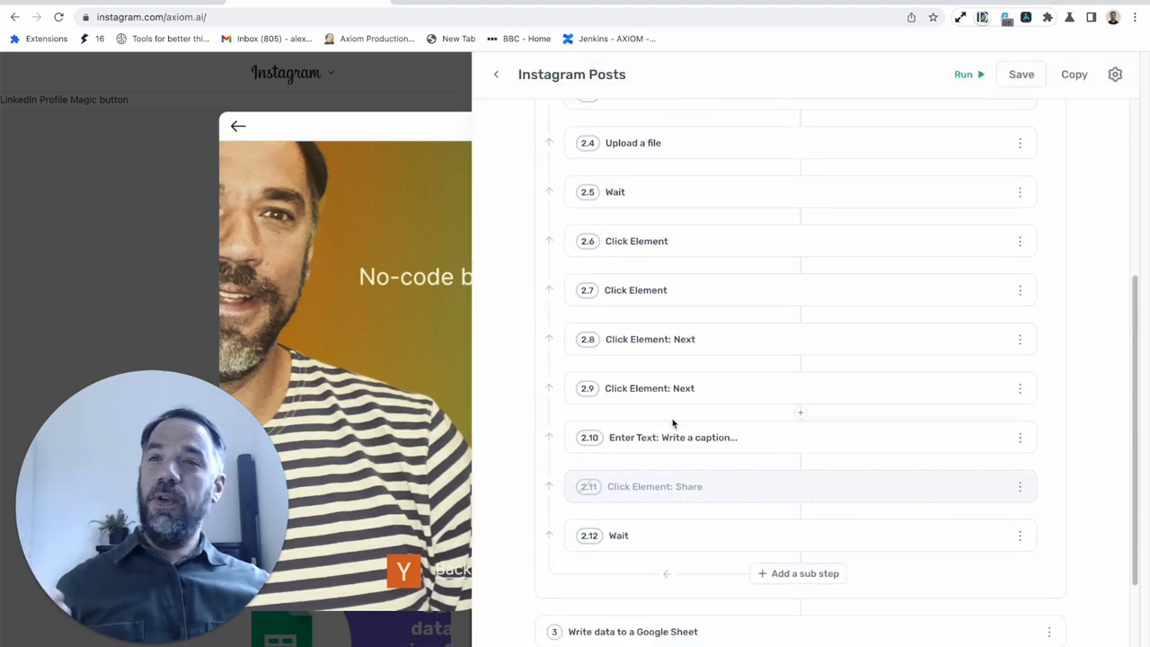